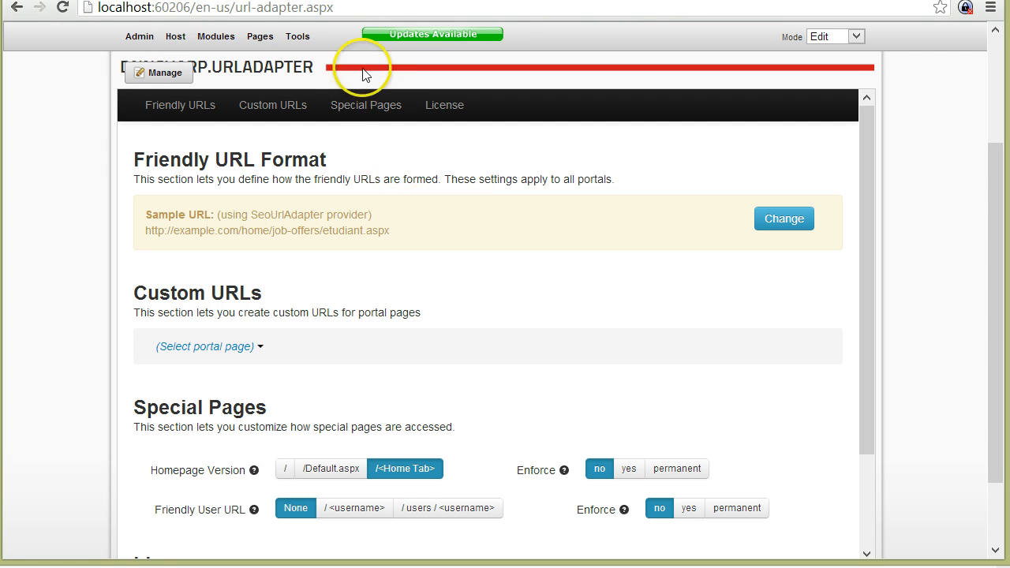
{"action": "mouse_move", "coordinate": [598, 286]}
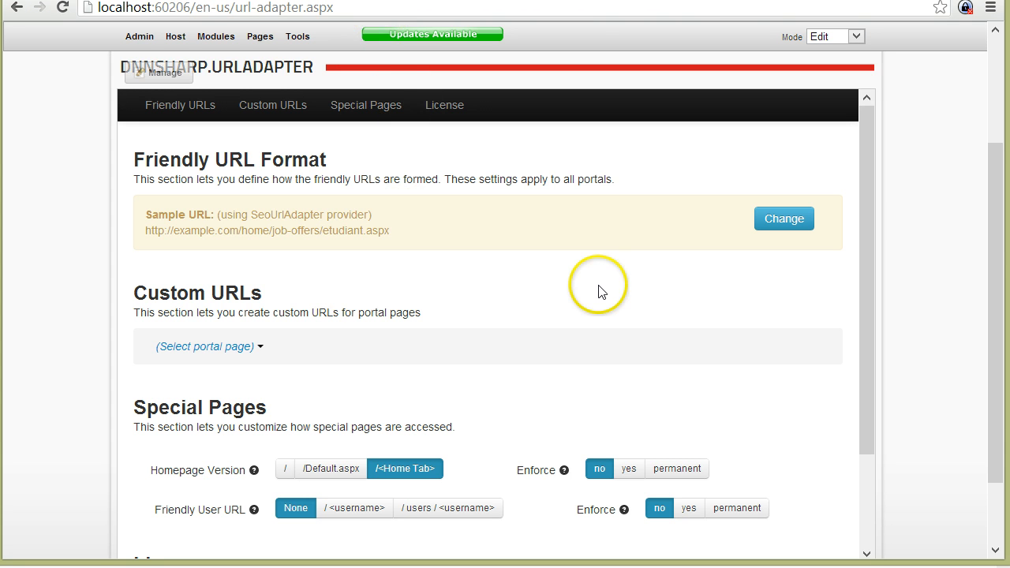
{"action": "mouse_move", "coordinate": [868, 282]}
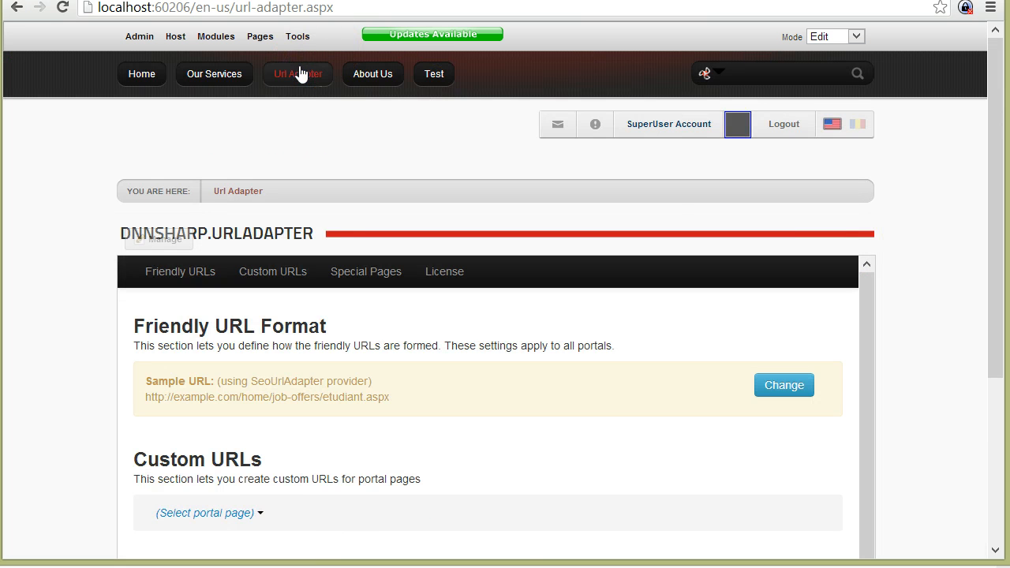
Step: Check the About Us page address, then return to the URL Adapter settings
{"action": "scroll", "scroll_direction": "down", "scroll_amount": 3}
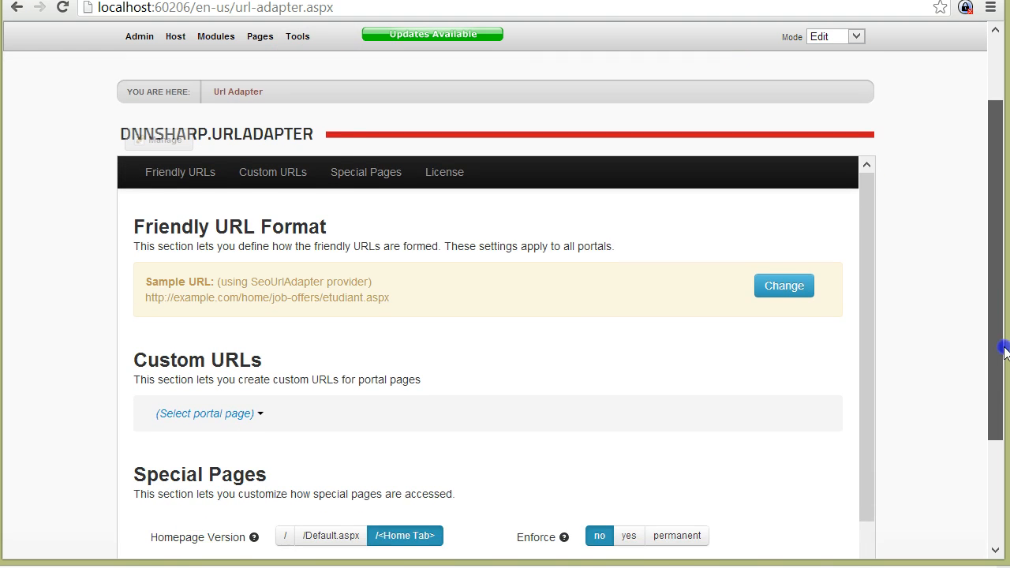
{"action": "scroll", "scroll_direction": "down", "scroll_amount": 3}
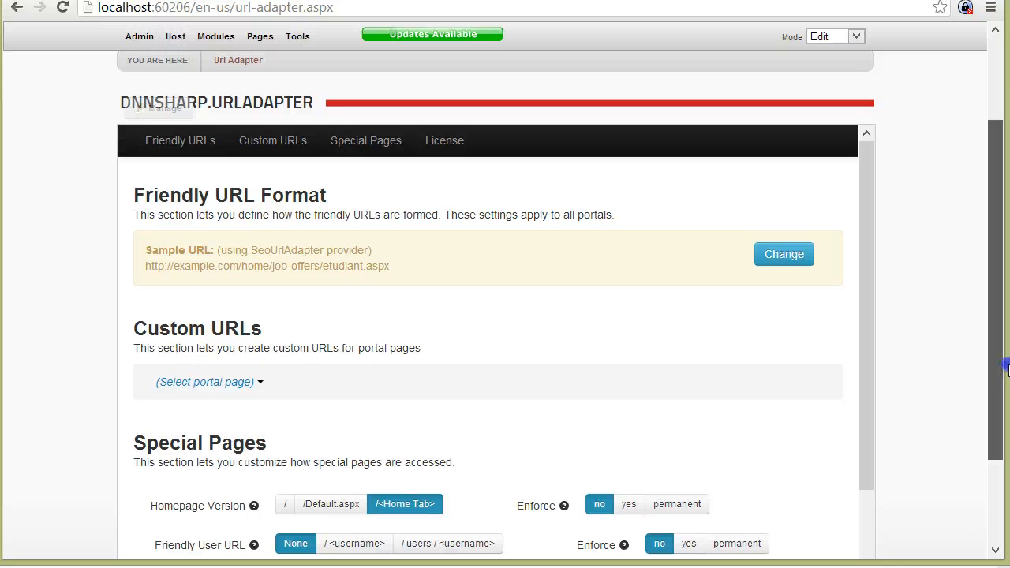
{"action": "scroll", "scroll_direction": "down", "scroll_amount": 3}
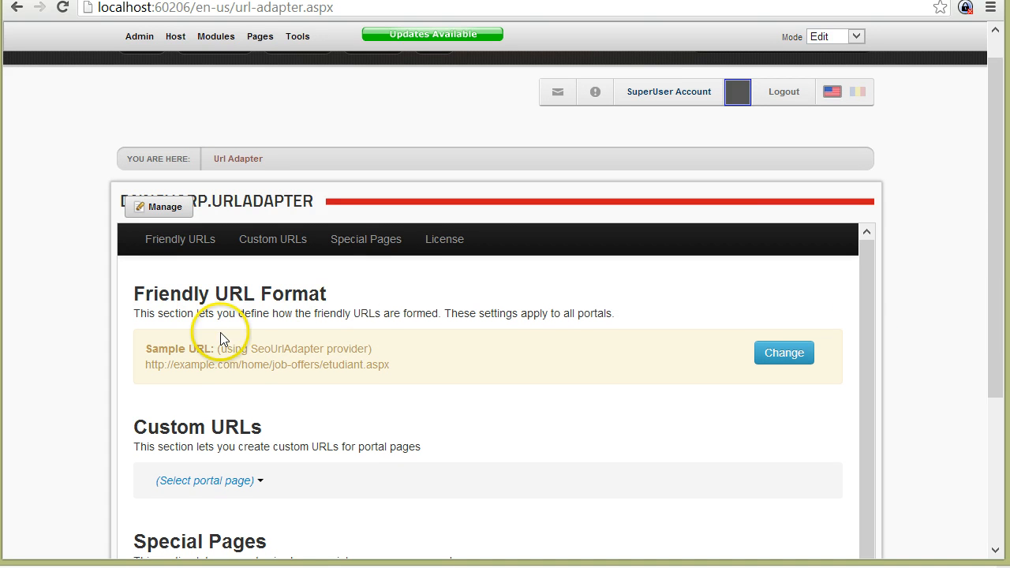
{"action": "mouse_move", "coordinate": [381, 298]}
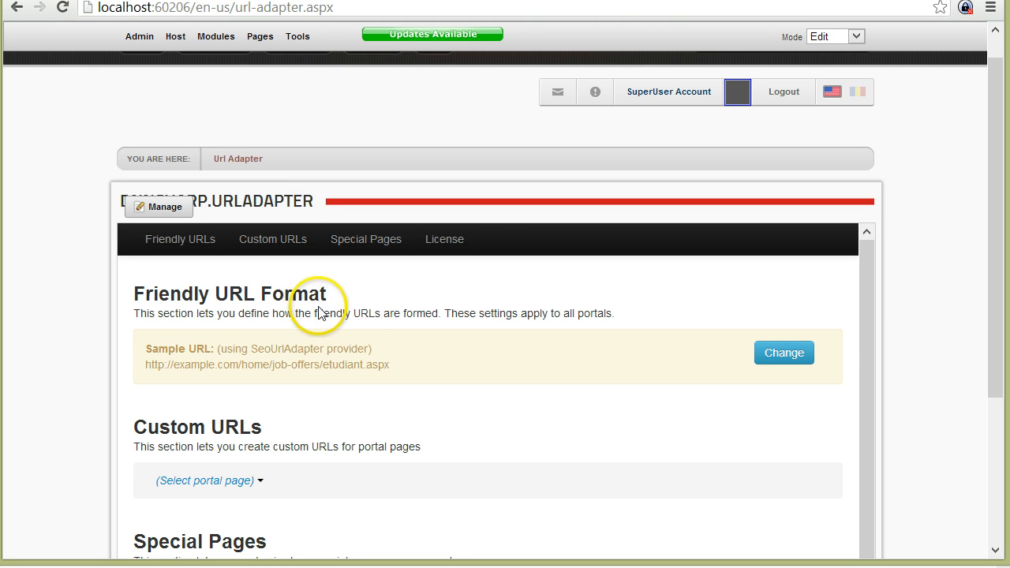
{"action": "mouse_move", "coordinate": [248, 71]}
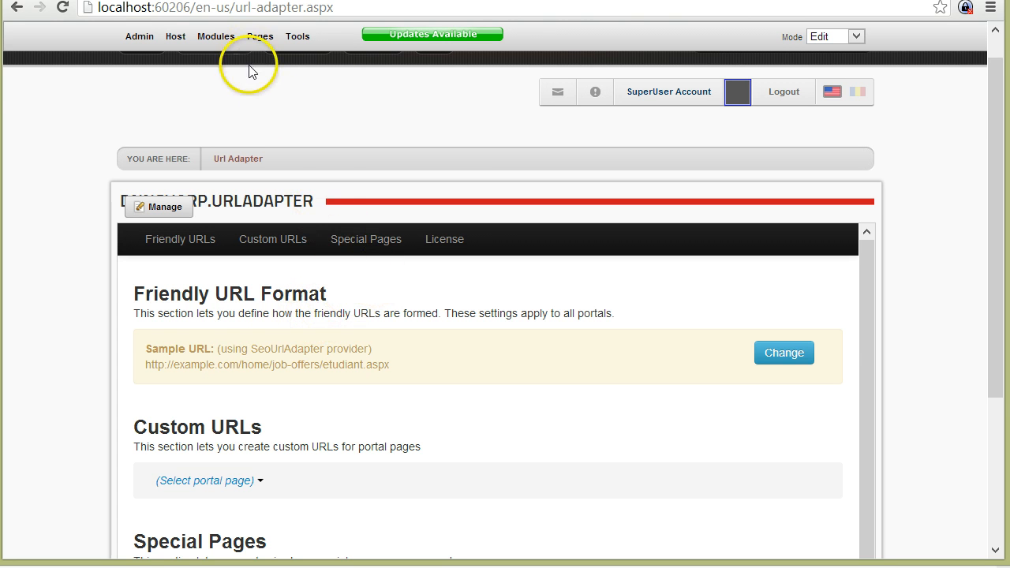
{"action": "left_click", "coordinate": [370, 73]}
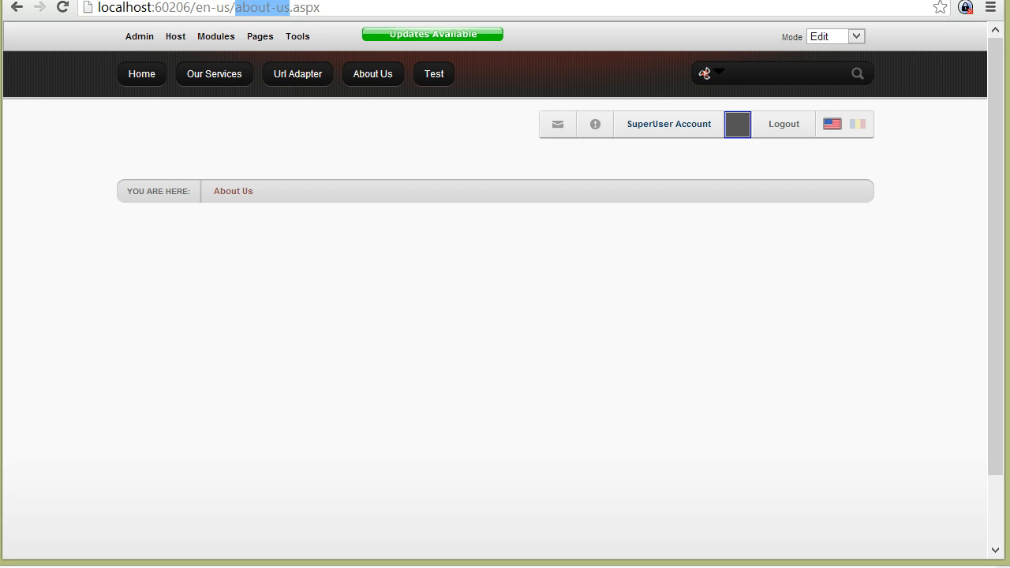
{"action": "left_click", "coordinate": [298, 74]}
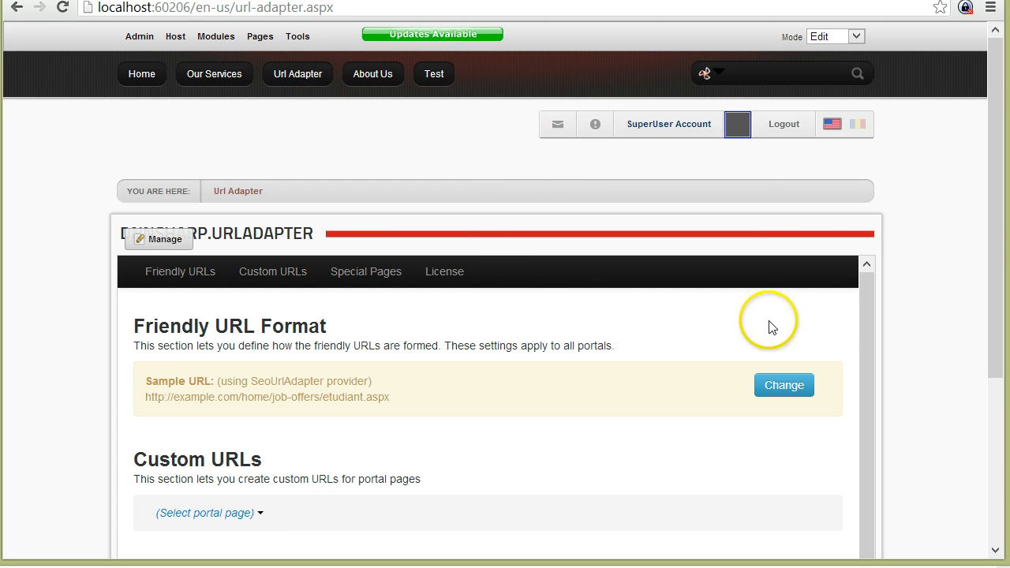
Step: Set Friendly URL Format's Append Extension to <none> and save
{"action": "left_click", "coordinate": [784, 385]}
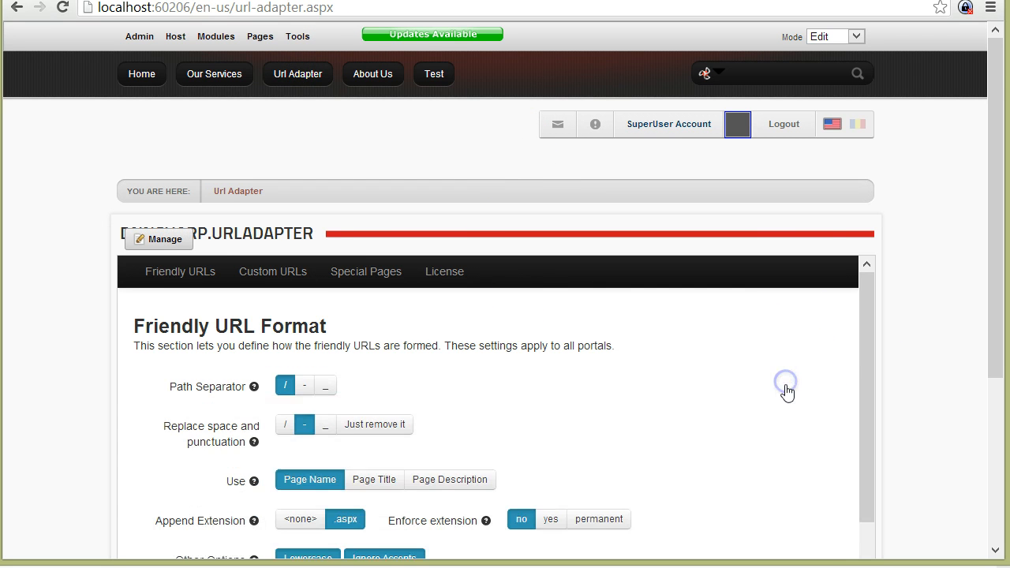
{"action": "scroll", "scroll_direction": "down", "scroll_amount": 3}
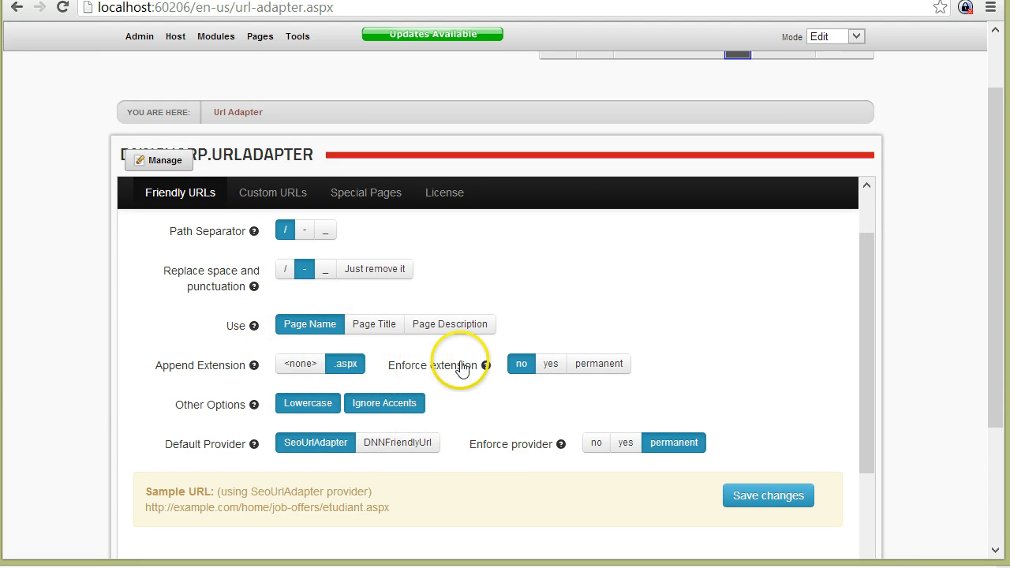
{"action": "mouse_move", "coordinate": [592, 280]}
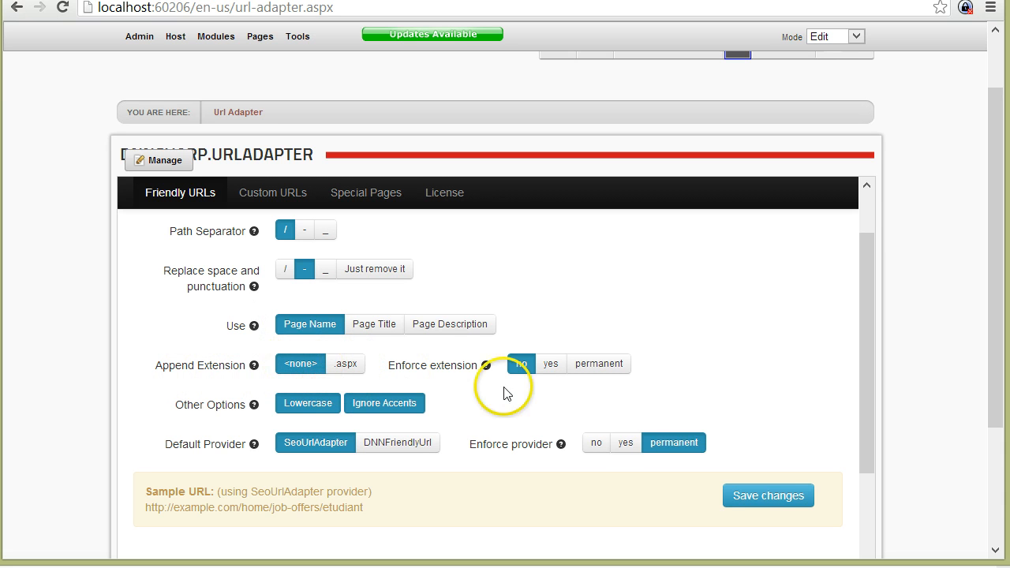
{"action": "scroll", "scroll_direction": "down", "scroll_amount": 3}
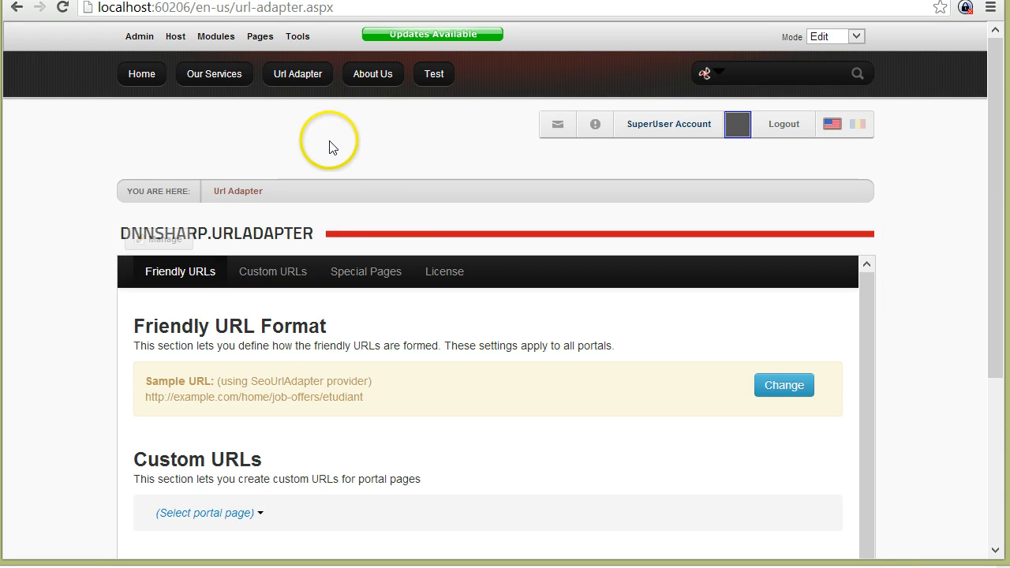
{"action": "mouse_move", "coordinate": [214, 74]}
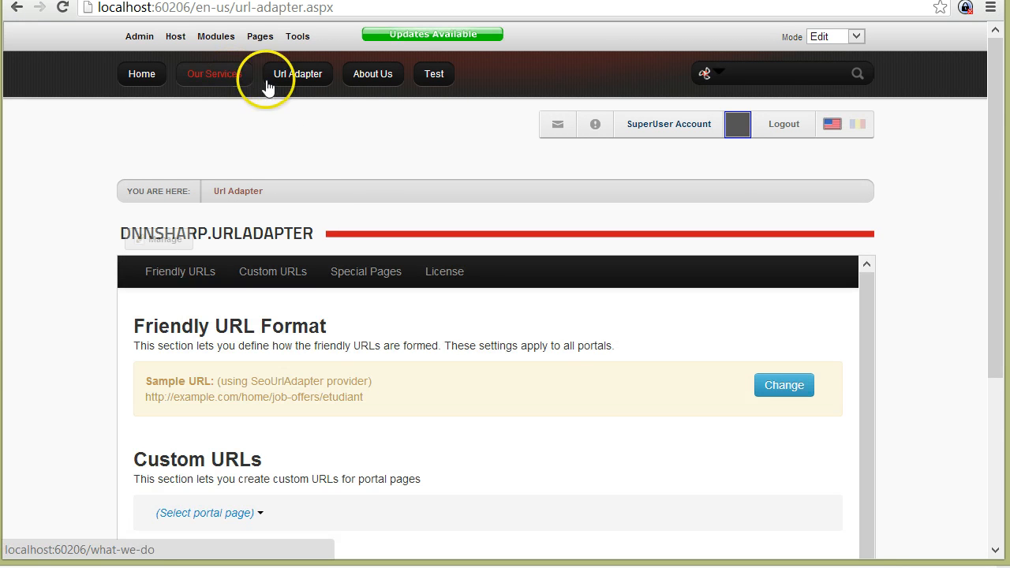
Step: Confirm about-us.aspx still loads, then set Enforce extension to permanent
{"action": "left_click", "coordinate": [372, 74]}
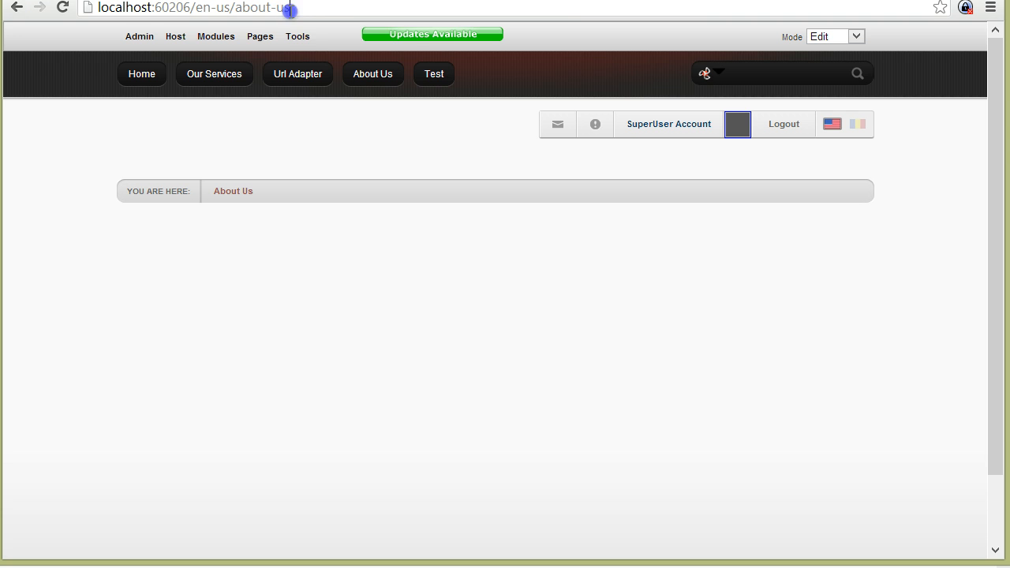
{"action": "mouse_move", "coordinate": [327, 29]}
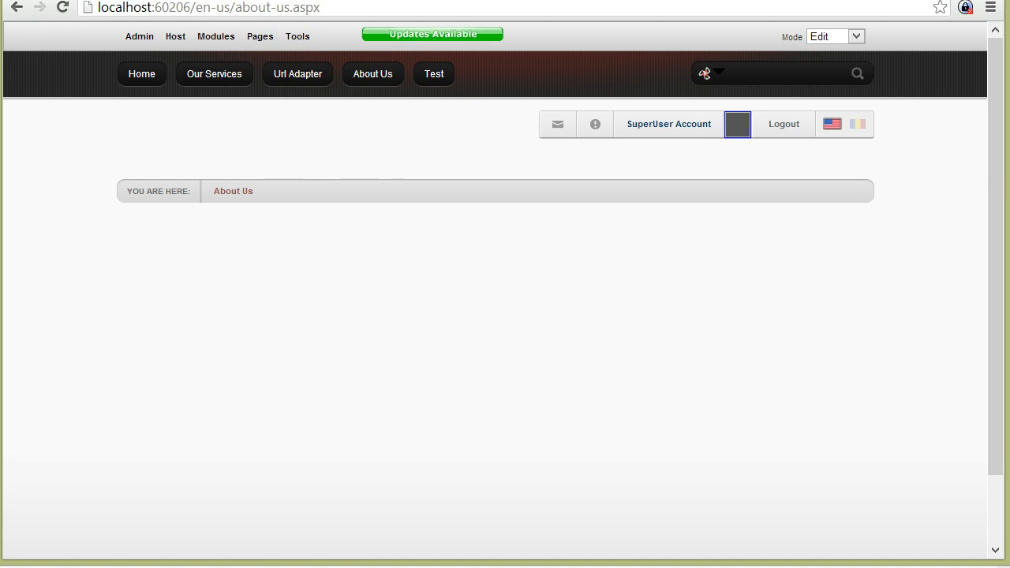
{"action": "mouse_move", "coordinate": [297, 73]}
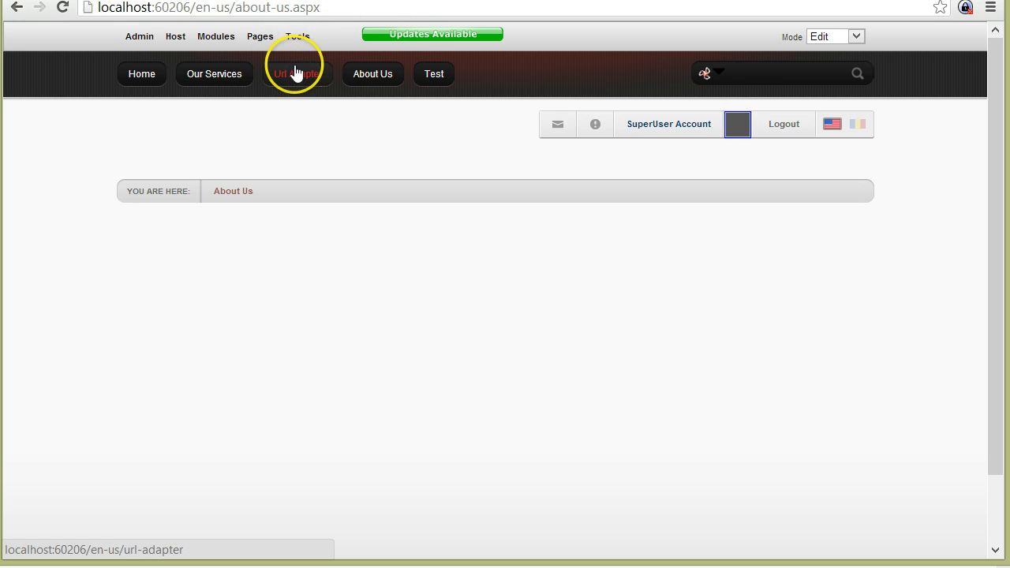
{"action": "left_click", "coordinate": [297, 74]}
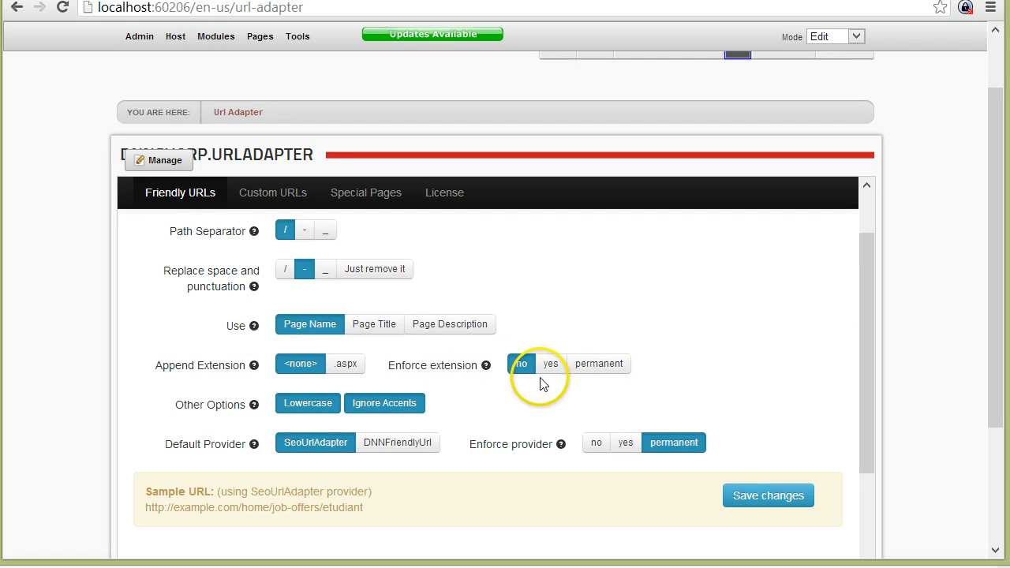
{"action": "left_click", "coordinate": [598, 363]}
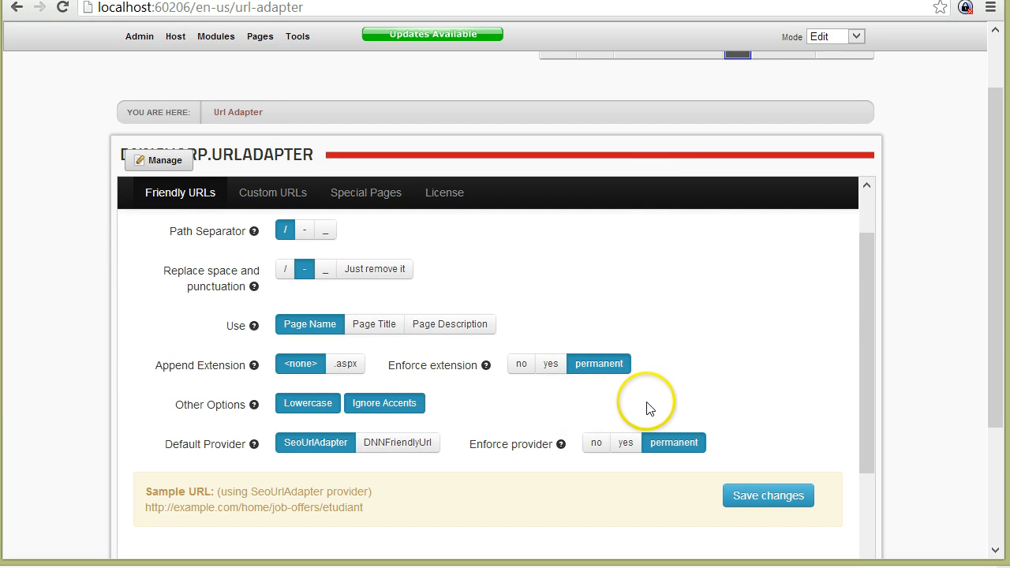
{"action": "mouse_move", "coordinate": [383, 294]}
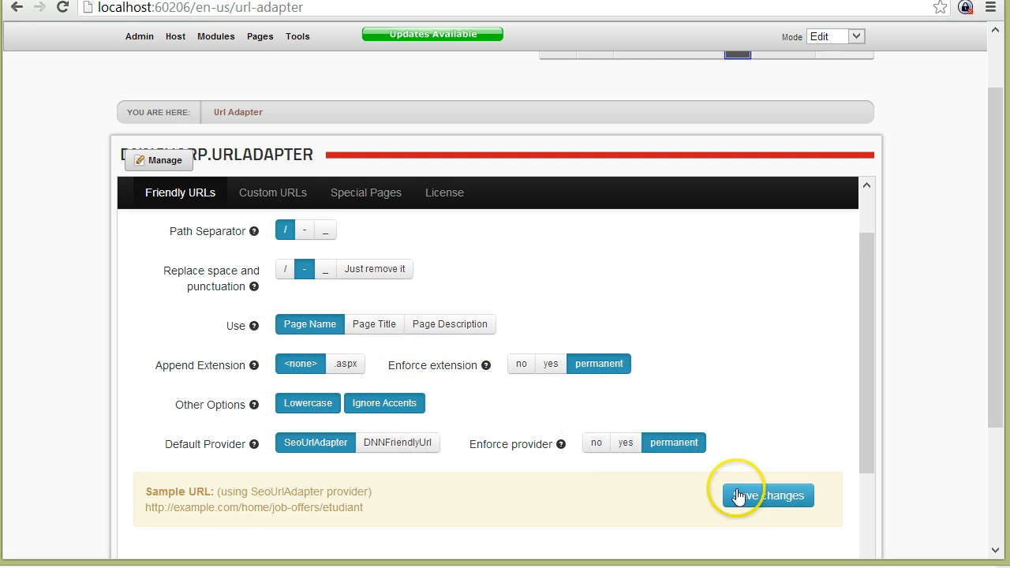
Step: Save permanent enforcement and confirm about-us.aspx returns a 301 in DevTools Network
{"action": "left_click", "coordinate": [766, 494]}
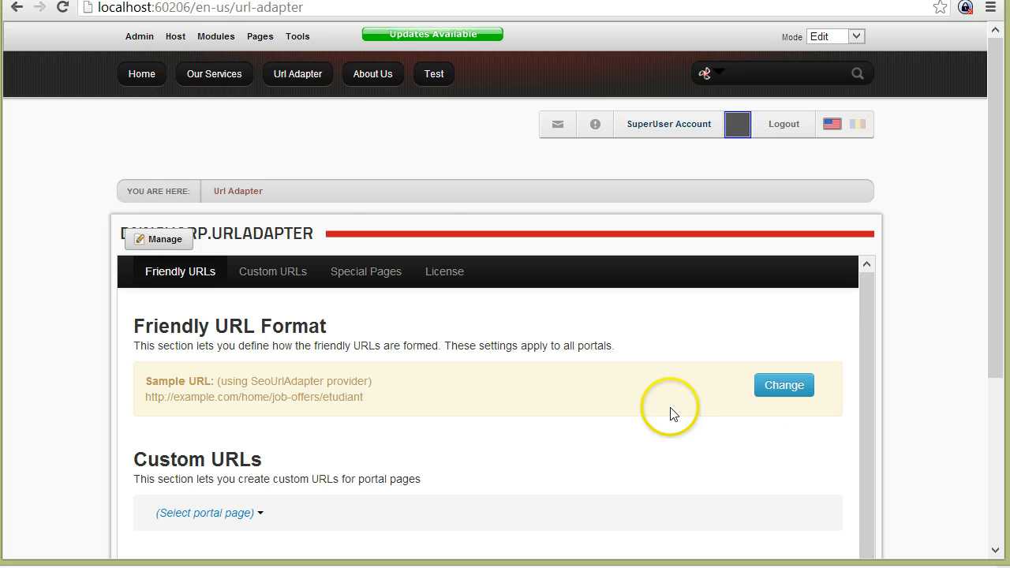
{"action": "mouse_move", "coordinate": [372, 73]}
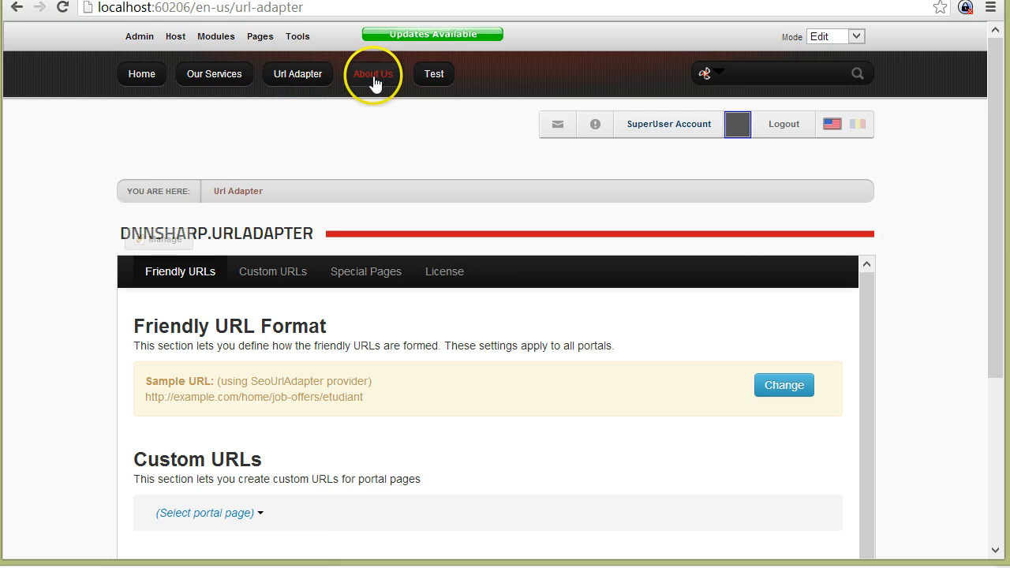
{"action": "left_click", "coordinate": [372, 73]}
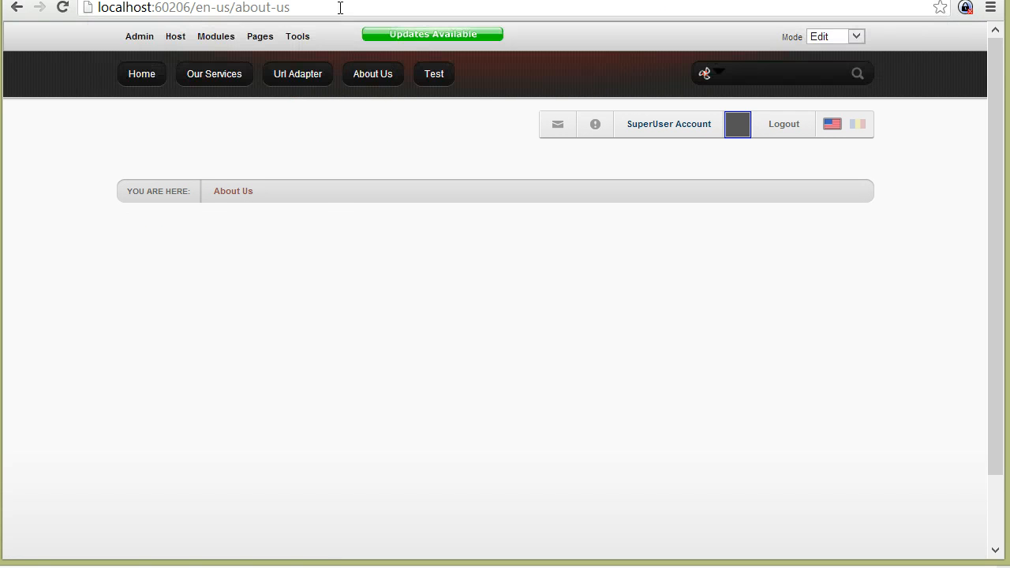
{"action": "key", "text": "F12"}
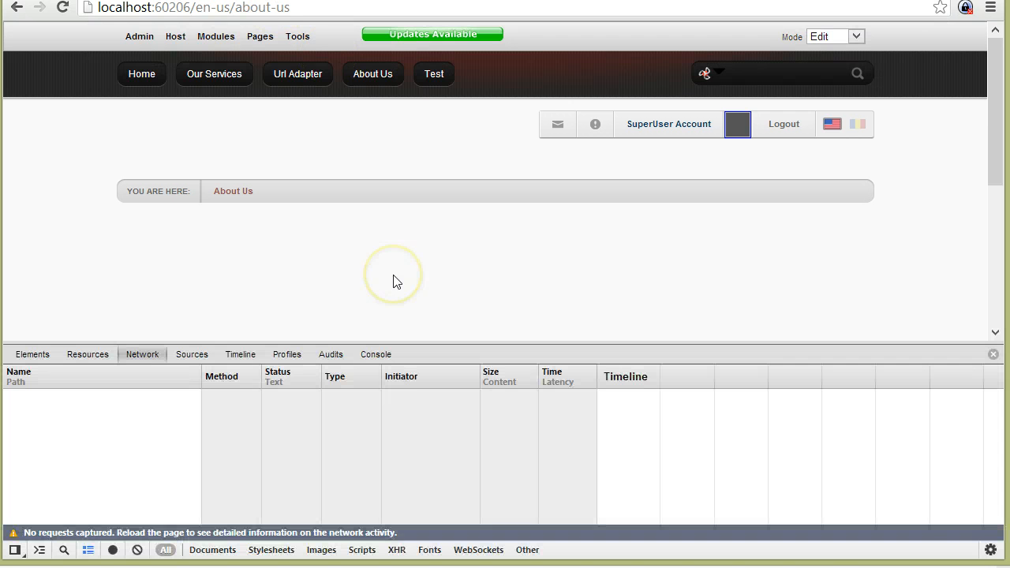
{"action": "mouse_move", "coordinate": [117, 486]}
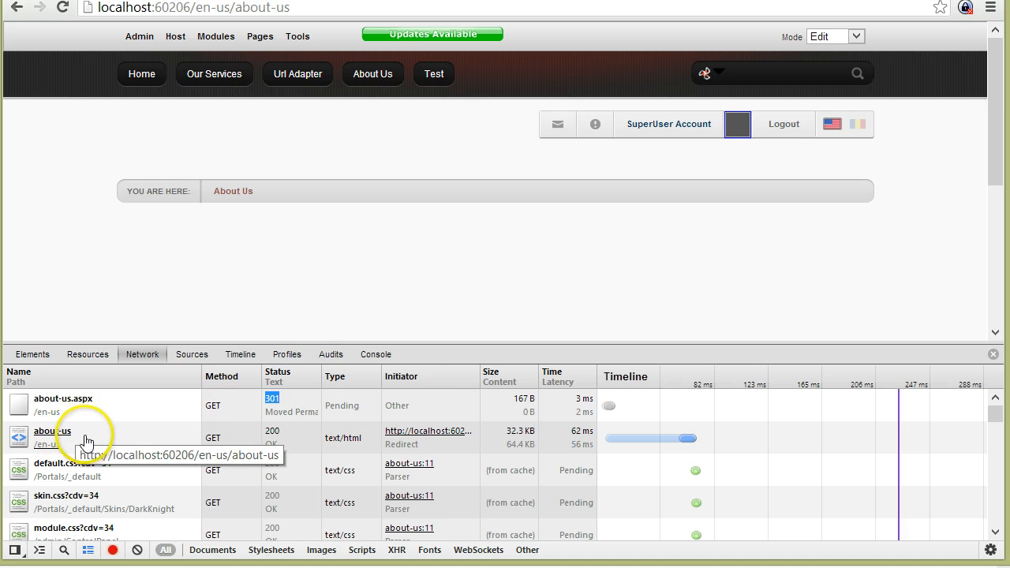
{"action": "left_click", "coordinate": [298, 73]}
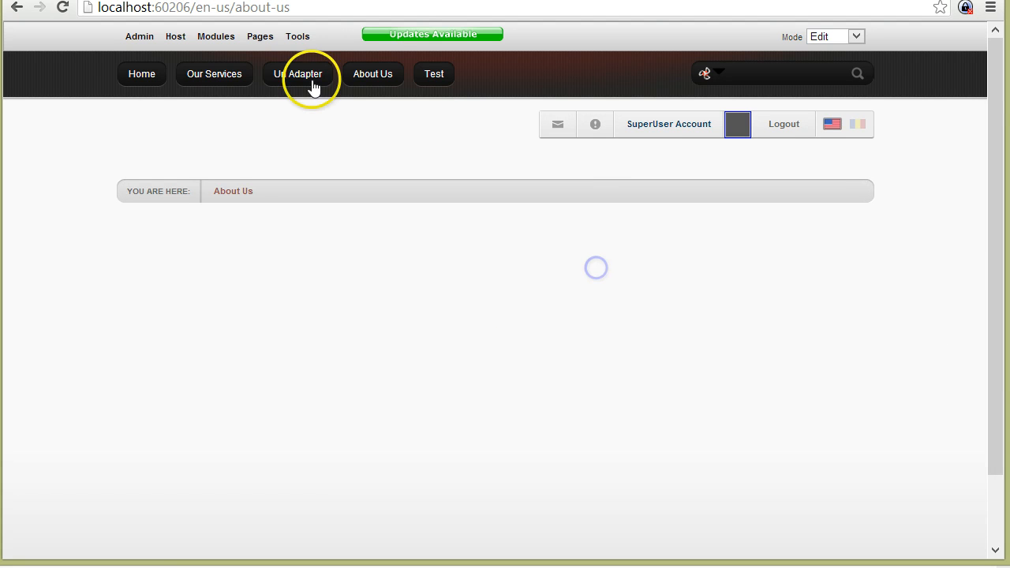
{"action": "left_click", "coordinate": [298, 73]}
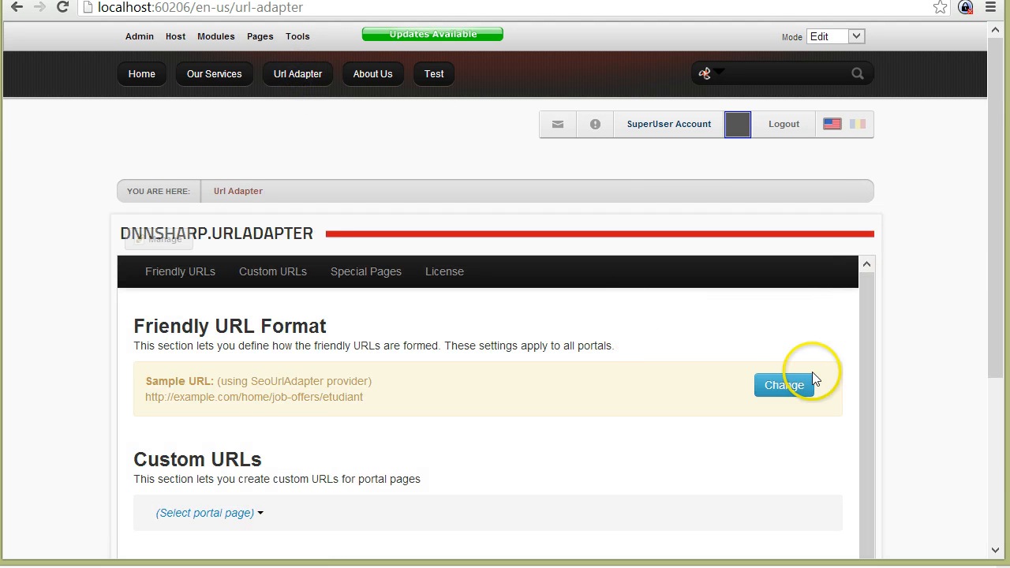
Step: Set Default Provider to DNNFriendlyUrl with permanent provider enforcement
{"action": "left_click", "coordinate": [783, 385]}
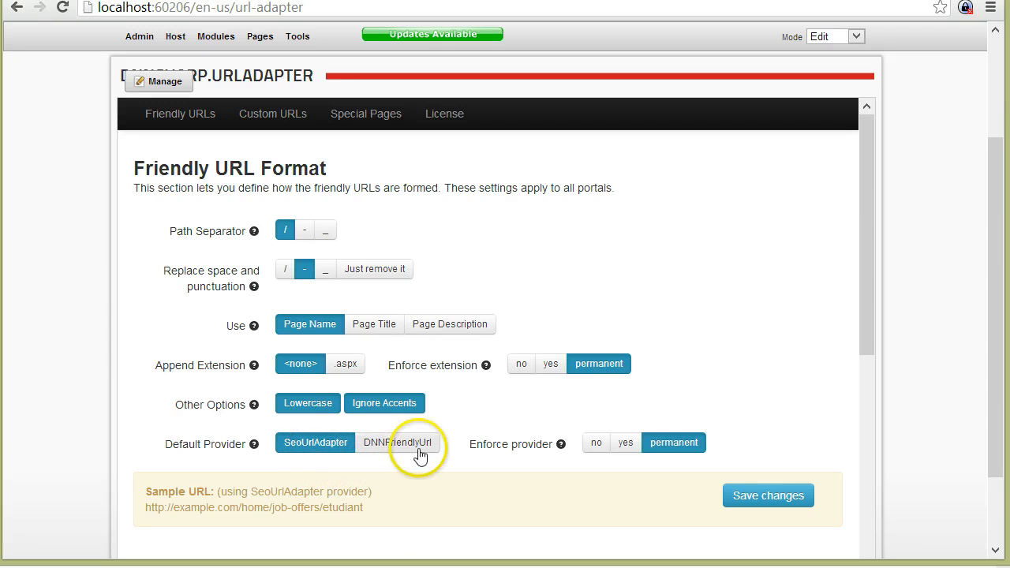
{"action": "left_click", "coordinate": [401, 442]}
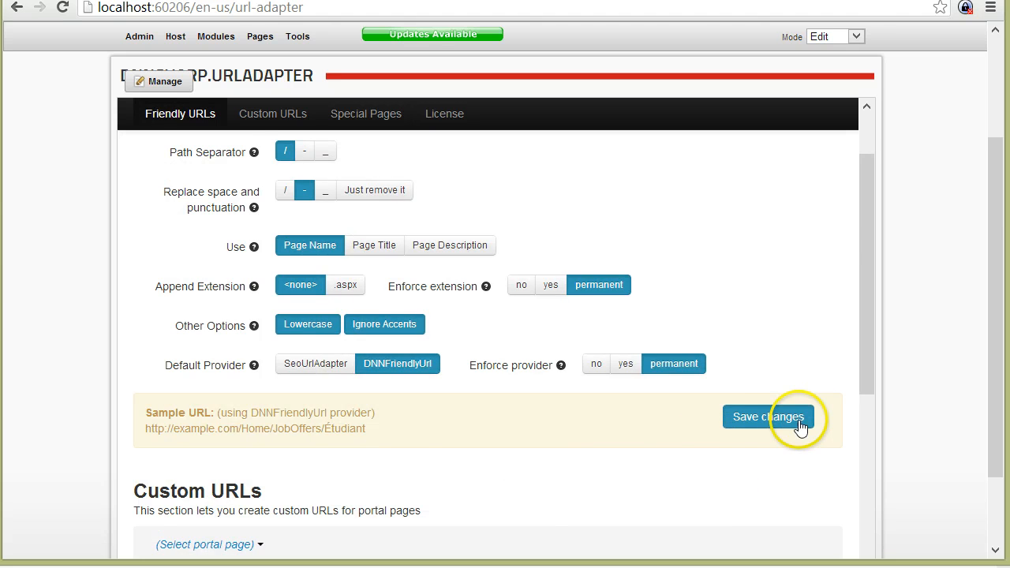
{"action": "left_click", "coordinate": [767, 417]}
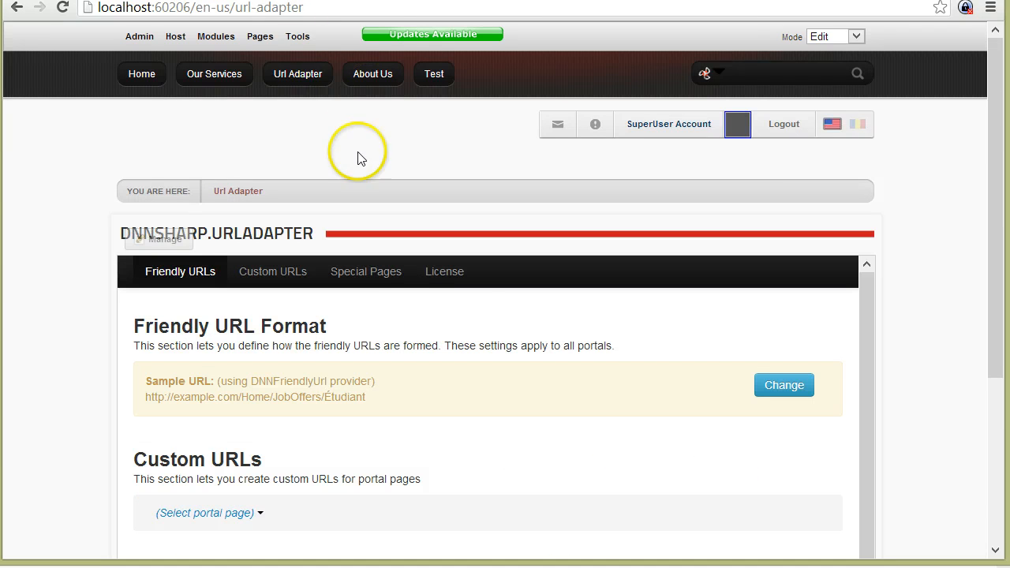
{"action": "left_click", "coordinate": [272, 271]}
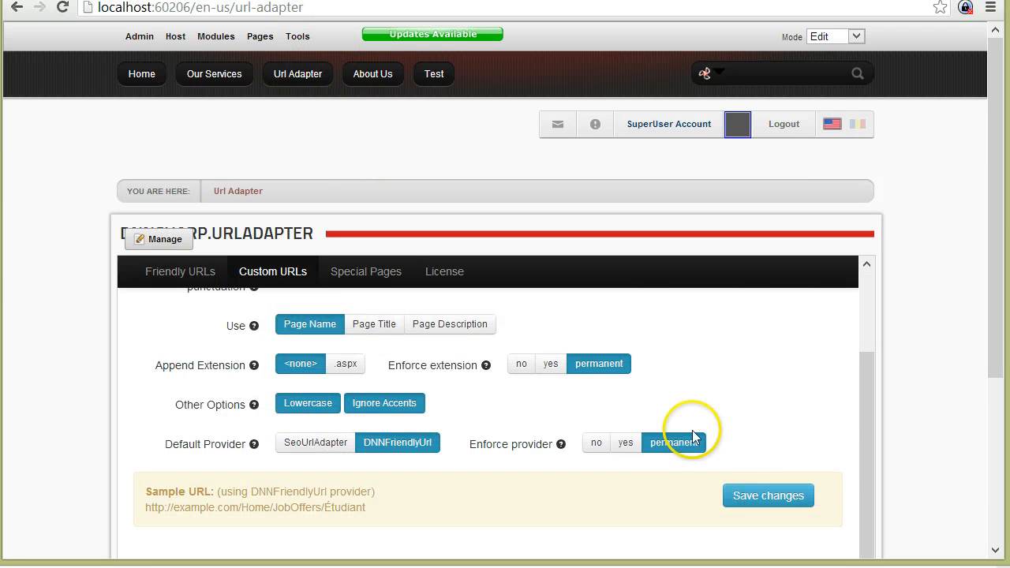
{"action": "left_click", "coordinate": [596, 442]}
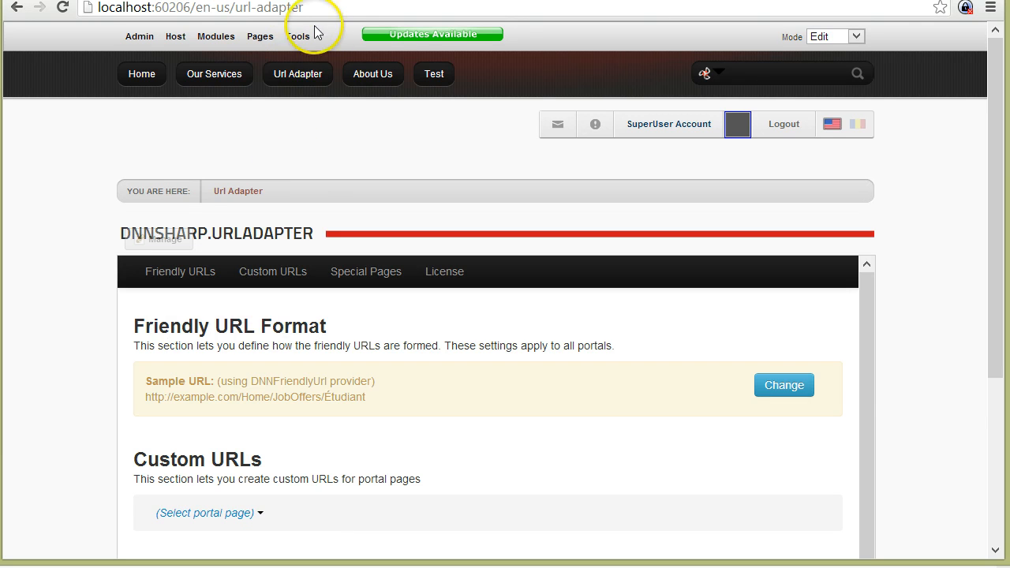
Step: Check About Us loads at /en-us/aboutus, then return to URL Adapter settings
{"action": "left_click", "coordinate": [372, 74]}
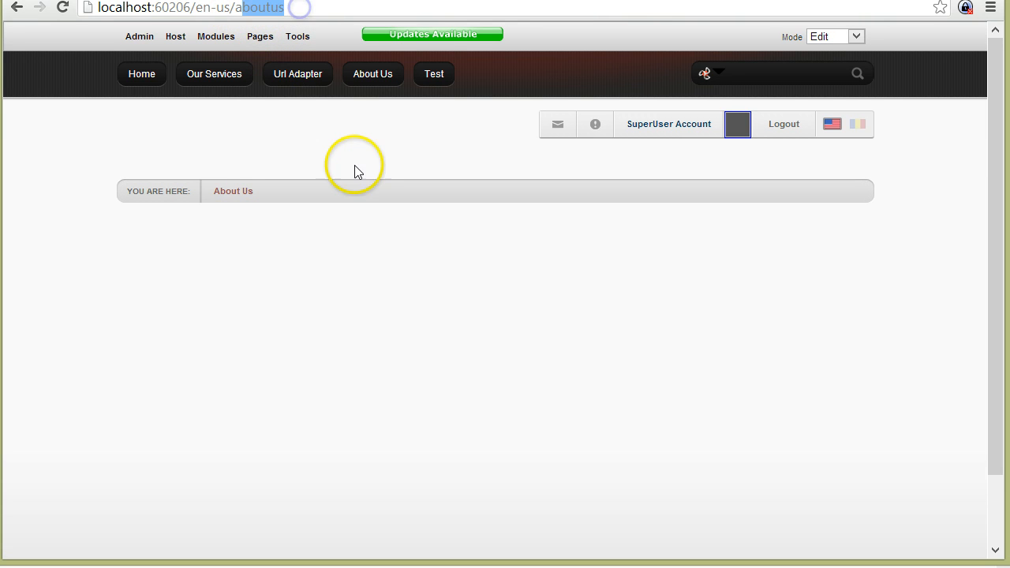
{"action": "left_click", "coordinate": [297, 73]}
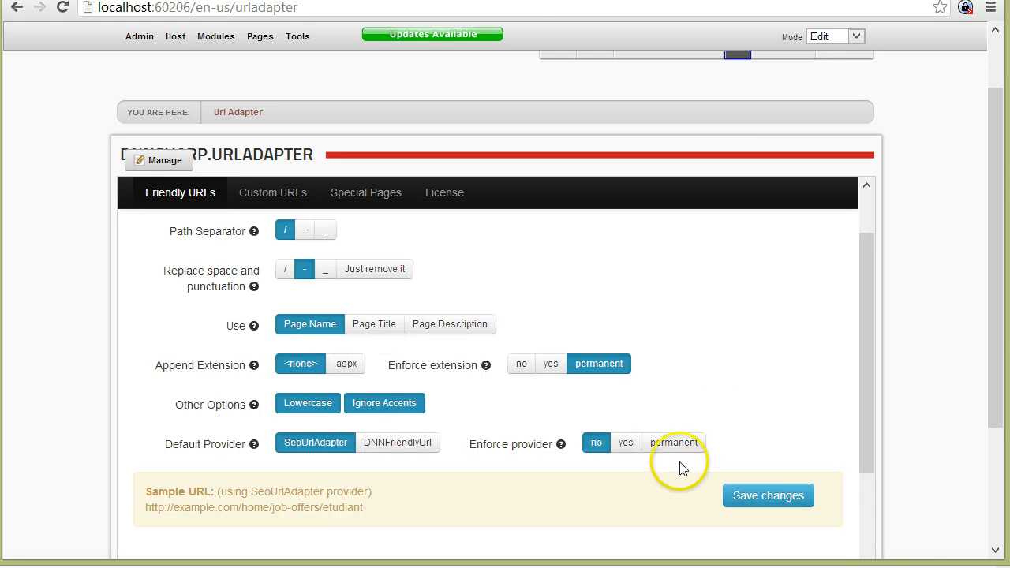
Step: Verify About Us opens at /about-us, then pick About Us for custom URLs
{"action": "scroll", "scroll_direction": "down", "scroll_amount": 3}
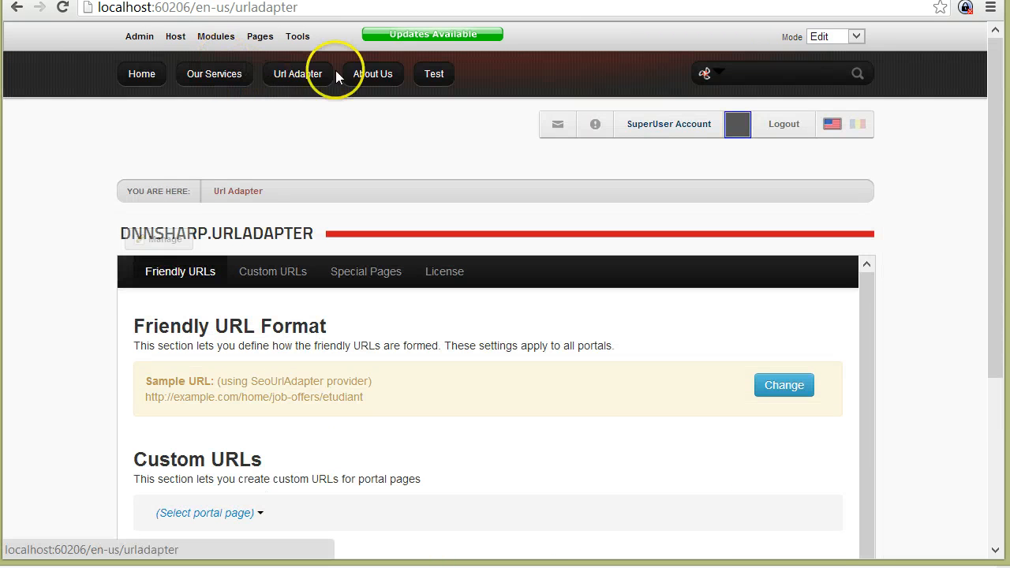
{"action": "left_click", "coordinate": [372, 73]}
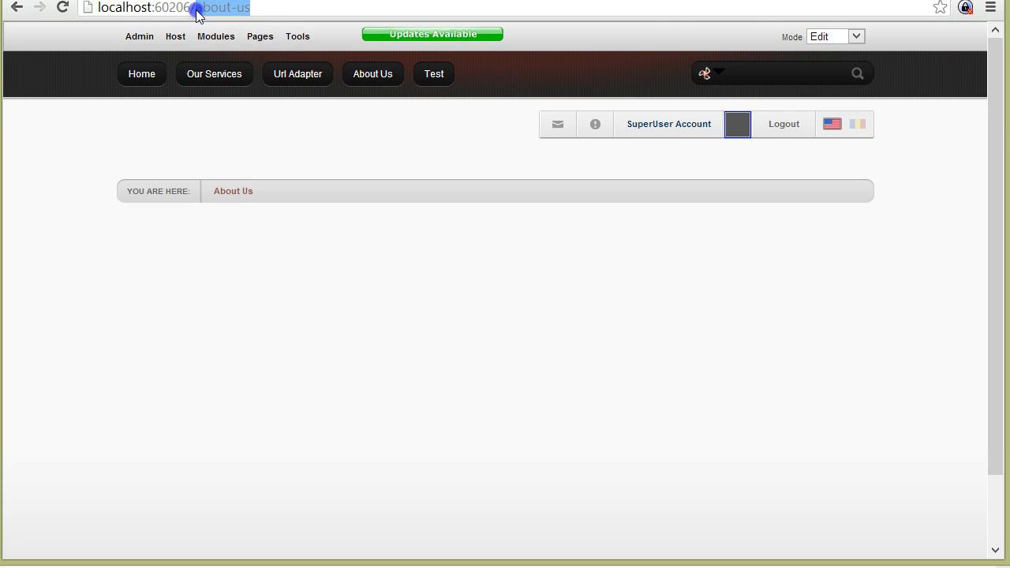
{"action": "mouse_move", "coordinate": [272, 161]}
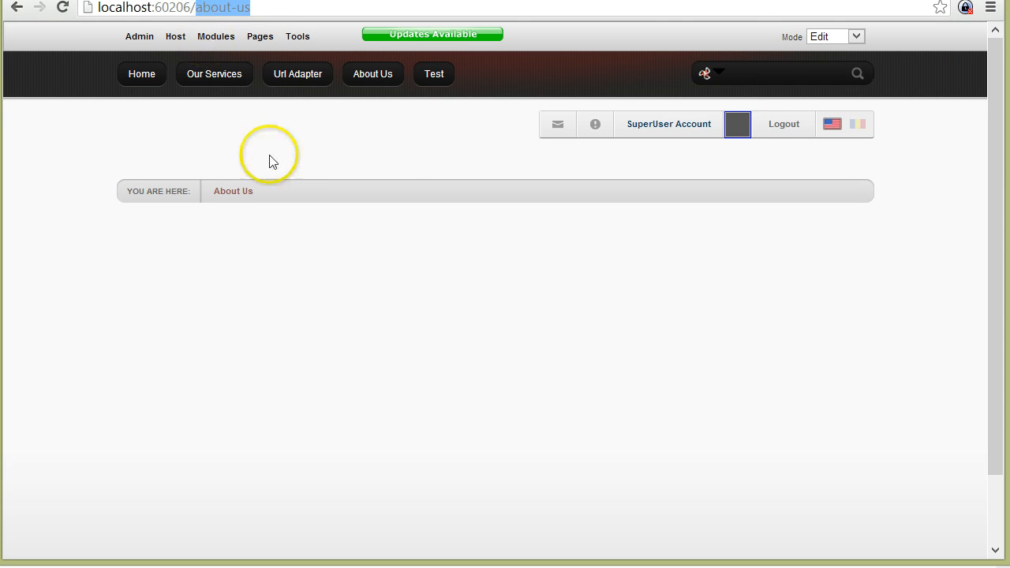
{"action": "left_click", "coordinate": [298, 73]}
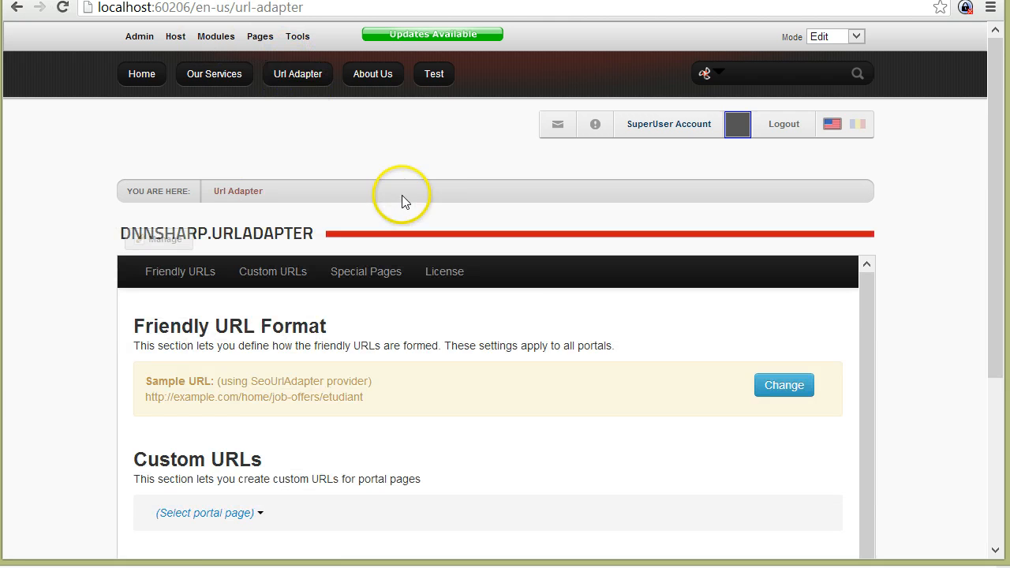
{"action": "scroll", "scroll_direction": "down", "scroll_amount": 3}
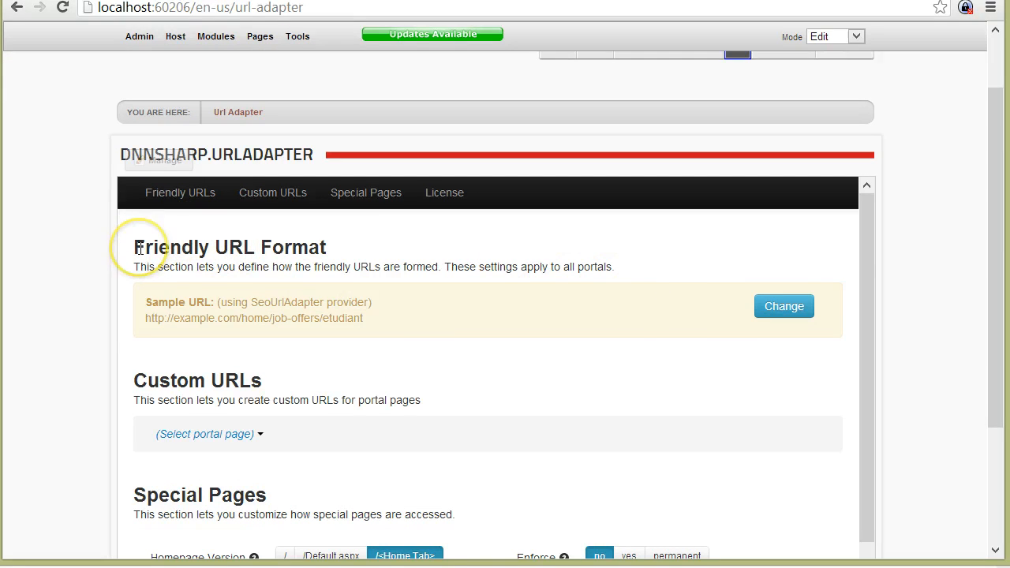
{"action": "mouse_move", "coordinate": [938, 277]}
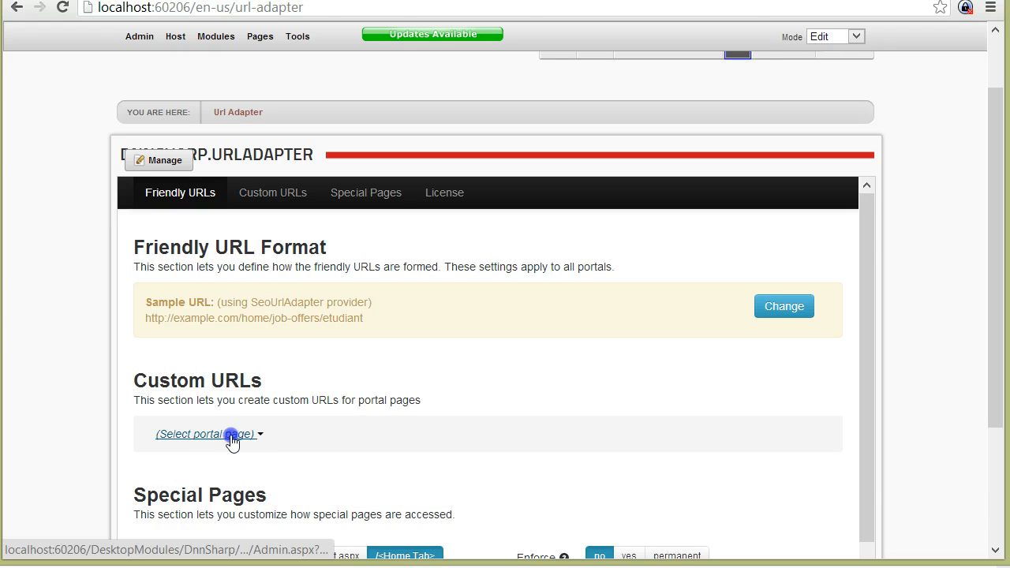
{"action": "left_click", "coordinate": [205, 434]}
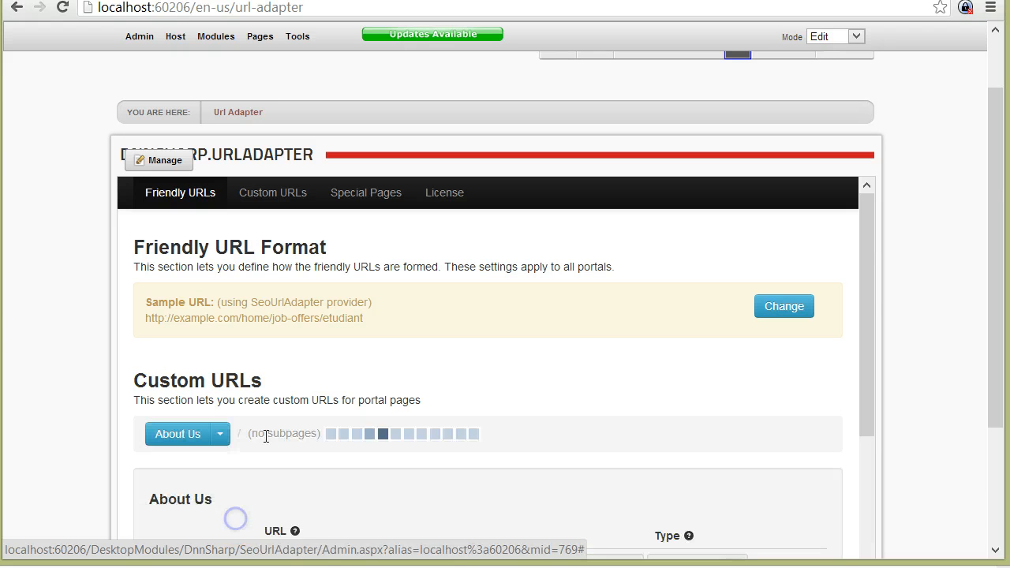
{"action": "left_click", "coordinate": [272, 192]}
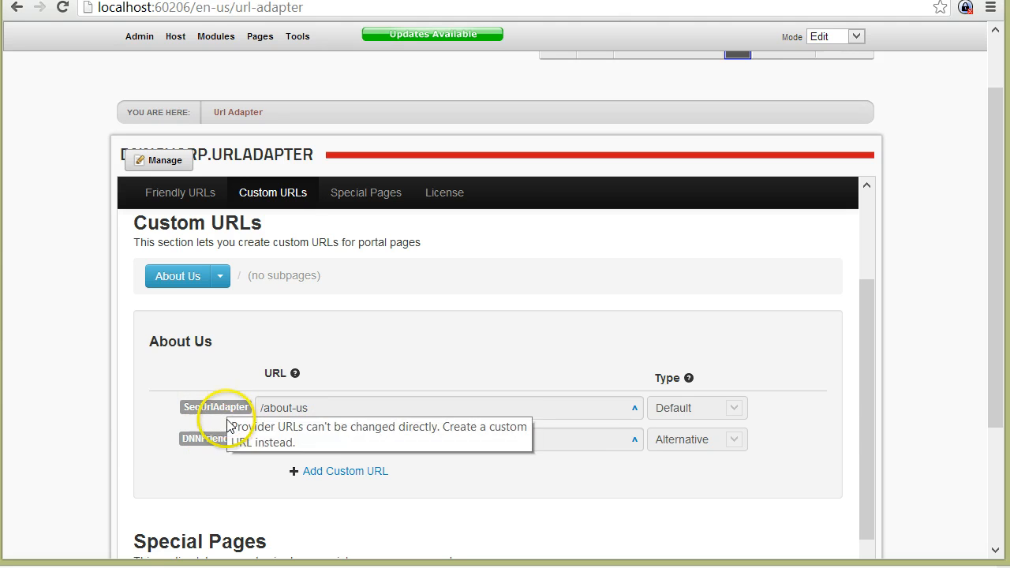
{"action": "mouse_move", "coordinate": [509, 471]}
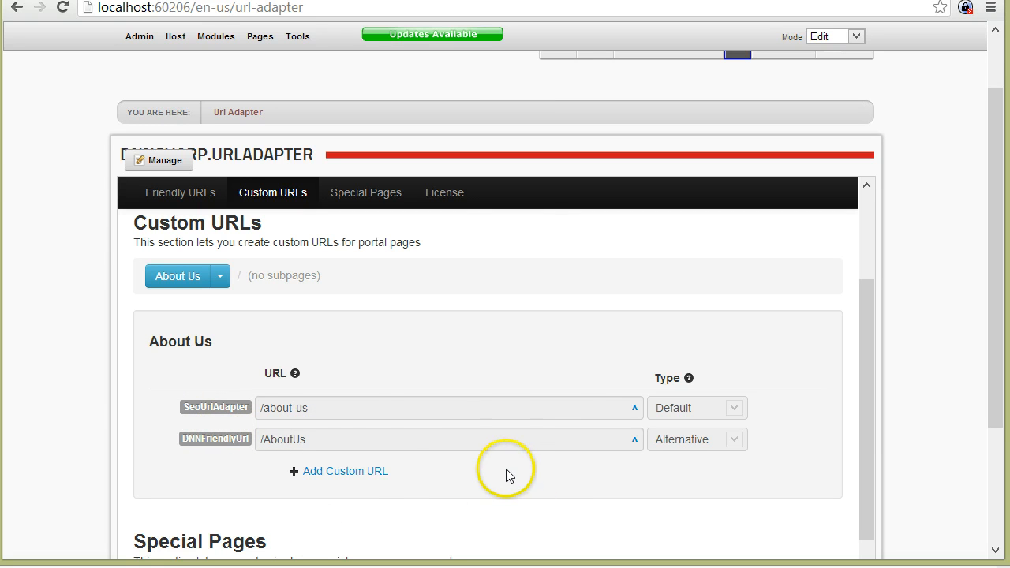
{"action": "mouse_move", "coordinate": [690, 410]}
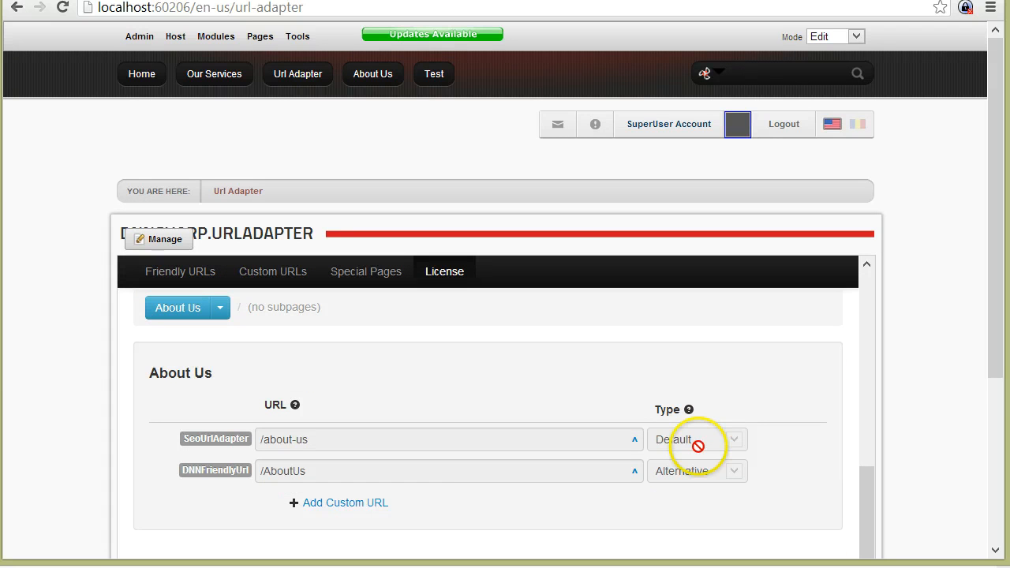
{"action": "mouse_move", "coordinate": [690, 459]}
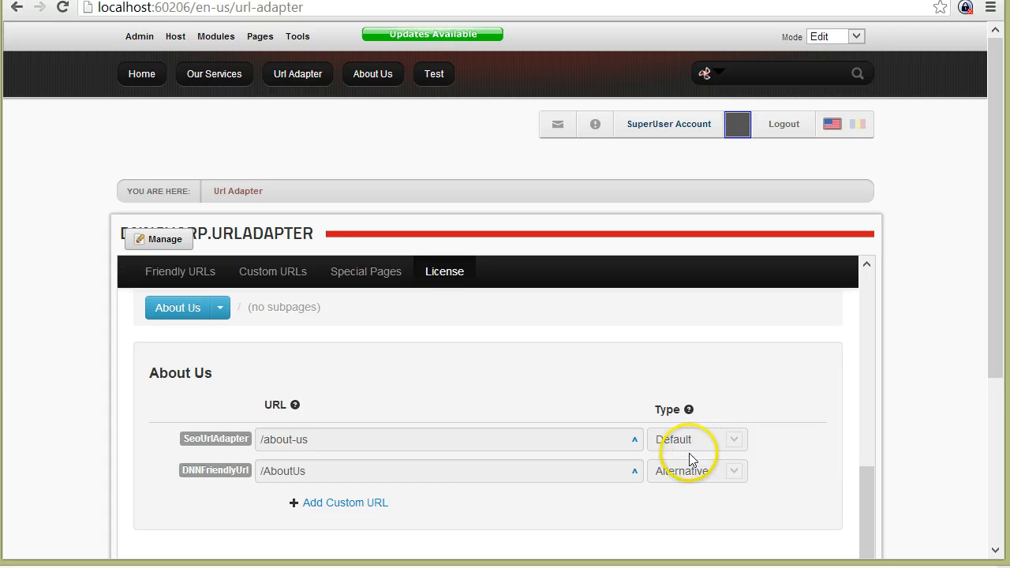
{"action": "mouse_move", "coordinate": [753, 158]}
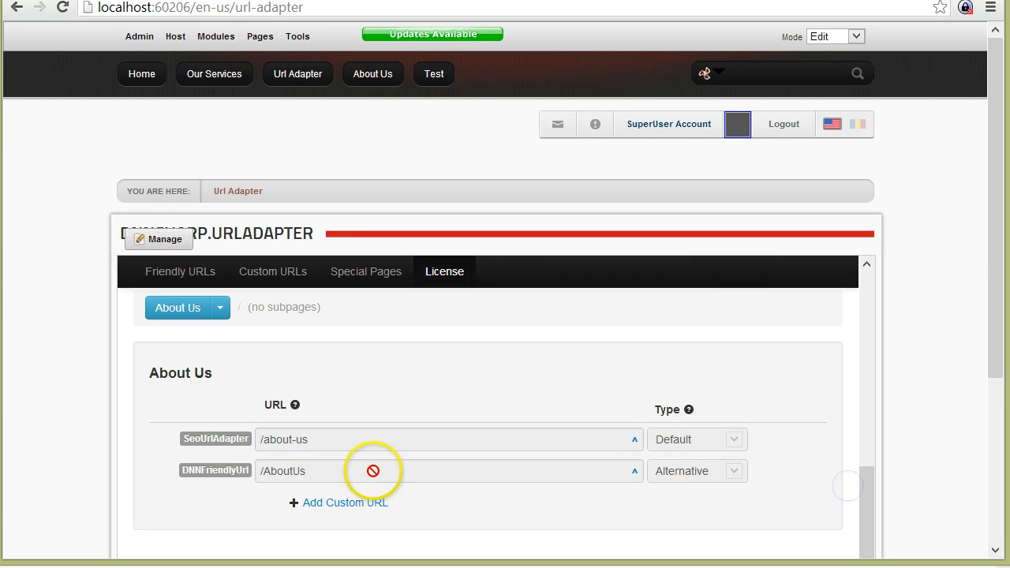
{"action": "mouse_move", "coordinate": [716, 432]}
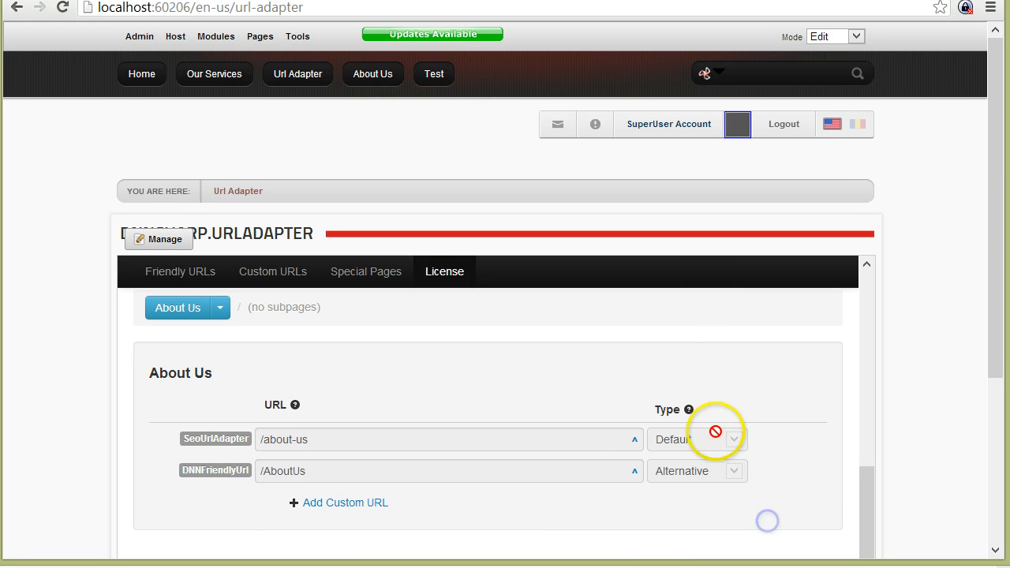
{"action": "left_click", "coordinate": [272, 272]}
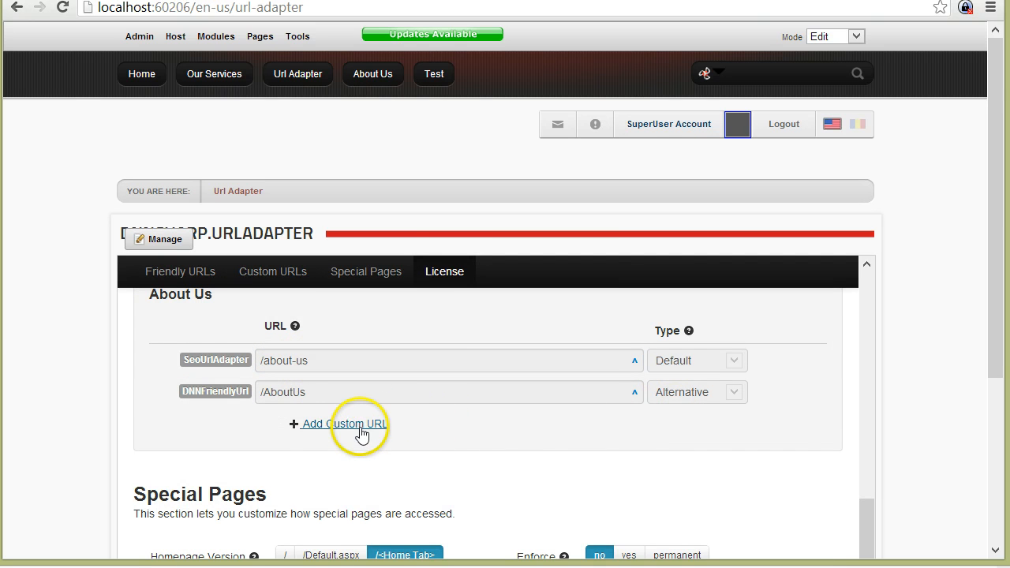
Step: Add custom URL entries /welcome and /who-we-are for About Us
{"action": "left_click", "coordinate": [345, 424]}
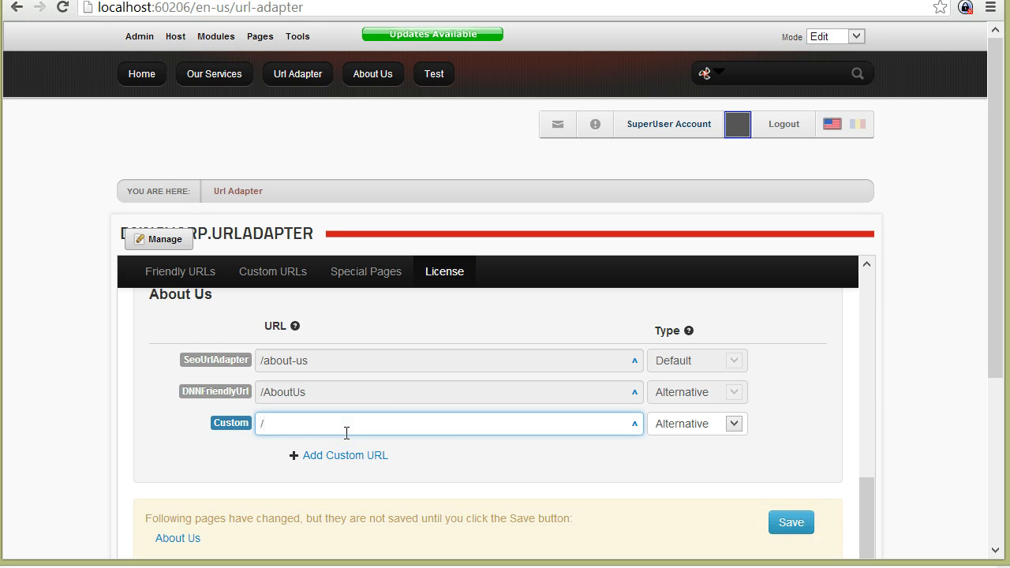
{"action": "type", "text": "welcome"}
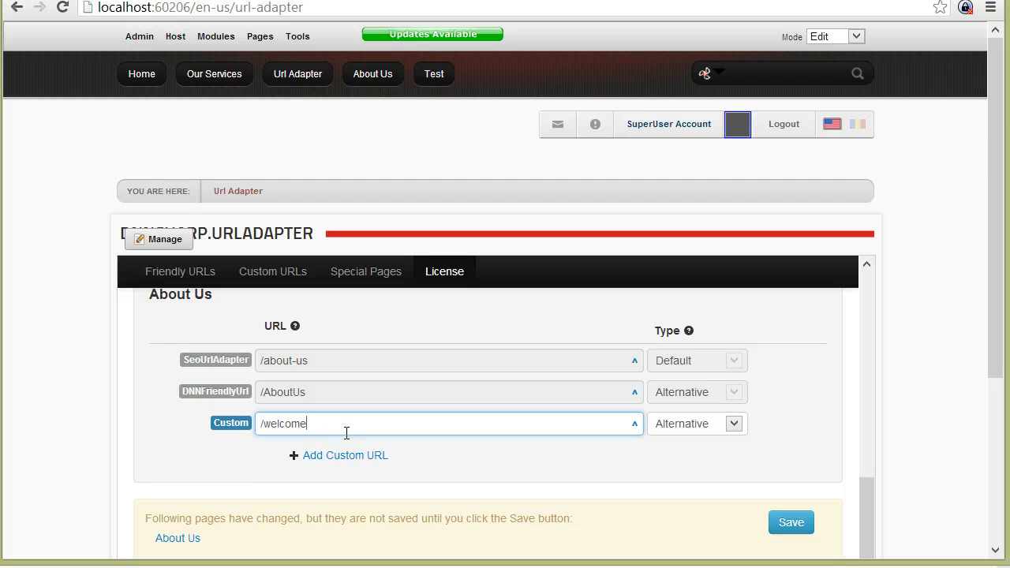
{"action": "left_click", "coordinate": [344, 455]}
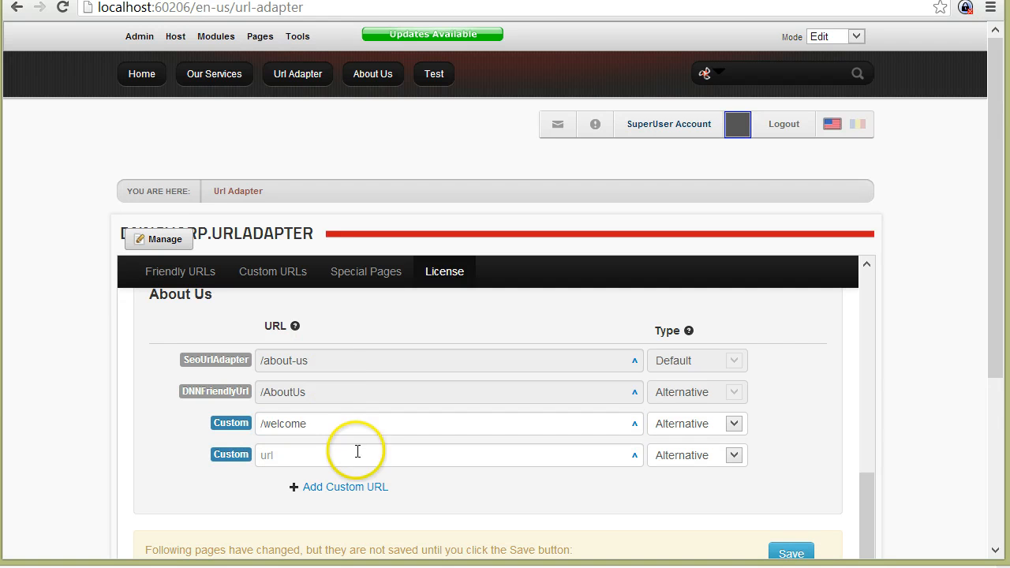
{"action": "type", "text": "/"}
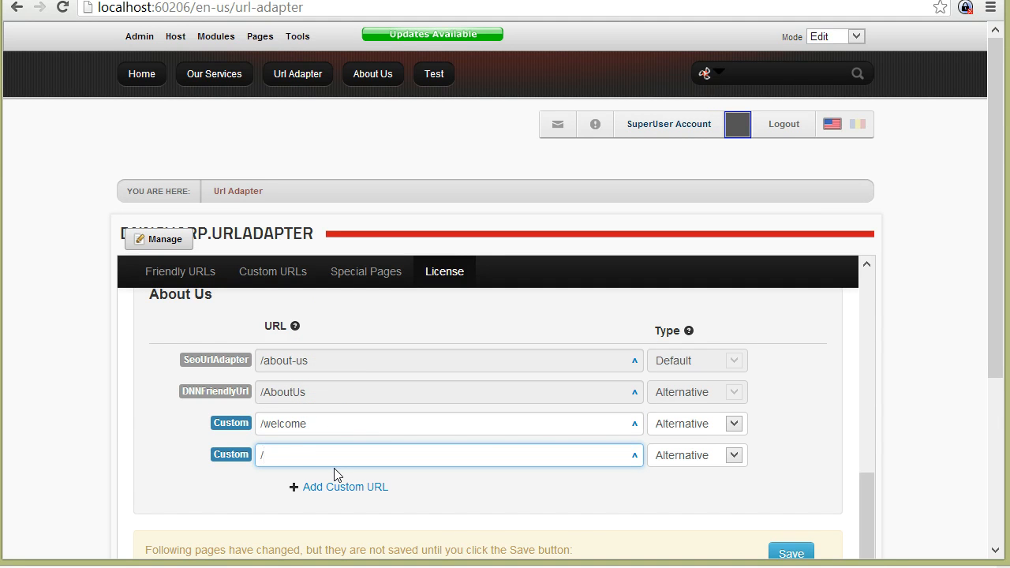
{"action": "type", "text": "who-wer"}
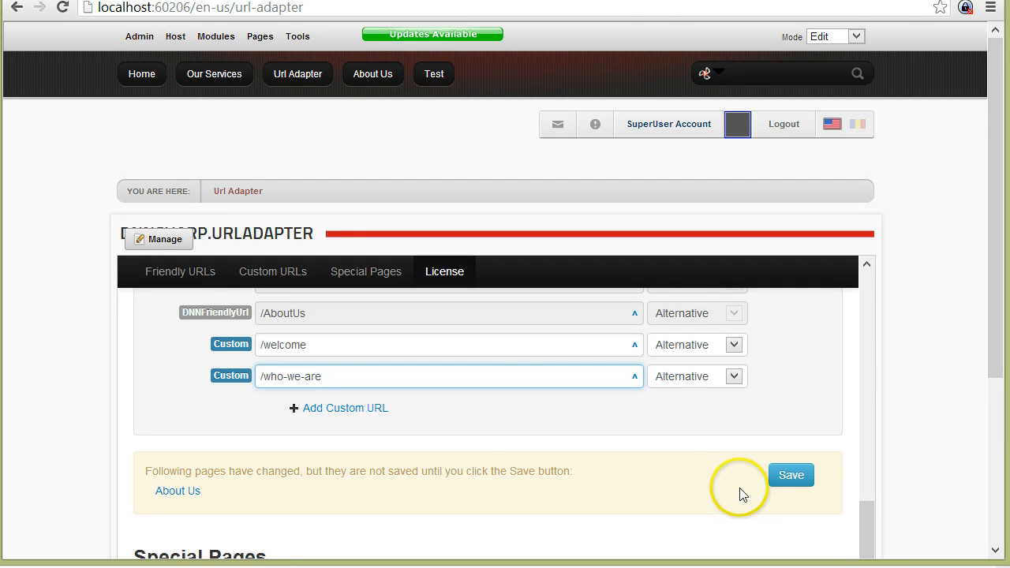
{"action": "left_click", "coordinate": [449, 344]}
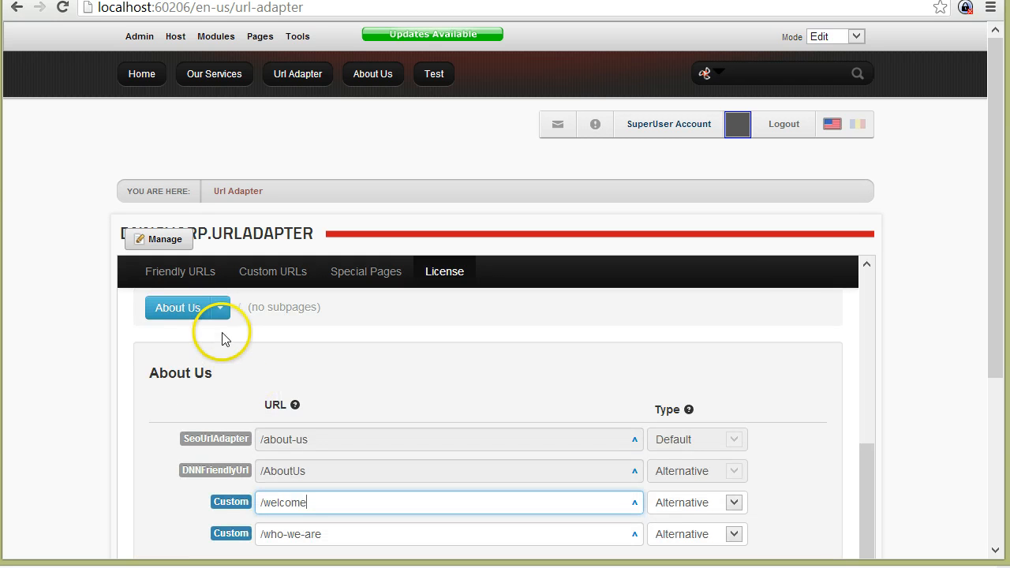
Step: Browse the Test and Home page URLs, entering /home and reviewing pending Test changes
{"action": "left_click", "coordinate": [220, 308]}
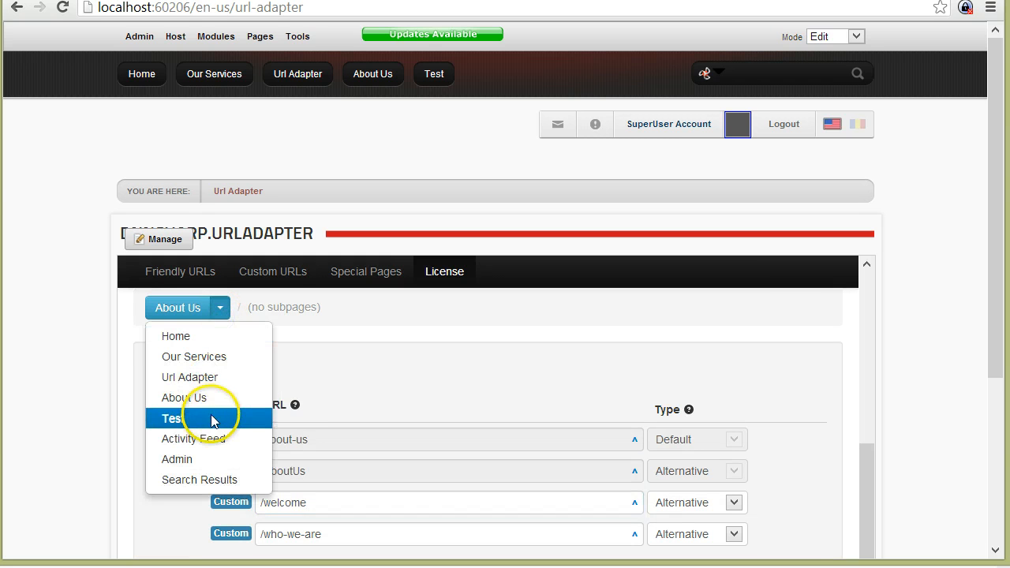
{"action": "left_click", "coordinate": [171, 418]}
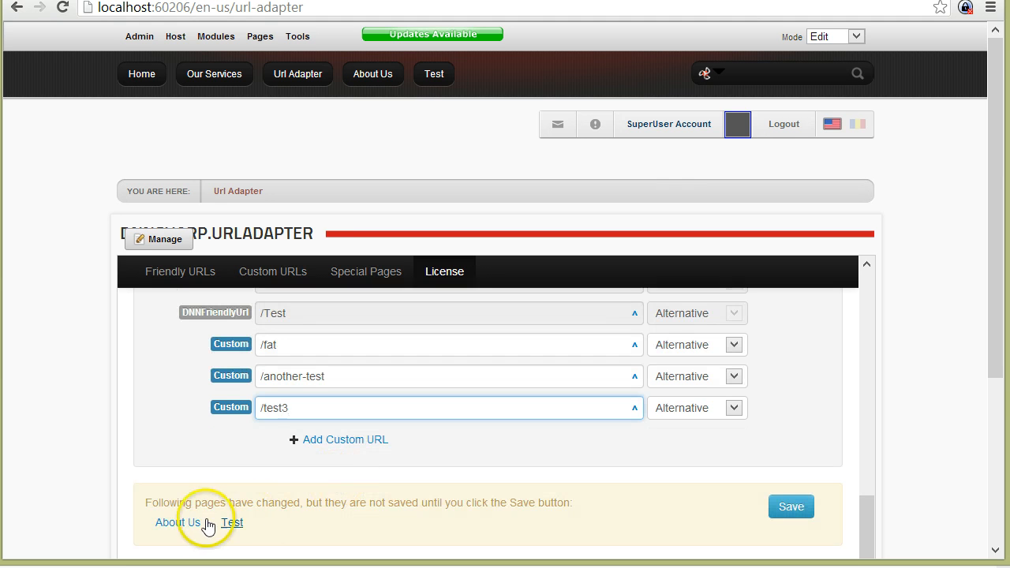
{"action": "mouse_move", "coordinate": [296, 523]}
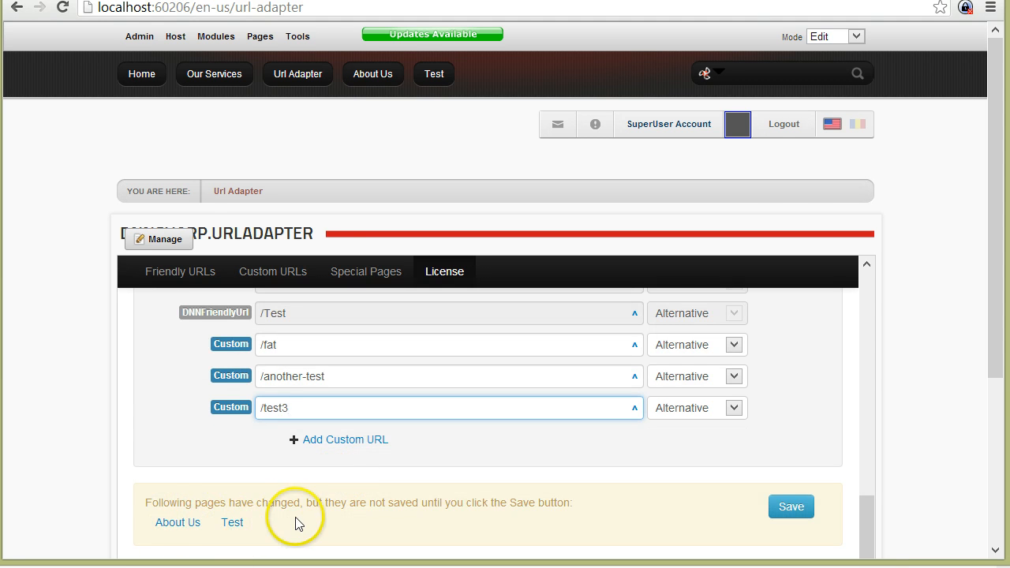
{"action": "left_click", "coordinate": [196, 307]}
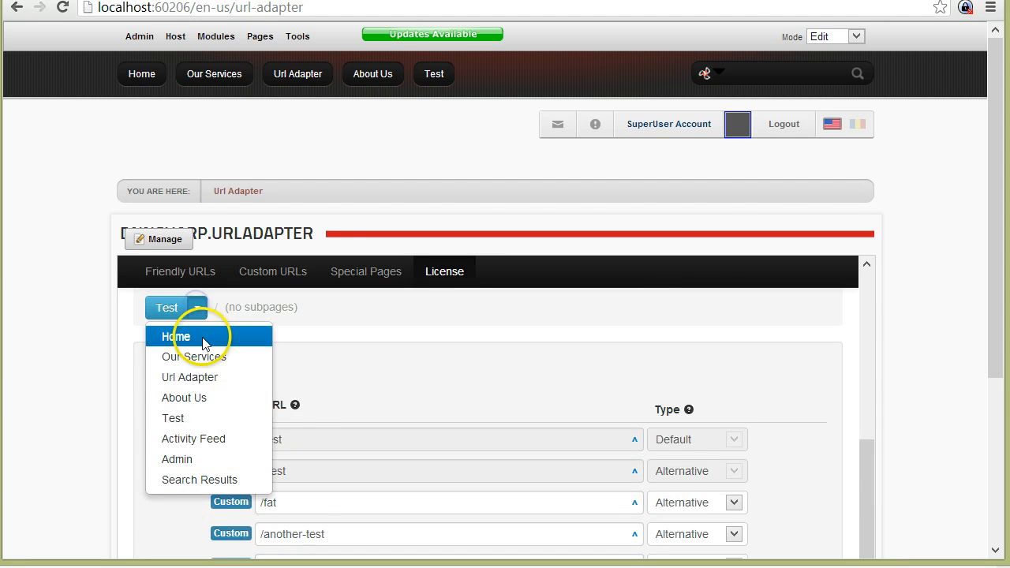
{"action": "left_click", "coordinate": [177, 336]}
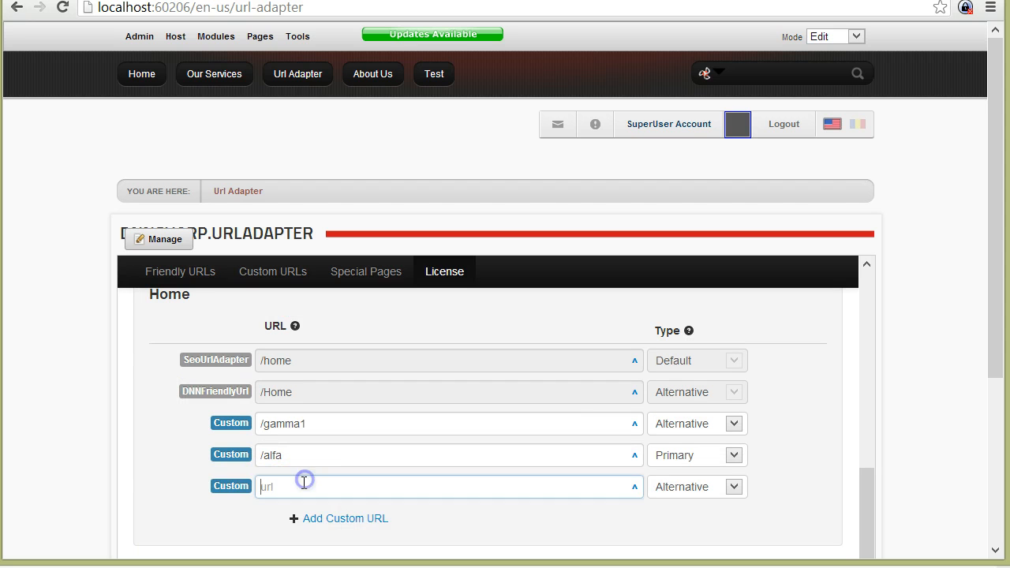
{"action": "type", "text": "/home"}
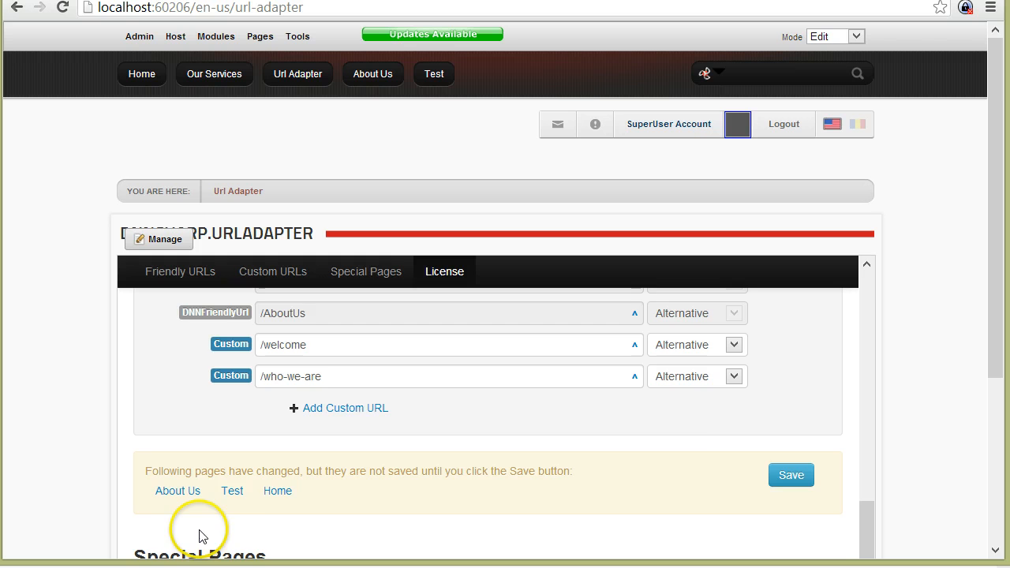
{"action": "scroll", "scroll_direction": "down", "scroll_amount": 3}
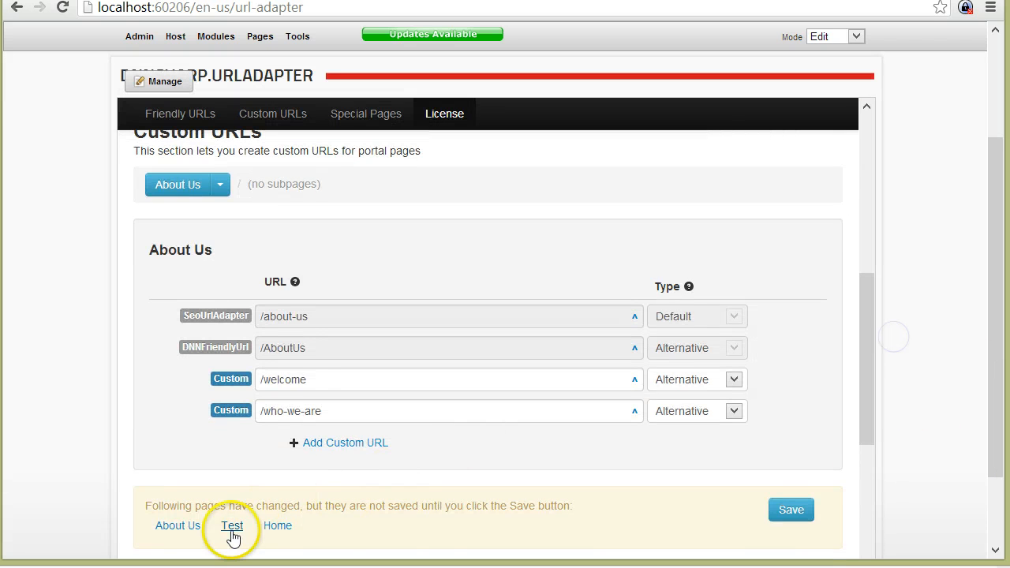
{"action": "left_click", "coordinate": [232, 525]}
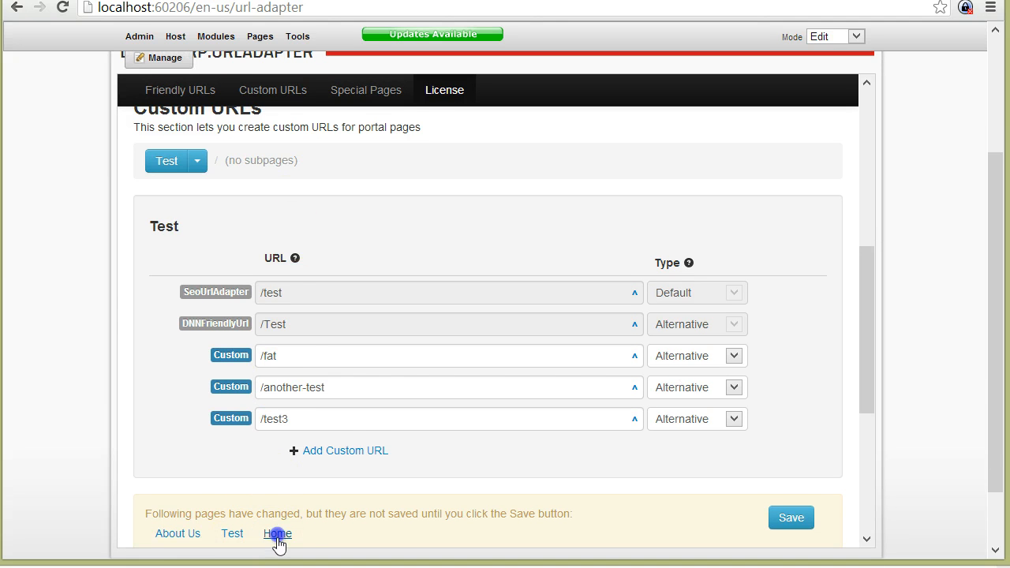
{"action": "mouse_move", "coordinate": [254, 508]}
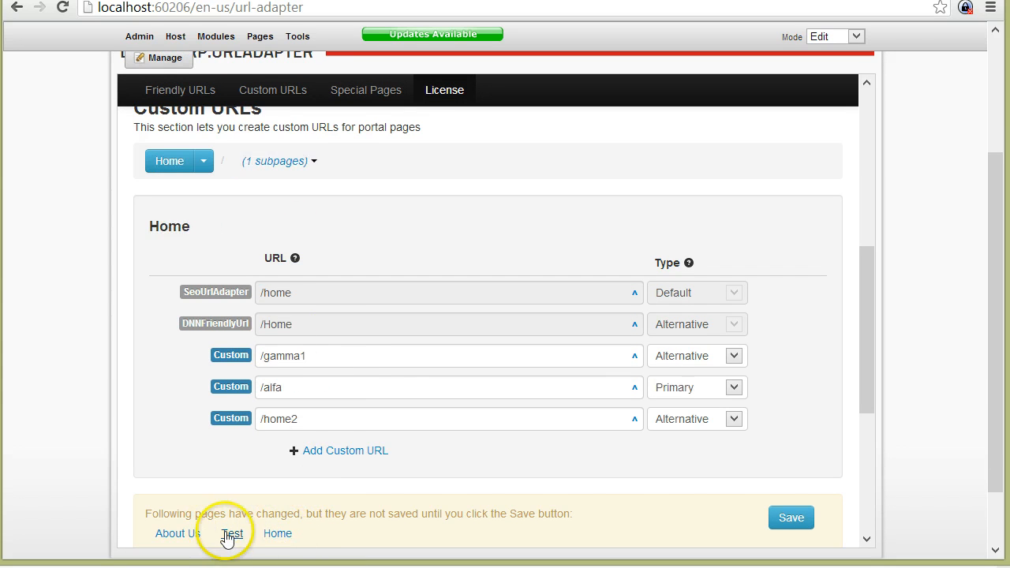
Step: Add /subsub as a custom URL for Sub home and save all changes
{"action": "left_click", "coordinate": [276, 161]}
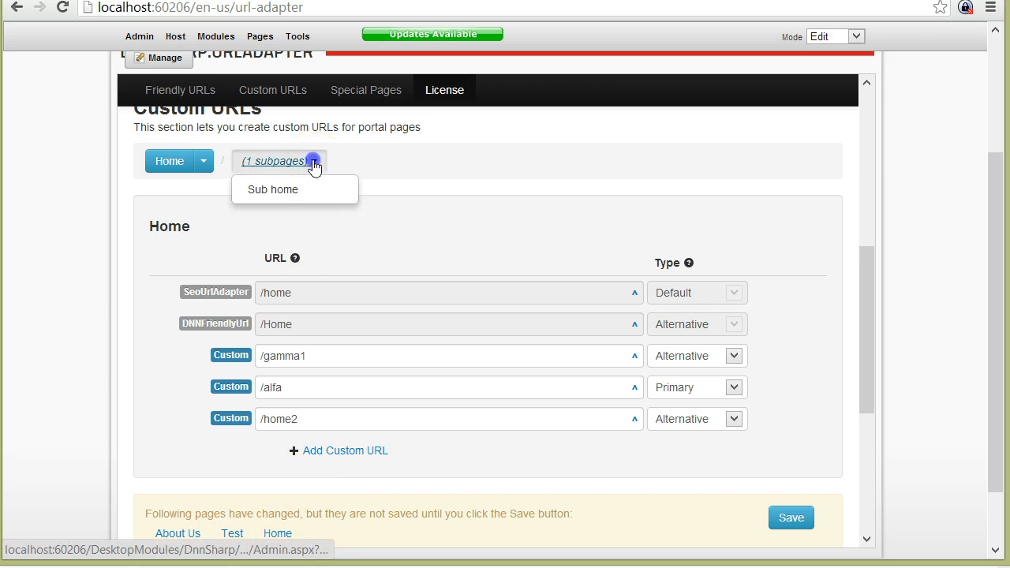
{"action": "left_click", "coordinate": [273, 189]}
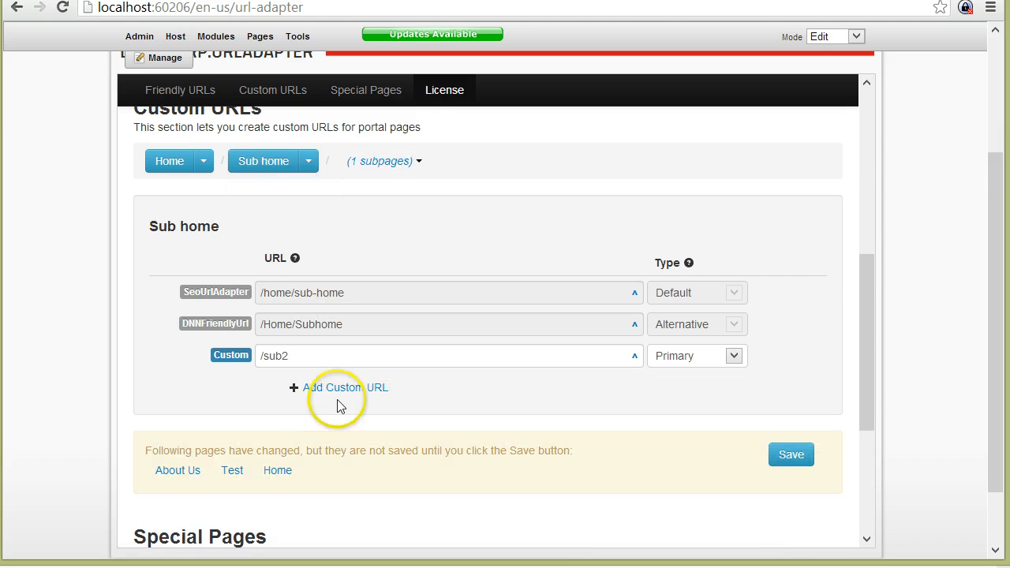
{"action": "type", "text": "/subsu"}
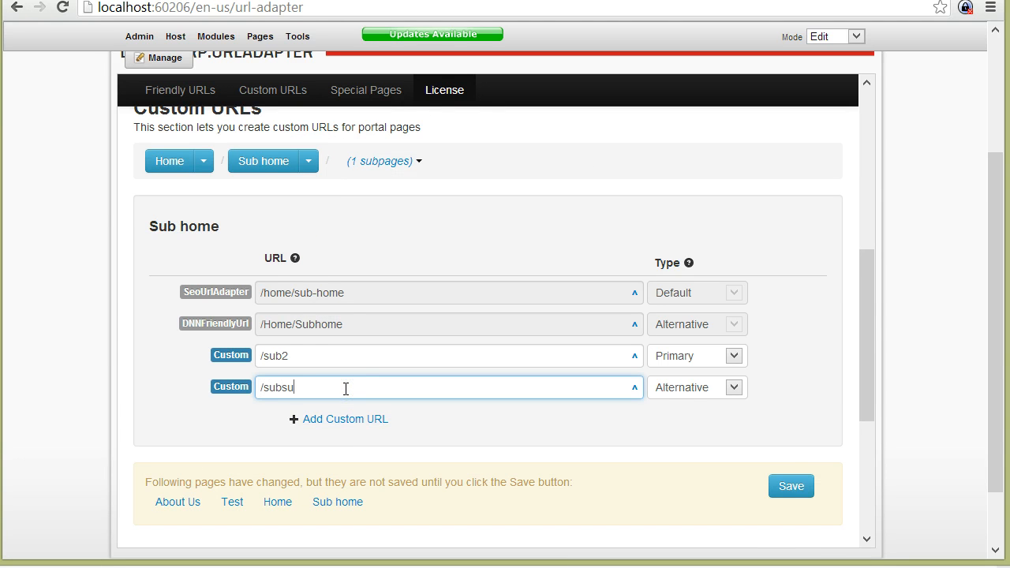
{"action": "type", "text": "b"}
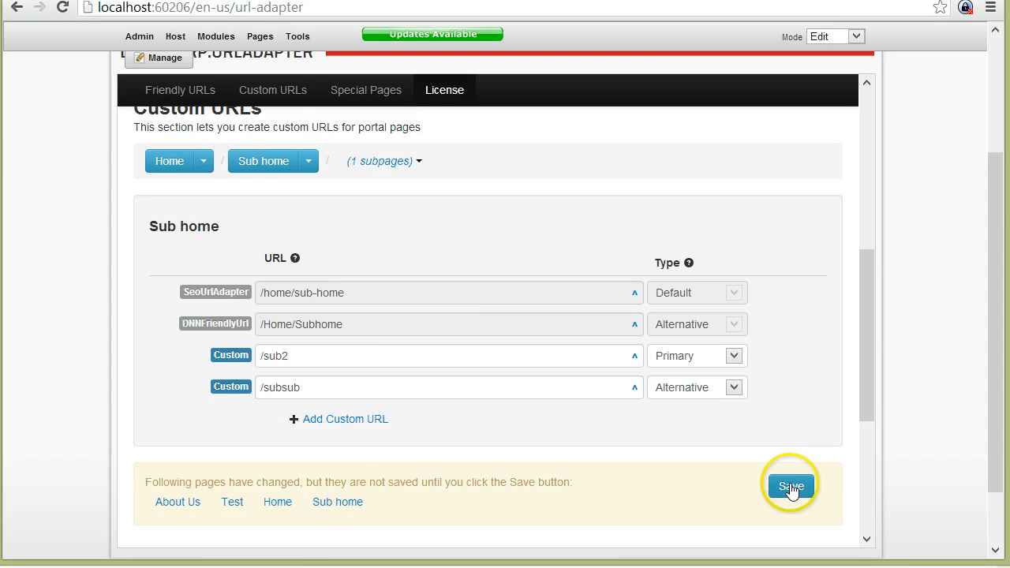
{"action": "left_click", "coordinate": [790, 486]}
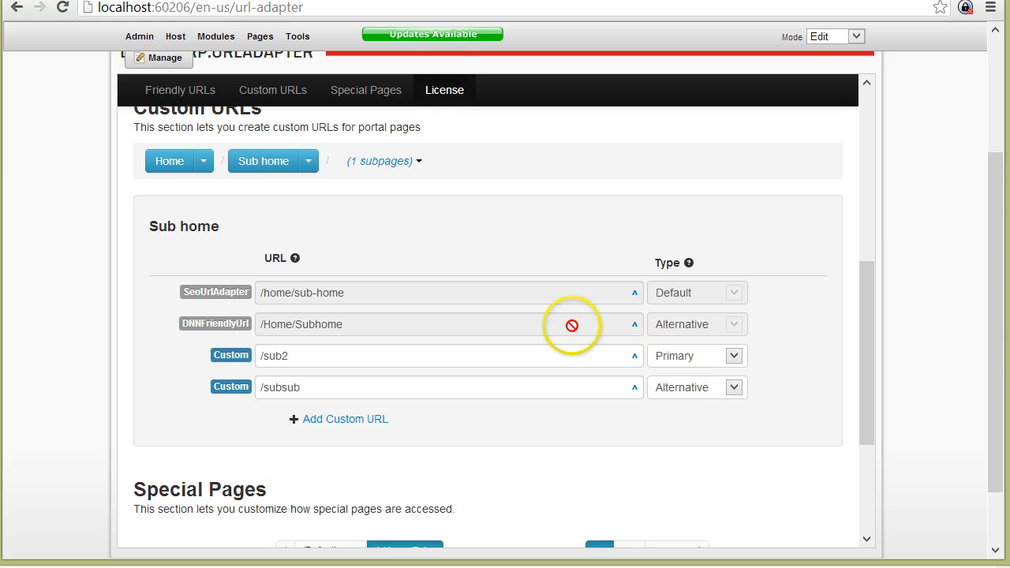
Step: Open /welcome and /who-we-are in new windows, then load About Us at /en-us/about-us
{"action": "left_click", "coordinate": [202, 161]}
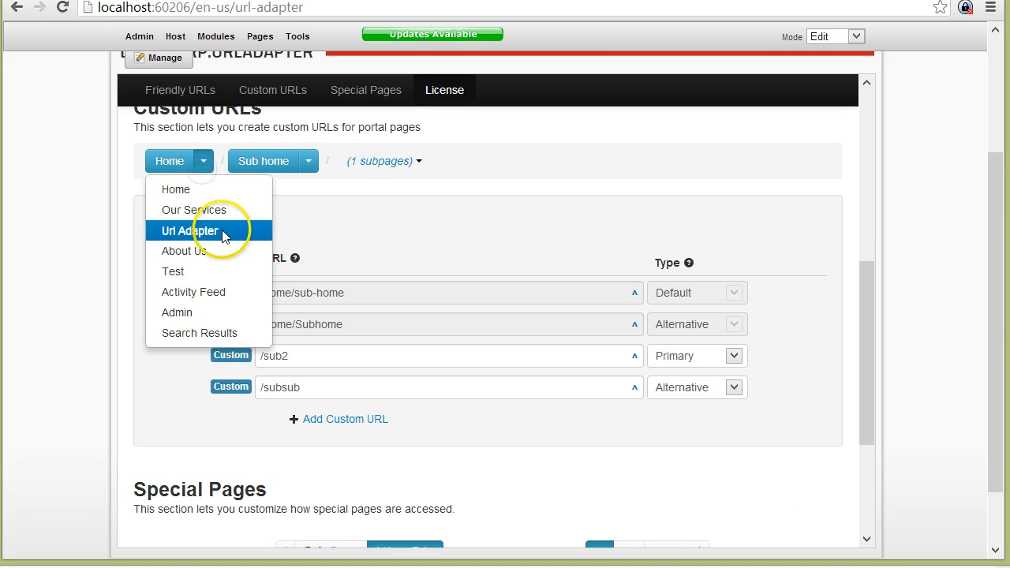
{"action": "left_click", "coordinate": [184, 250]}
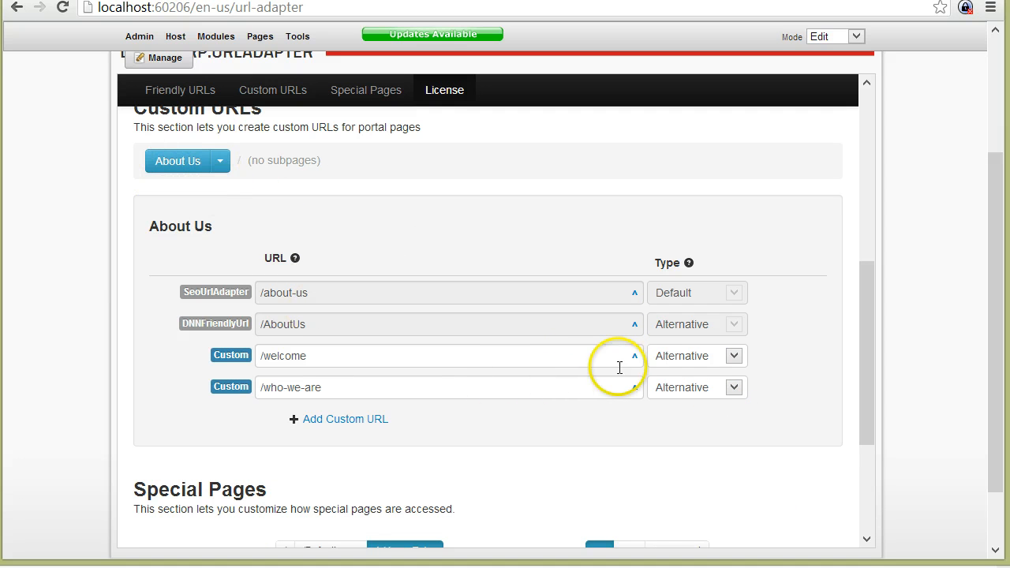
{"action": "mouse_move", "coordinate": [635, 356]}
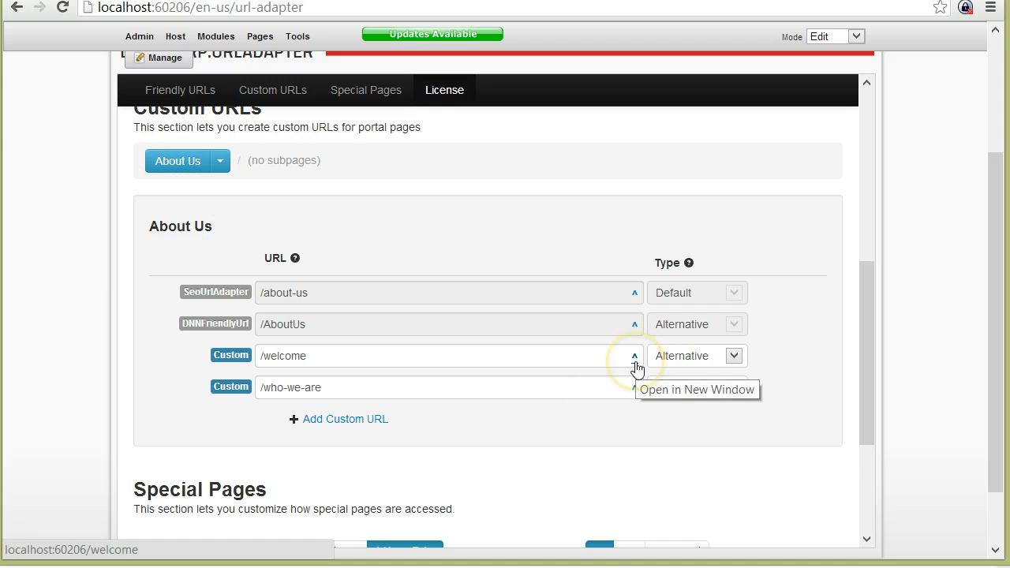
{"action": "left_click", "coordinate": [634, 356]}
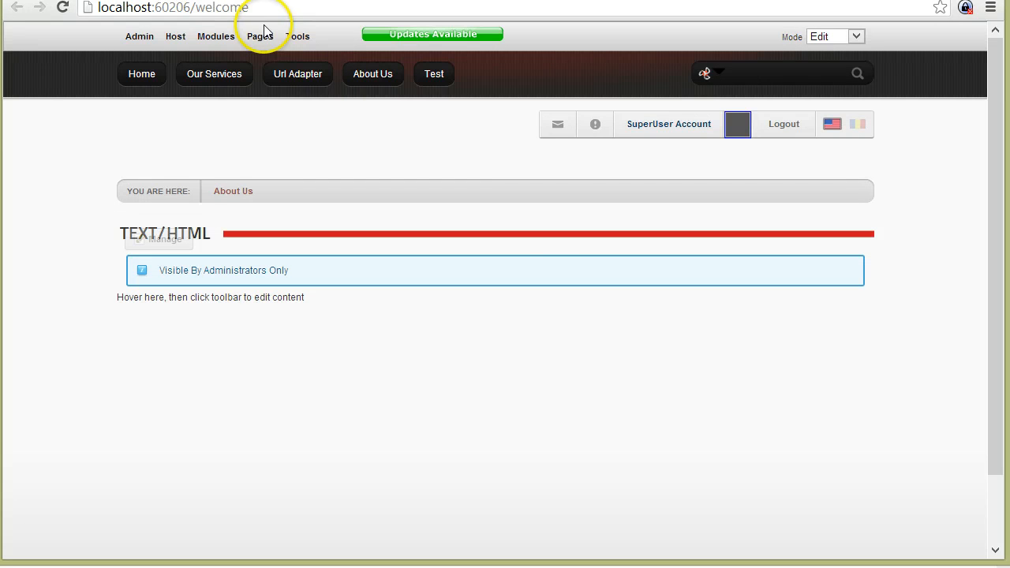
{"action": "mouse_move", "coordinate": [260, 13]}
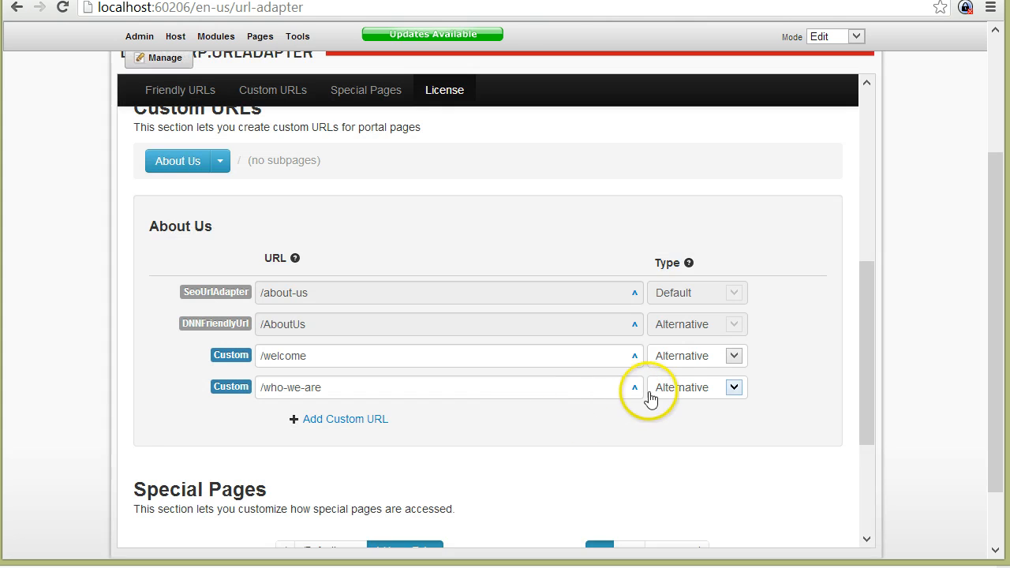
{"action": "left_click", "coordinate": [634, 387]}
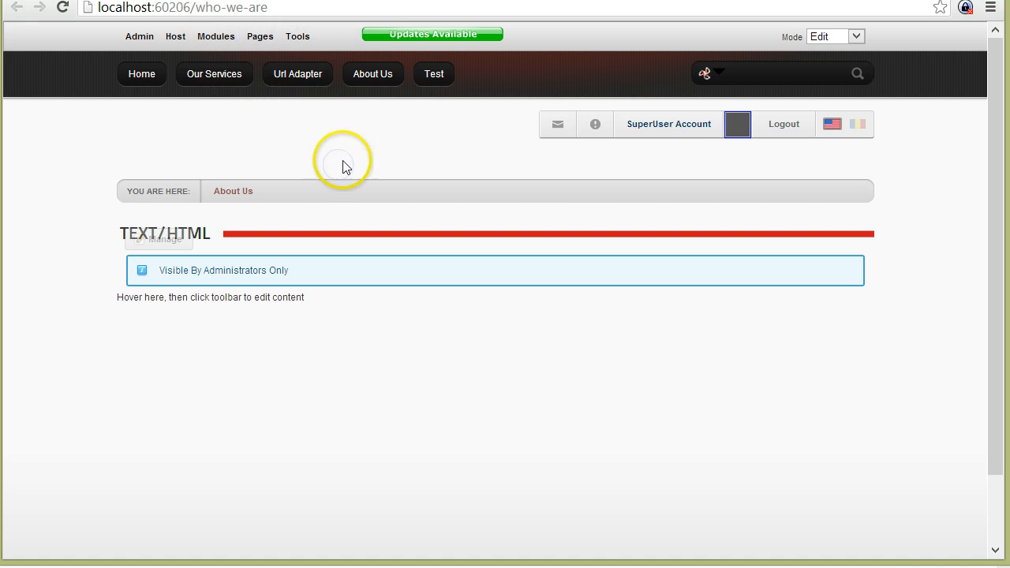
{"action": "left_click", "coordinate": [373, 73]}
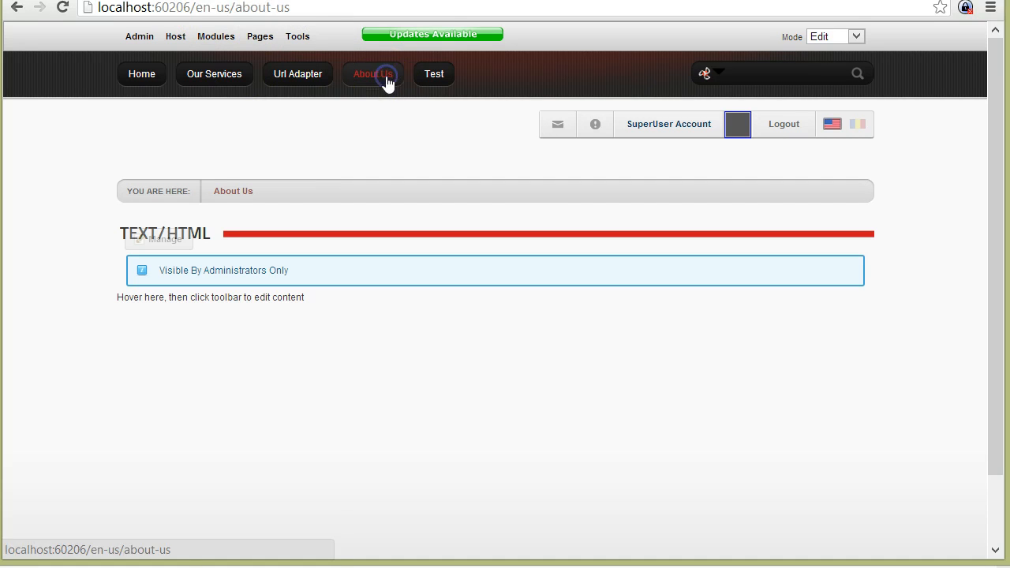
{"action": "left_click", "coordinate": [372, 73]}
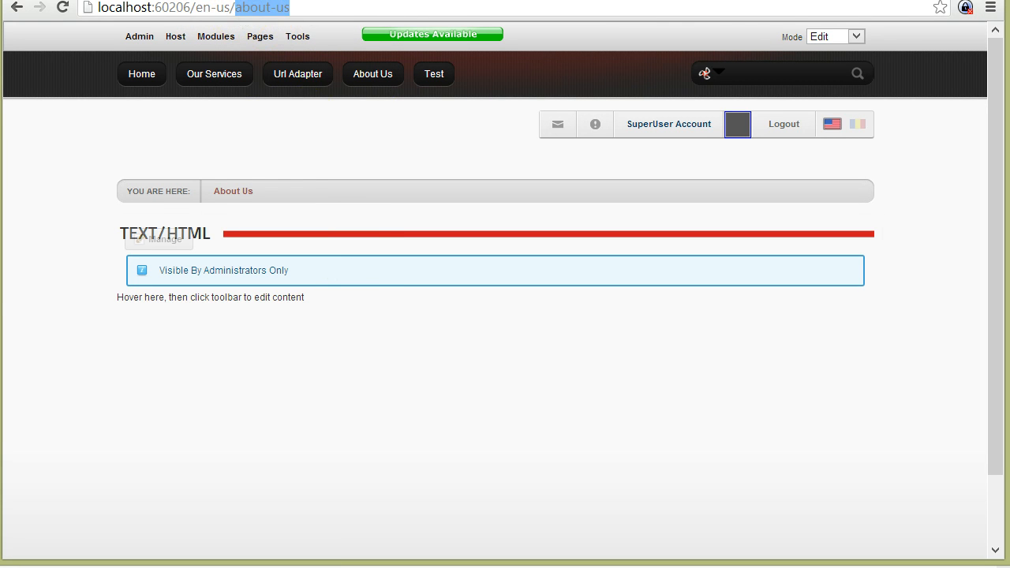
Step: Return to URL Adapter and save /who-we-are as About Us's Primary URL
{"action": "left_click", "coordinate": [297, 73]}
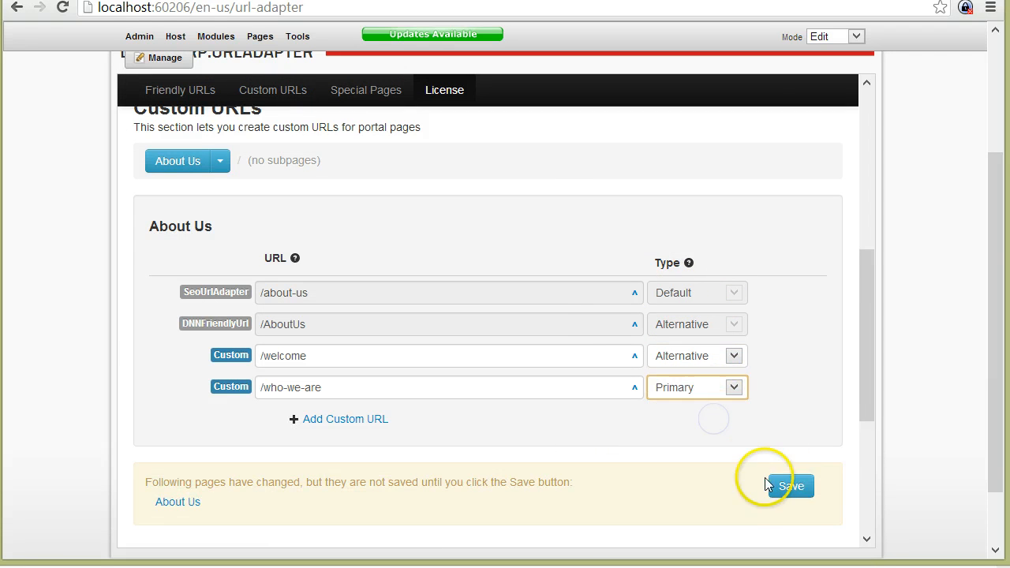
{"action": "left_click", "coordinate": [790, 485]}
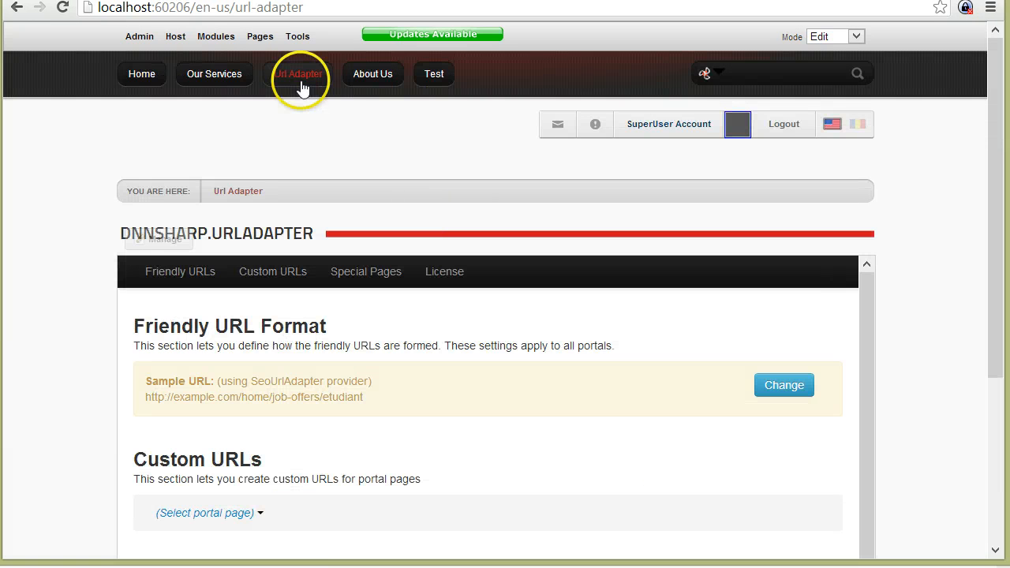
Step: Reload the Url Adapter settings page from the site menu
{"action": "left_click", "coordinate": [372, 73]}
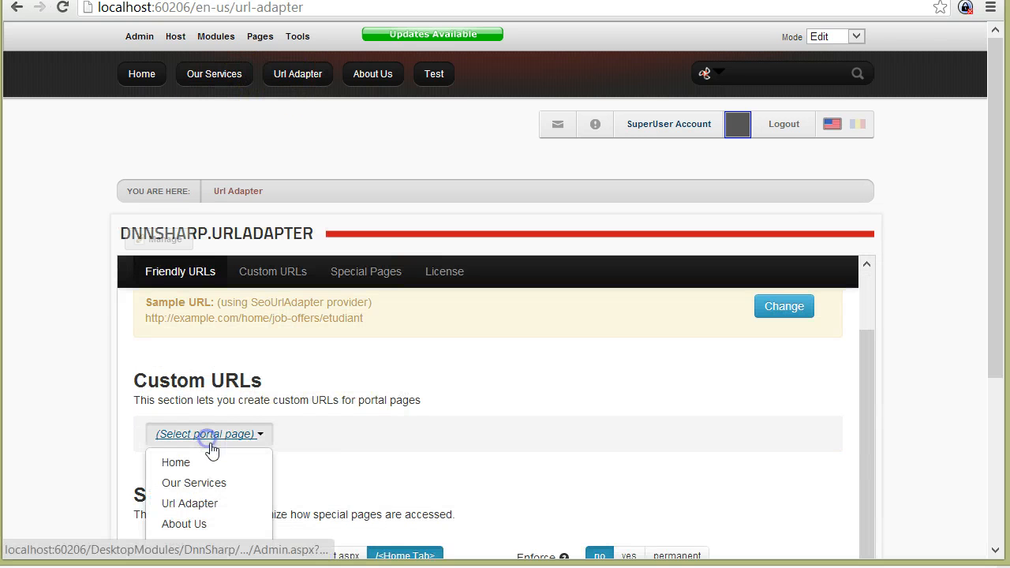
Step: Set About Us's /who-we-are URL to Primary (Permanent) and test /about-us in a new window
{"action": "left_click", "coordinate": [184, 523]}
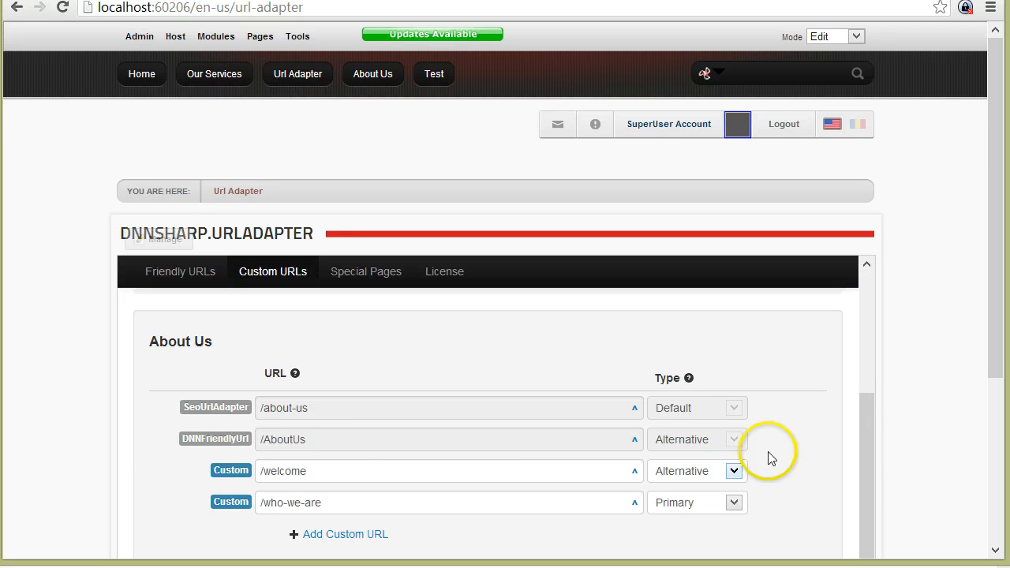
{"action": "scroll", "scroll_direction": "down", "scroll_amount": 3}
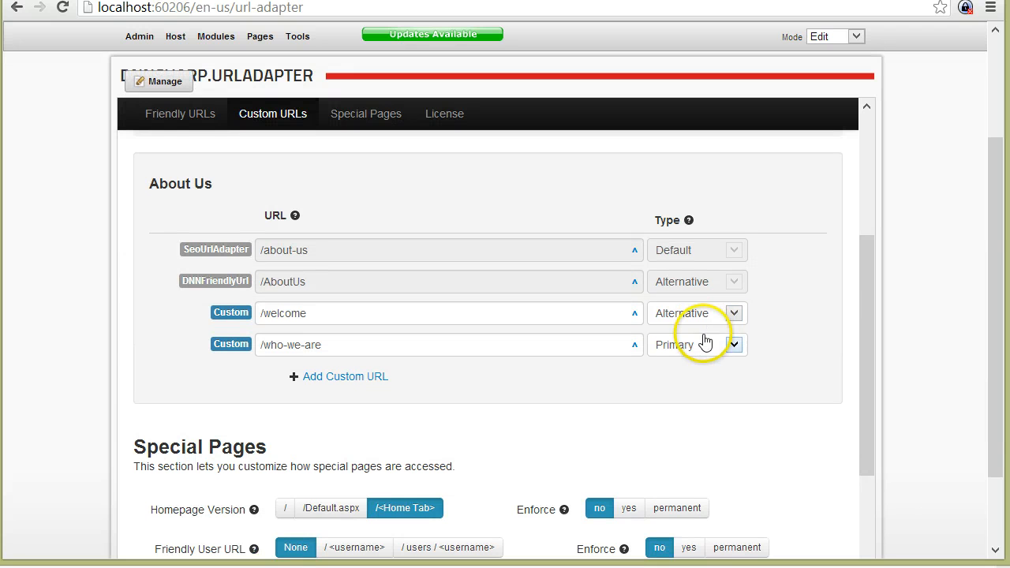
{"action": "left_click", "coordinate": [696, 345]}
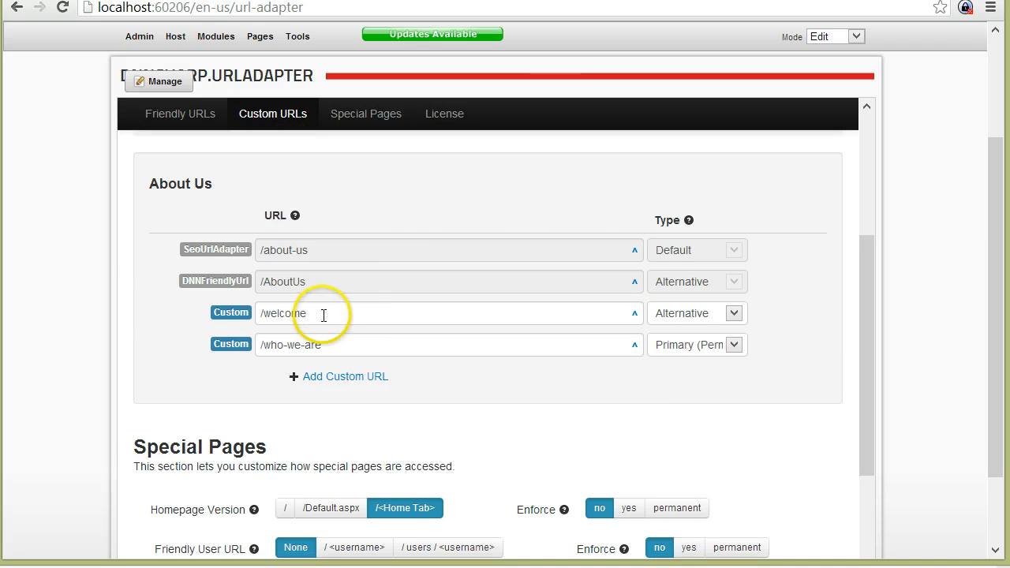
{"action": "mouse_move", "coordinate": [320, 274]}
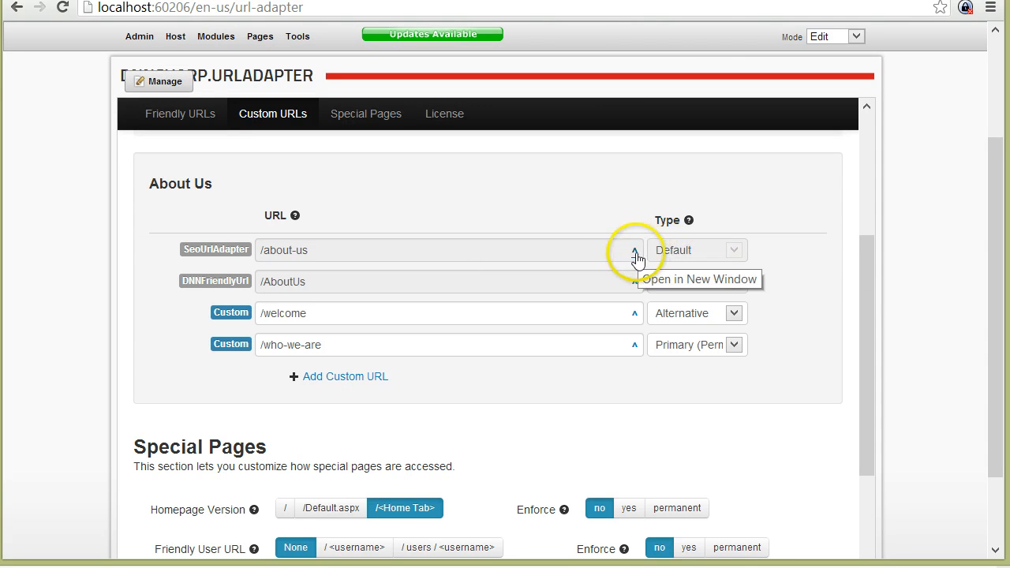
{"action": "left_click", "coordinate": [635, 250]}
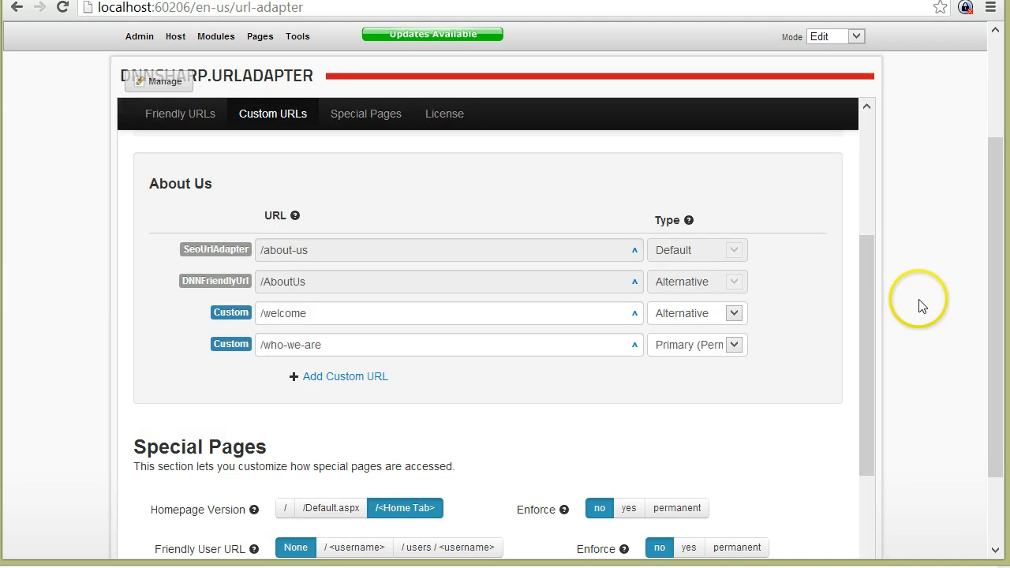
{"action": "mouse_move", "coordinate": [904, 361]}
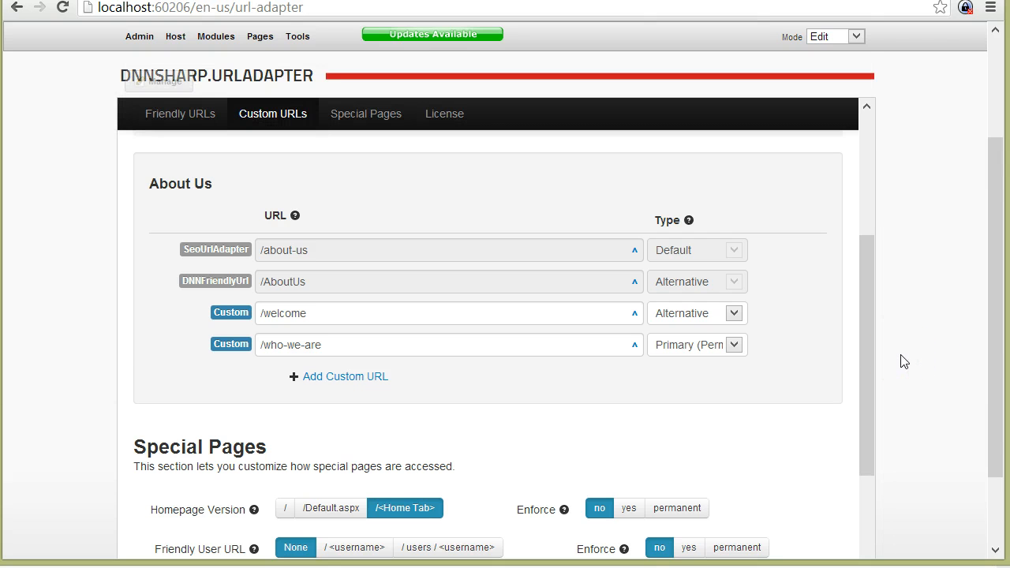
Step: Scroll the Url Adapter settings down toward the Special Pages section
{"action": "scroll", "scroll_direction": "down", "scroll_amount": 3}
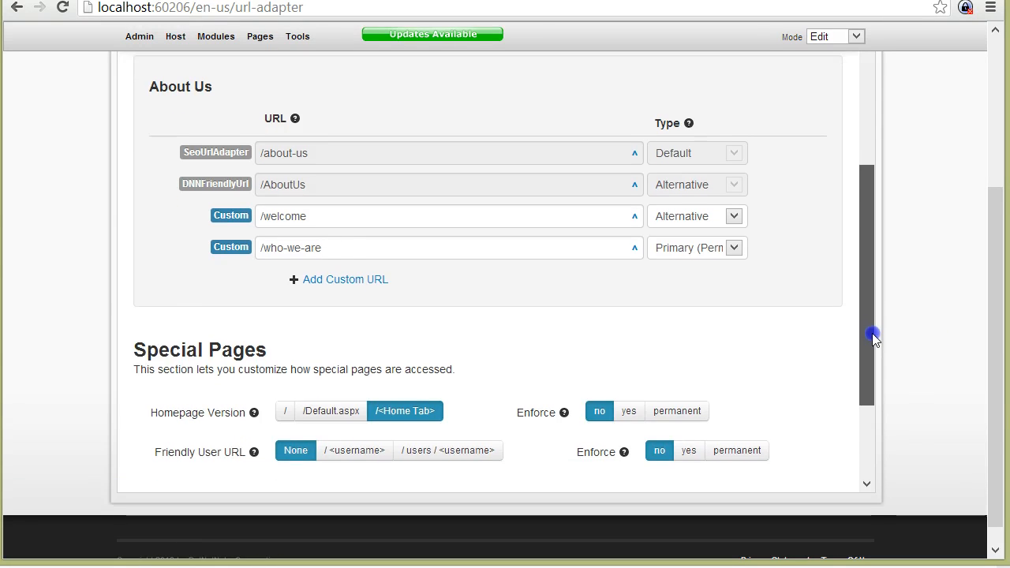
{"action": "scroll", "scroll_direction": "down", "scroll_amount": 3}
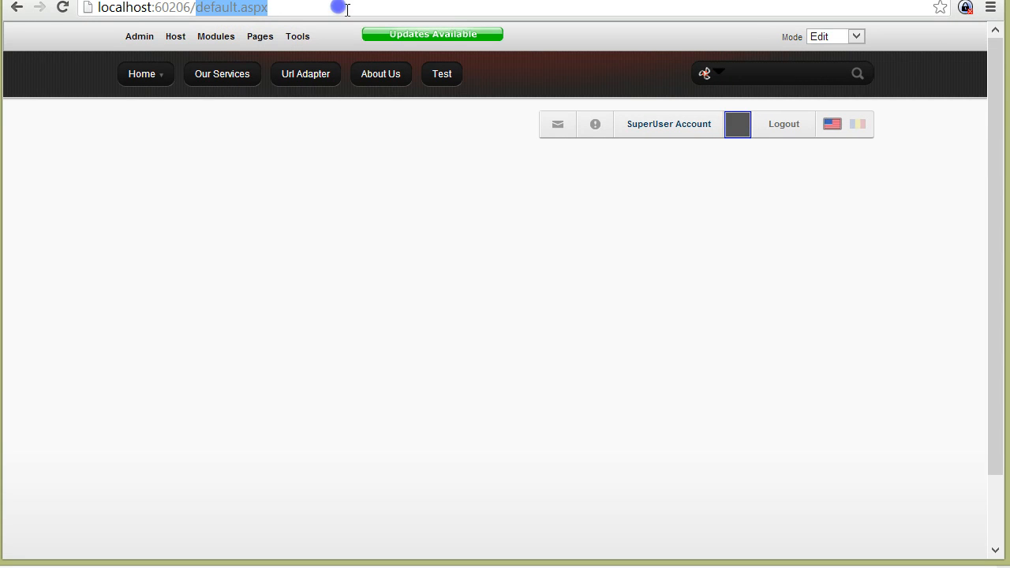
Step: Load the site at localhost:60206/home, then return to the Url Adapter settings
{"action": "type", "text": "home"}
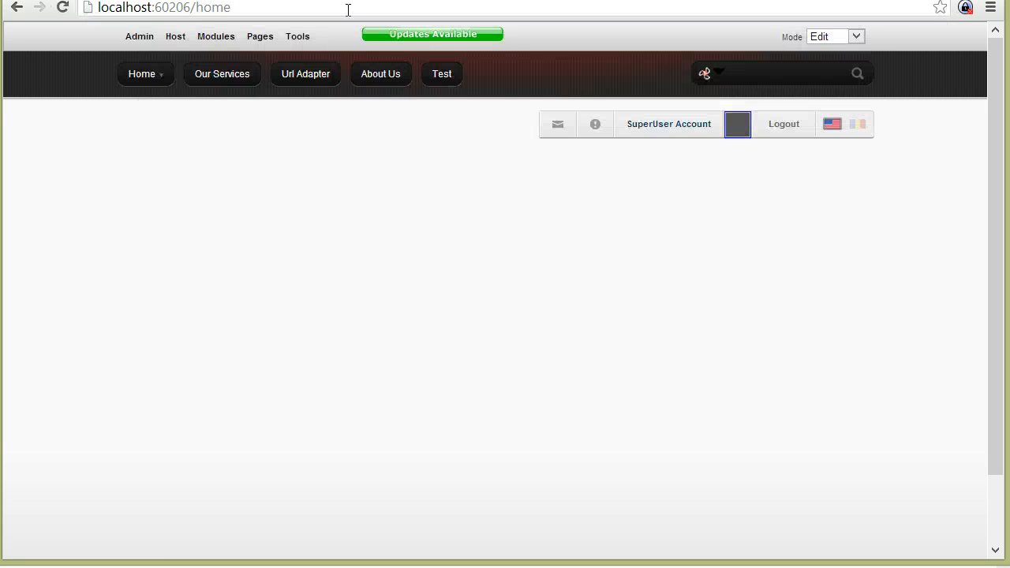
{"action": "left_click", "coordinate": [305, 73]}
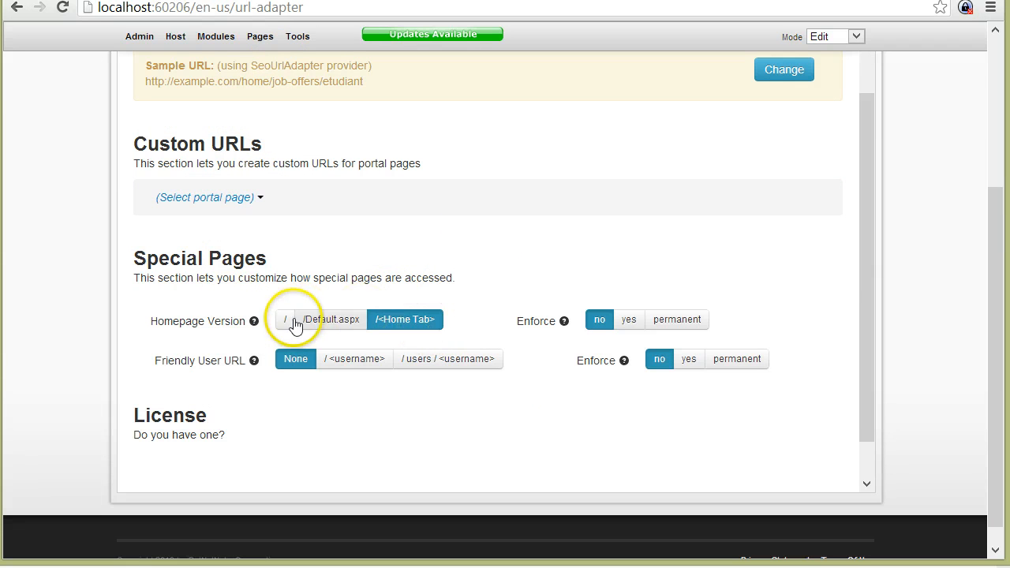
Step: Set Homepage Version to / with permanent enforcement
{"action": "left_click", "coordinate": [285, 320]}
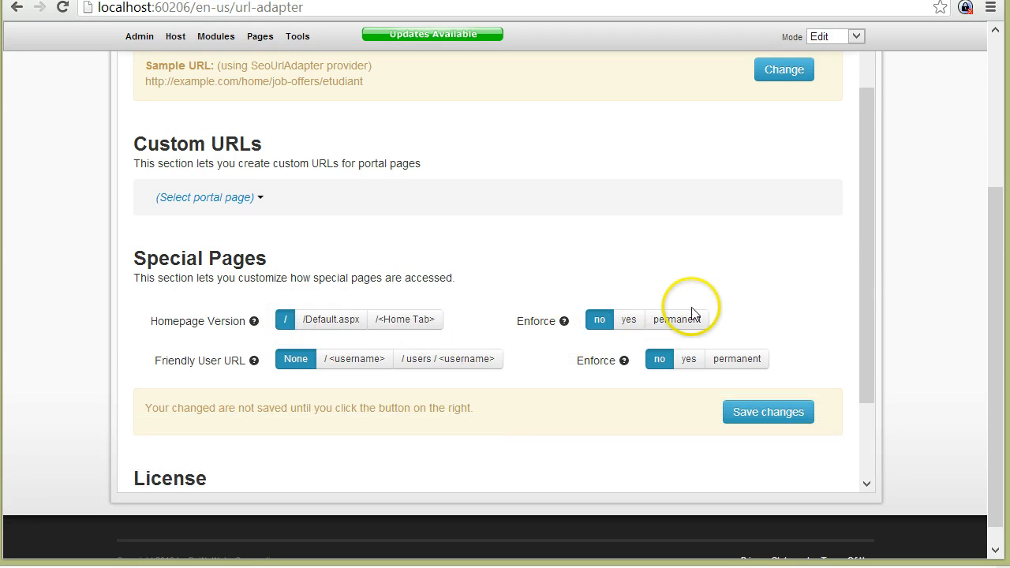
{"action": "left_click", "coordinate": [676, 319]}
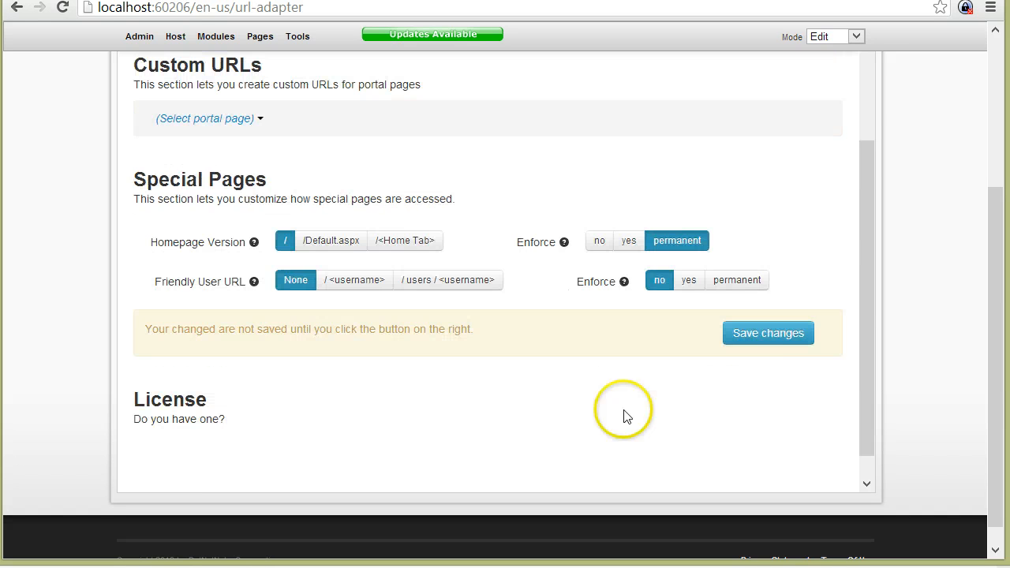
{"action": "scroll", "scroll_direction": "down", "scroll_amount": 3}
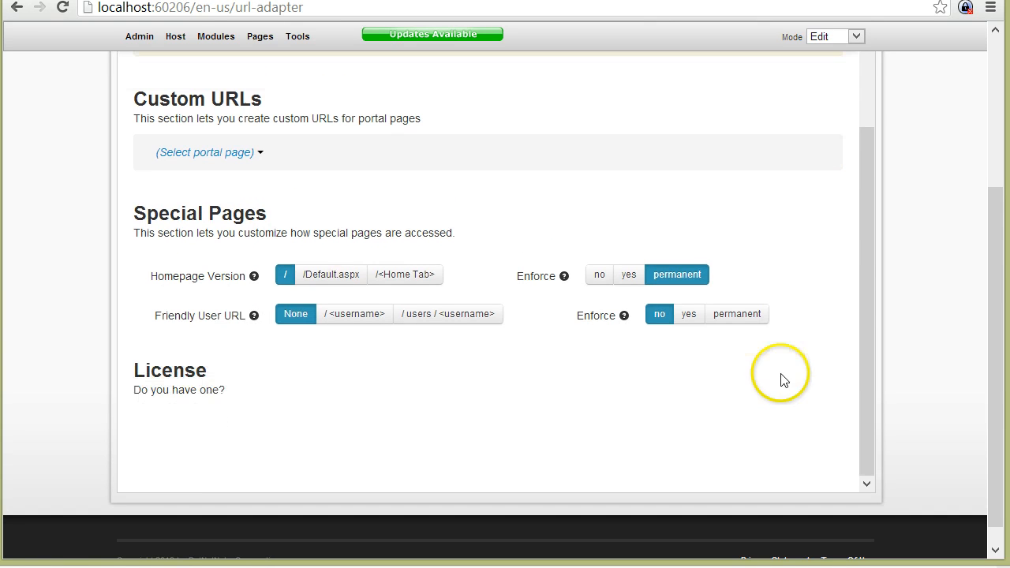
{"action": "scroll", "scroll_direction": "up", "scroll_amount": 3}
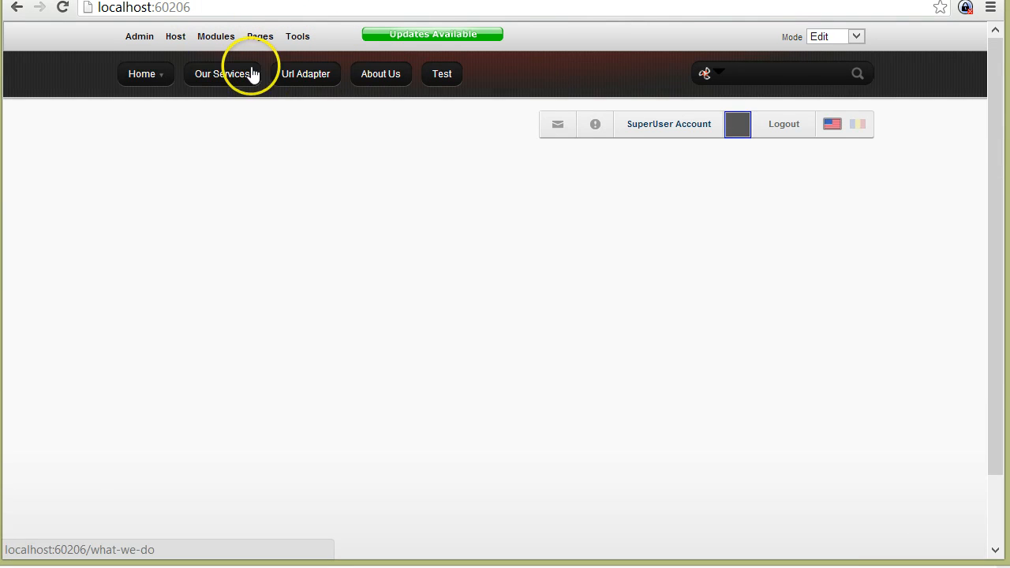
Step: Go from the site home page back to the Url Adapter settings
{"action": "left_click", "coordinate": [142, 7]}
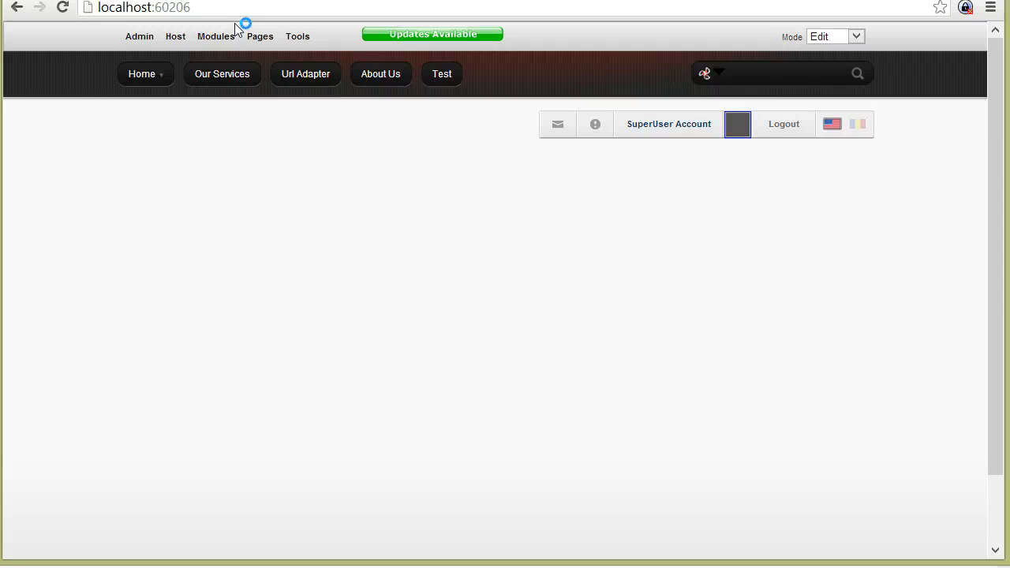
{"action": "left_click", "coordinate": [305, 74]}
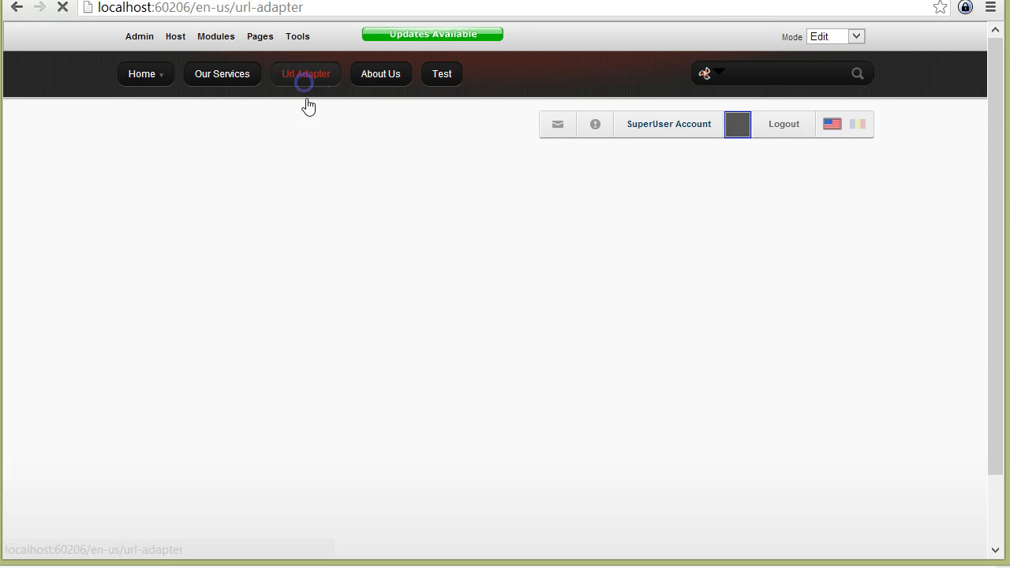
{"action": "left_click", "coordinate": [306, 74]}
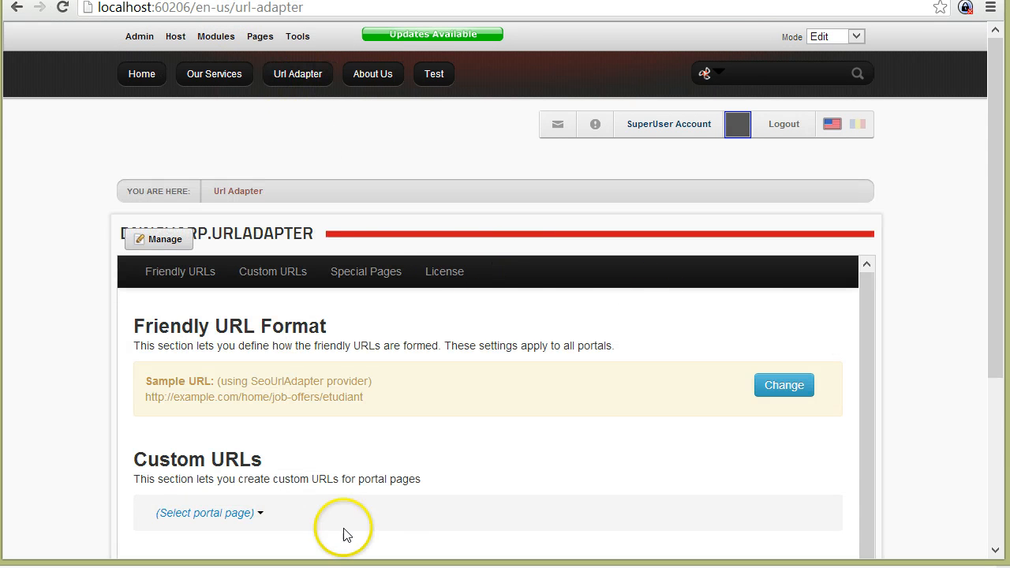
{"action": "scroll", "scroll_direction": "down", "scroll_amount": 3}
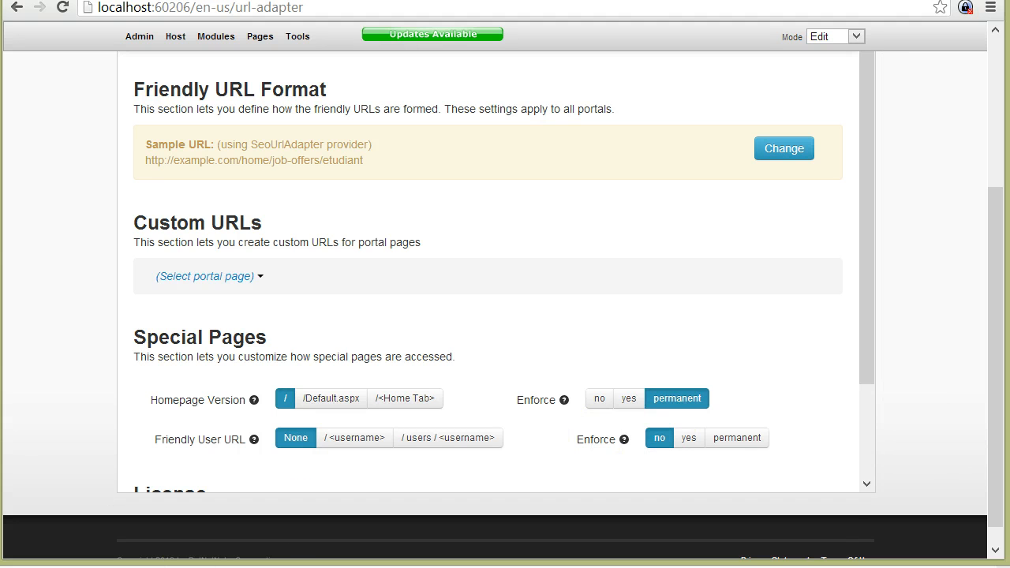
{"action": "mouse_move", "coordinate": [591, 357]}
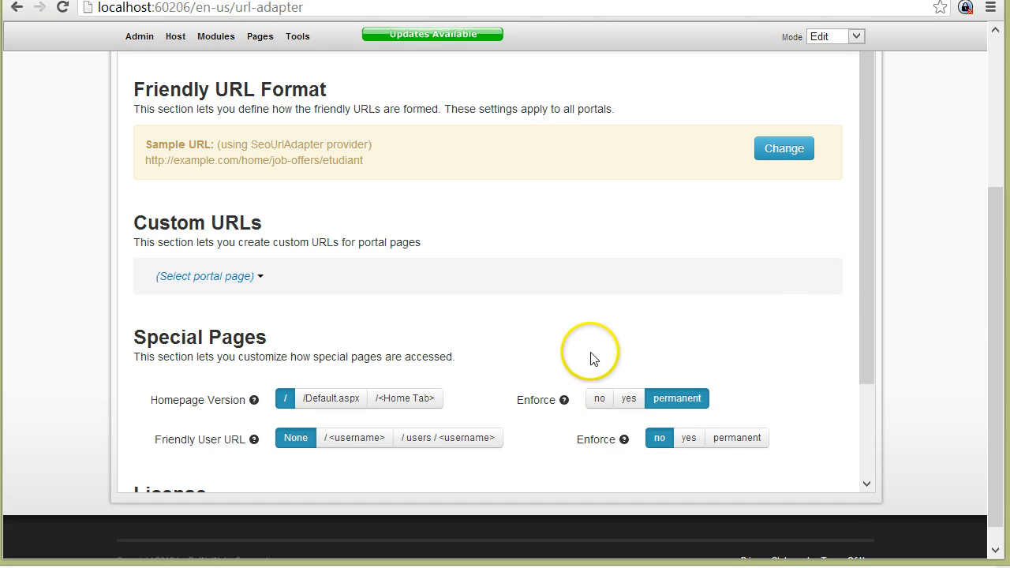
{"action": "left_click", "coordinate": [448, 438]}
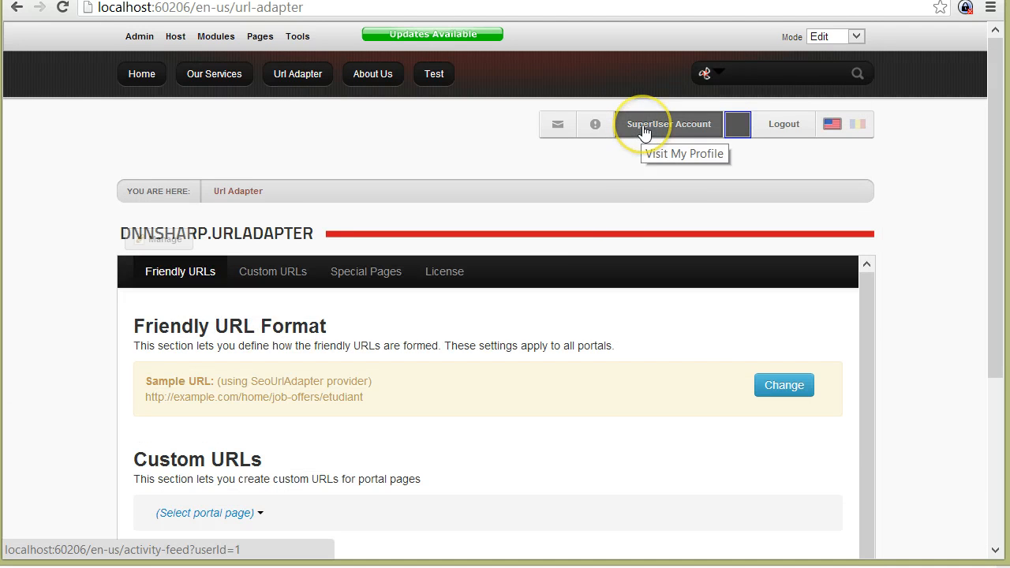
Step: Open the SuperUser Account profile, shown at /en-us/activity-feed?userId=1
{"action": "left_click", "coordinate": [668, 124]}
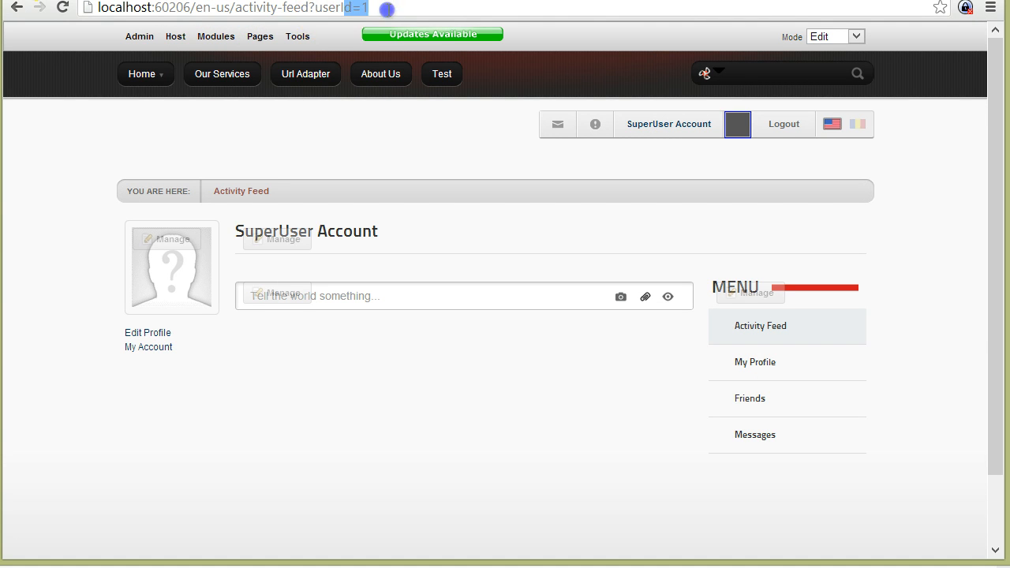
{"action": "mouse_move", "coordinate": [305, 74]}
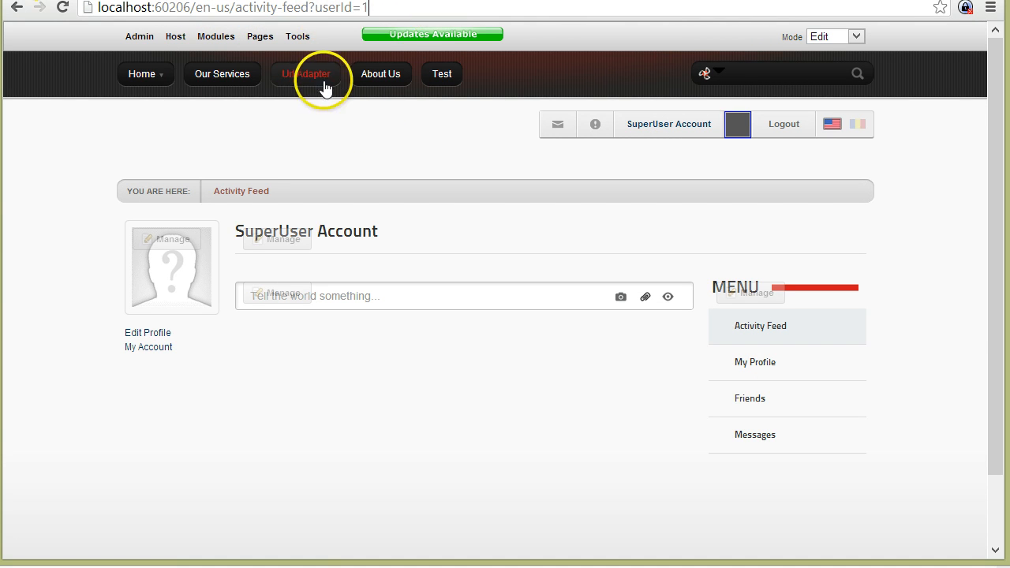
Step: In Url Adapter, set Friendly User URL to /users/<username> with permanent enforcement
{"action": "left_click", "coordinate": [306, 74]}
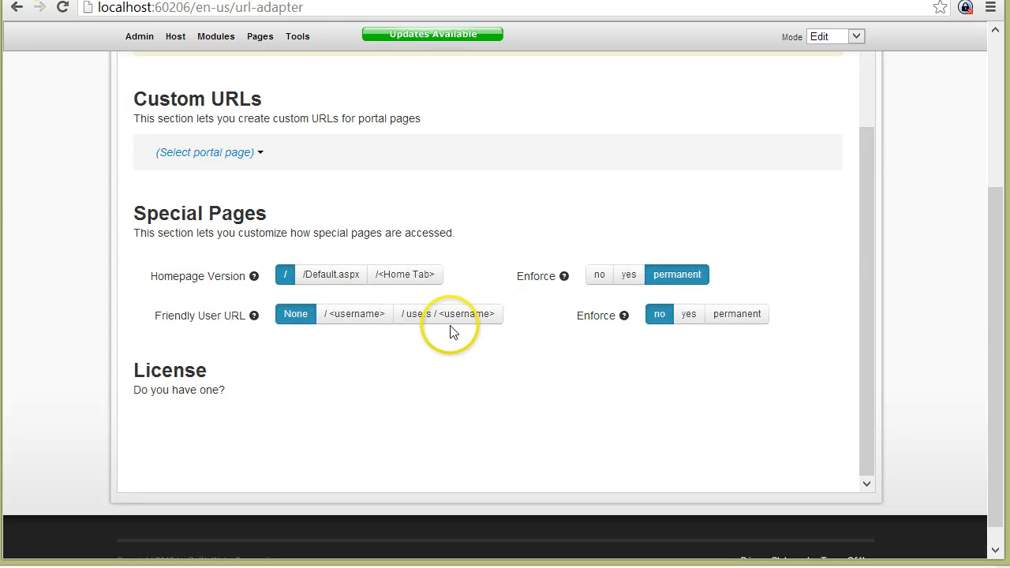
{"action": "left_click", "coordinate": [354, 313]}
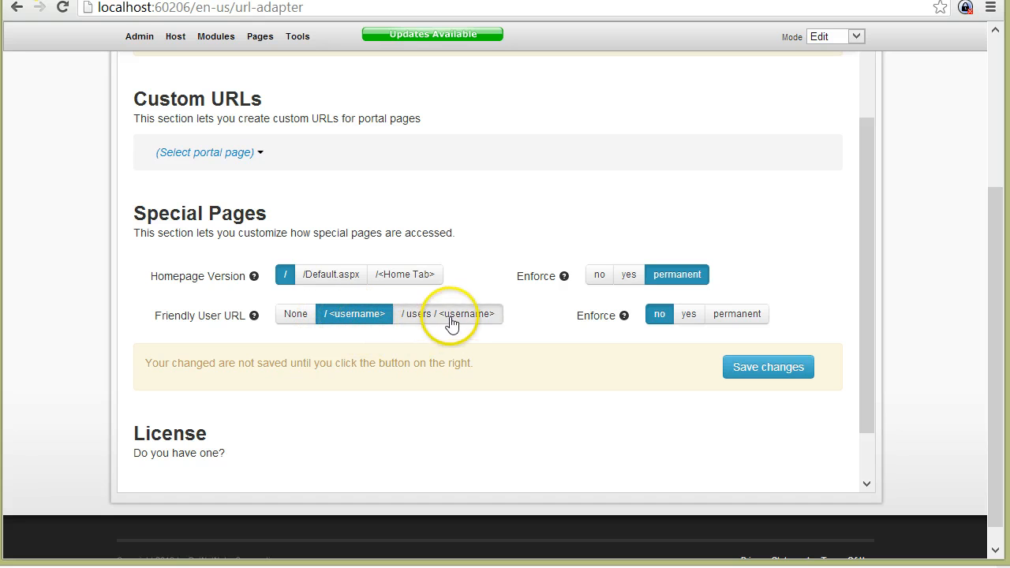
{"action": "left_click", "coordinate": [449, 313]}
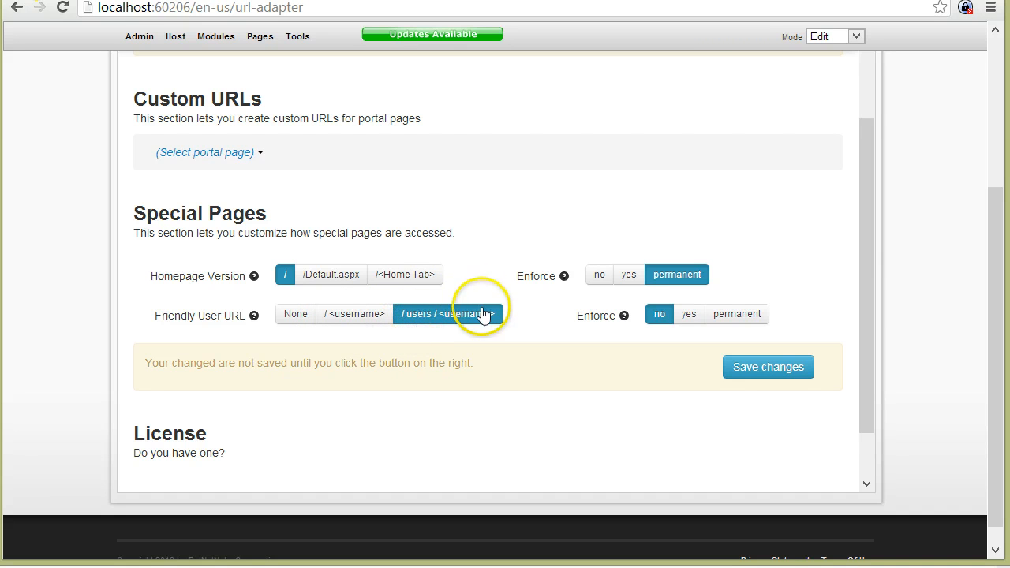
{"action": "mouse_move", "coordinate": [421, 332]}
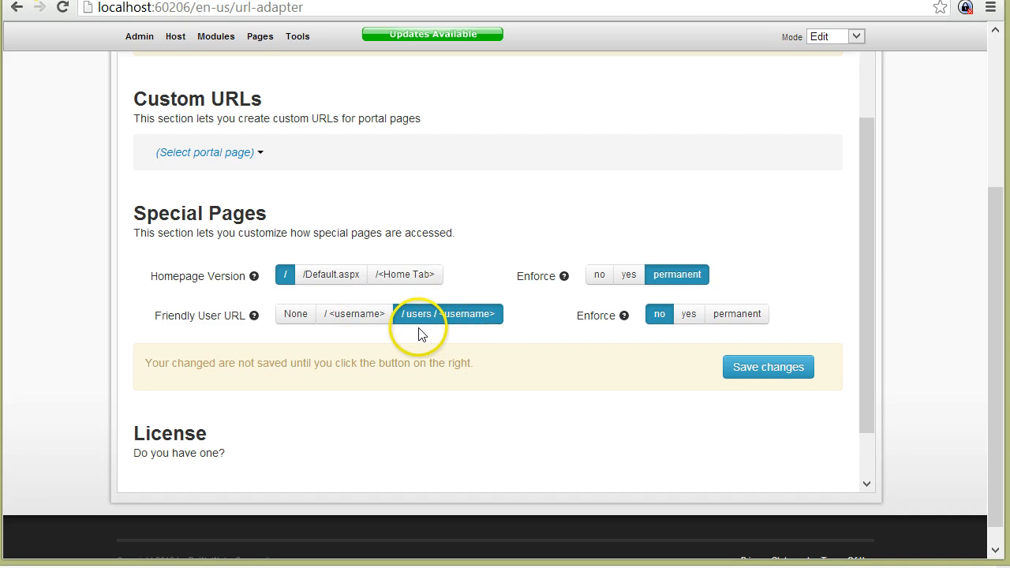
{"action": "mouse_move", "coordinate": [448, 330]}
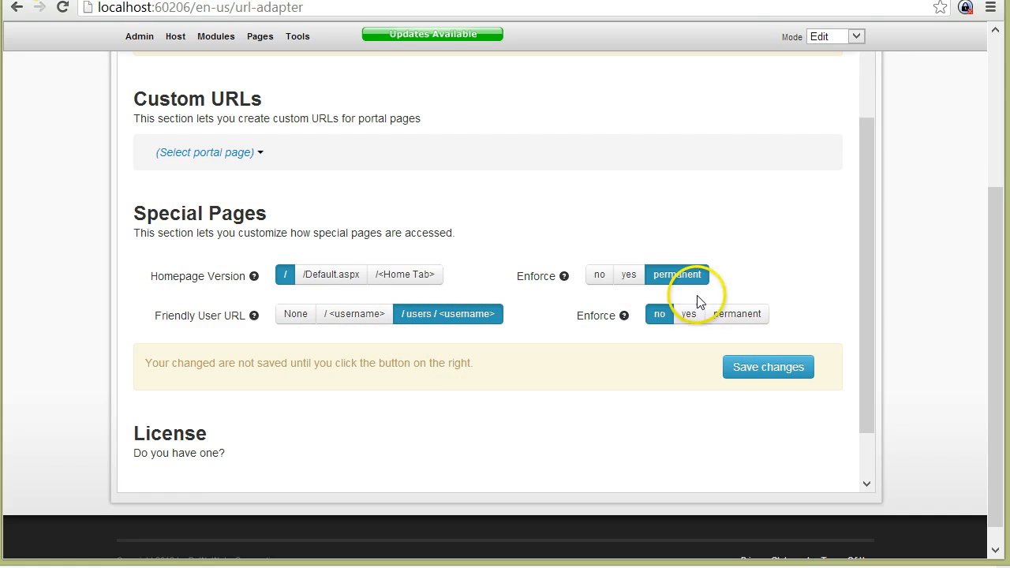
{"action": "left_click", "coordinate": [658, 314]}
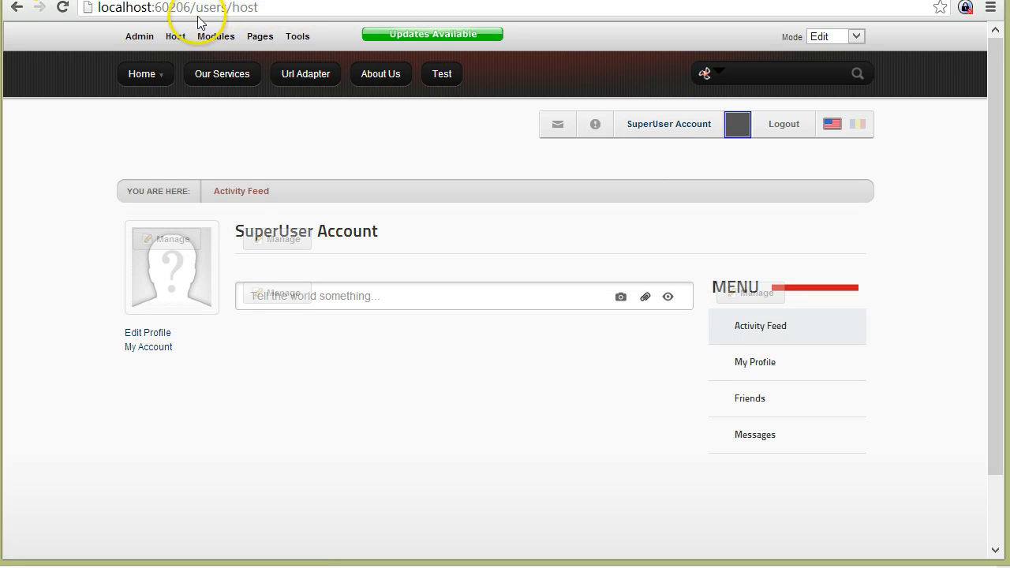
Step: Check the /users/host address, then visit the profile's Friends and Messages pages
{"action": "double_click", "coordinate": [246, 7]}
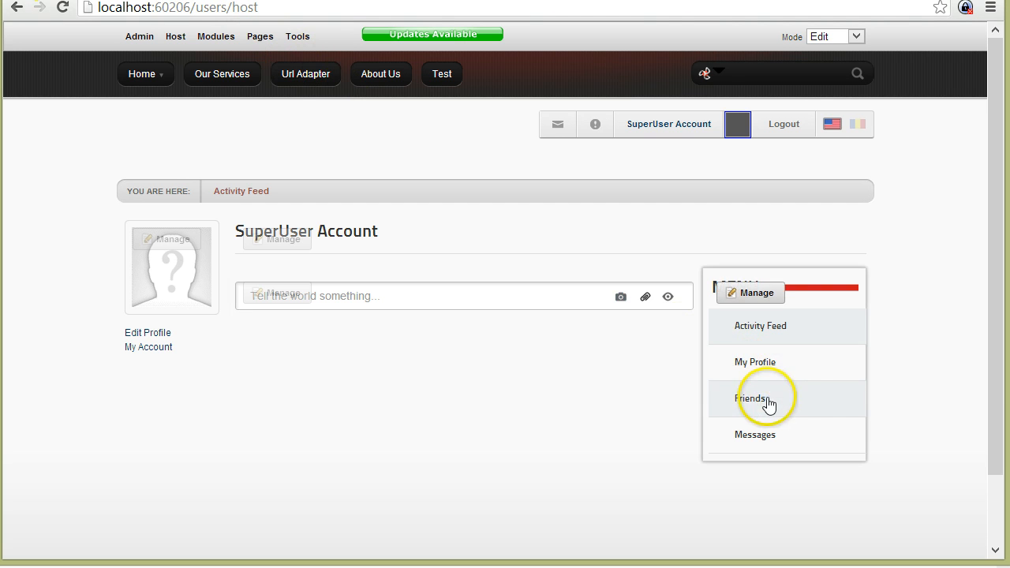
{"action": "left_click", "coordinate": [751, 398]}
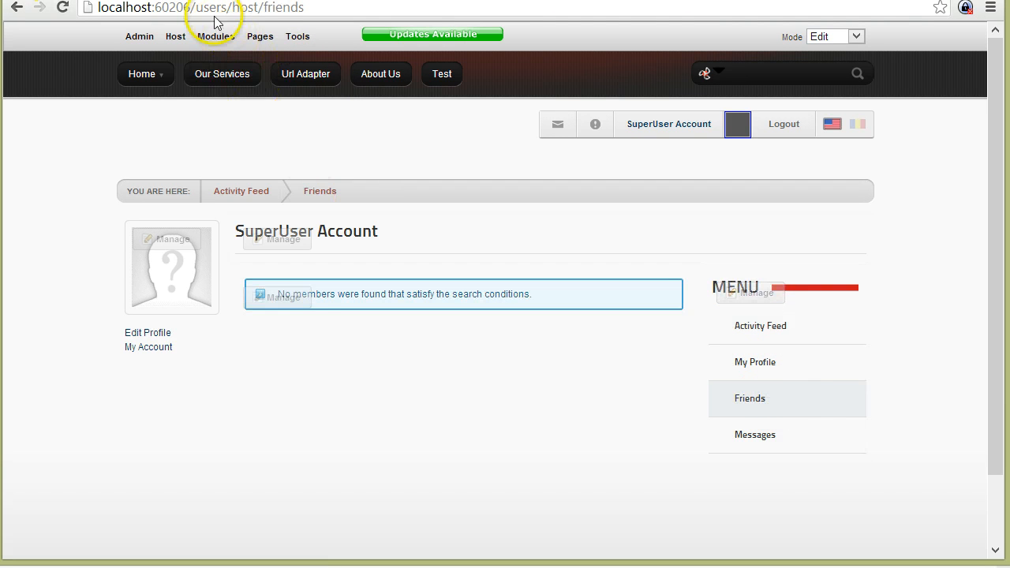
{"action": "mouse_move", "coordinate": [288, 22]}
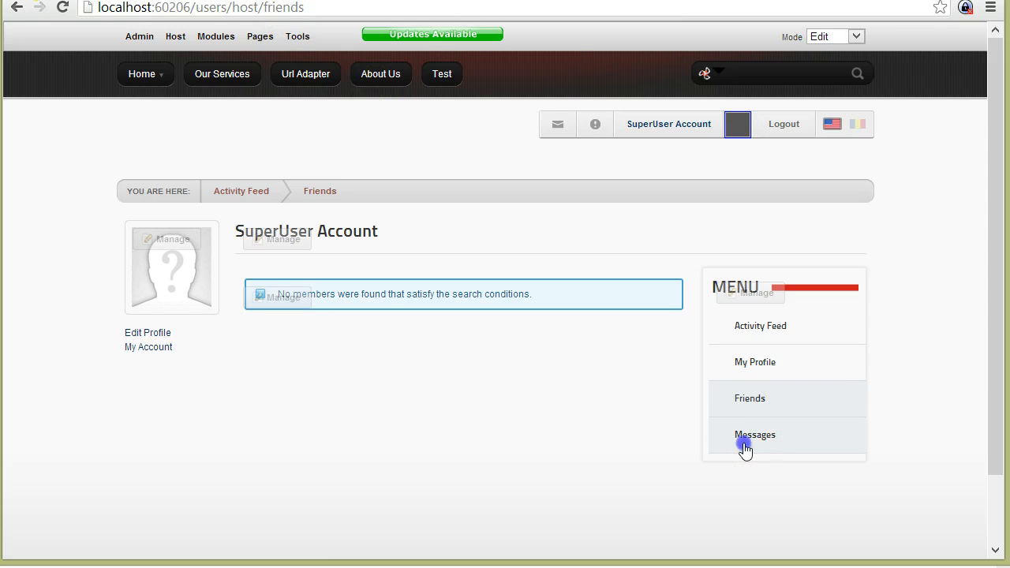
{"action": "left_click", "coordinate": [755, 435]}
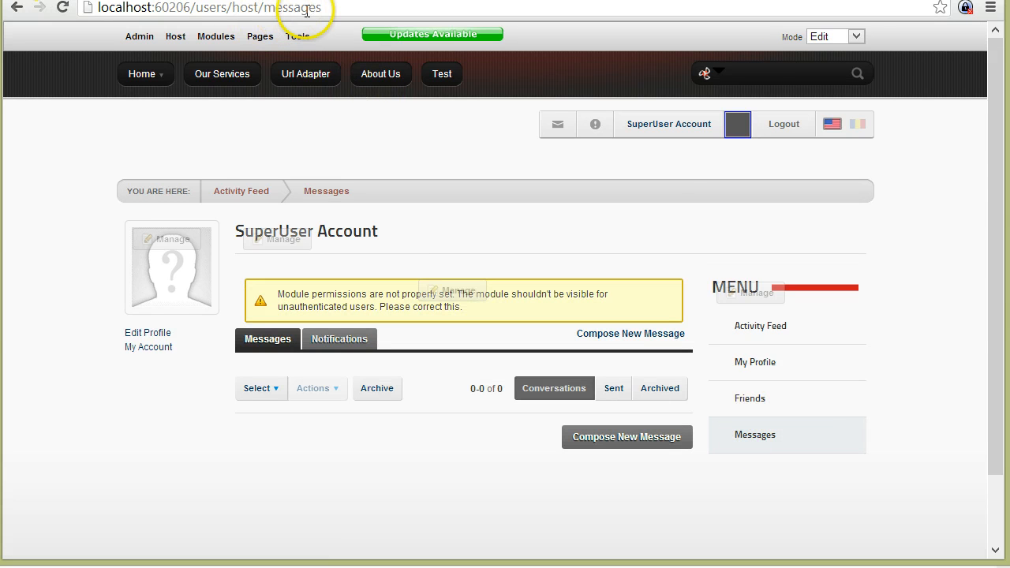
{"action": "mouse_move", "coordinate": [557, 123]}
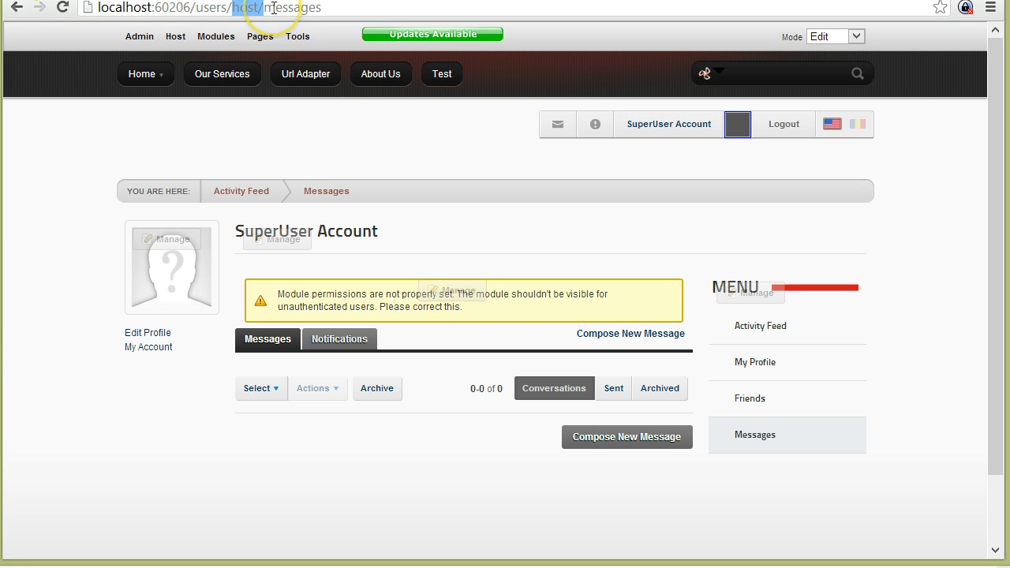
{"action": "mouse_move", "coordinate": [342, 221]}
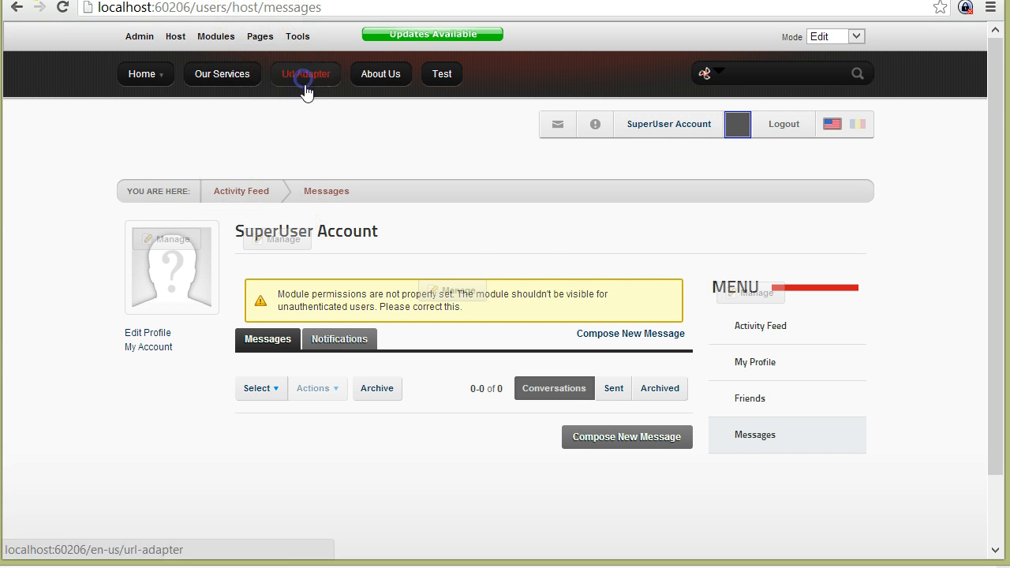
Step: Return to Url Adapter settings and scroll past Friendly and Custom URLs to Special Pages
{"action": "left_click", "coordinate": [306, 73]}
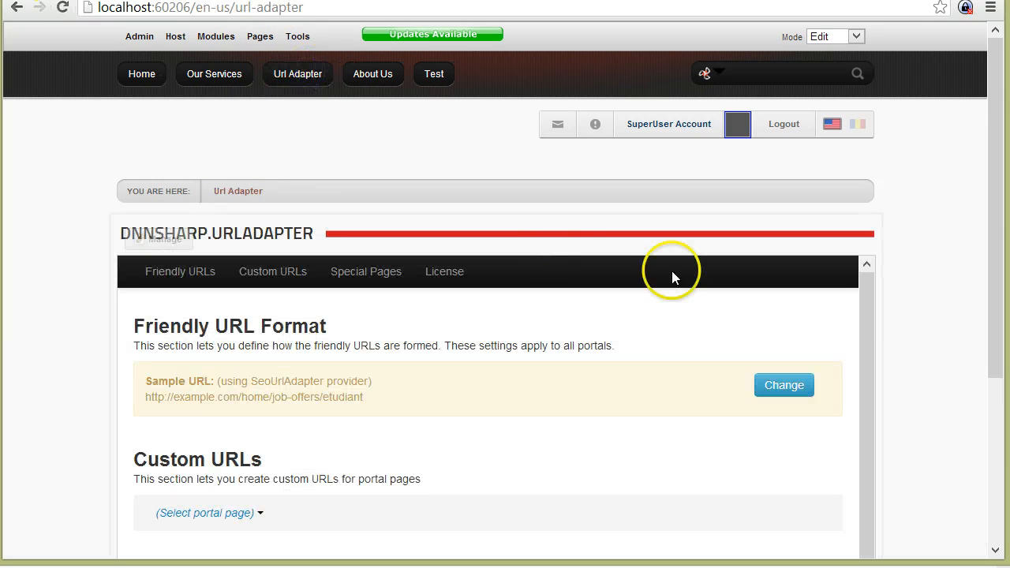
{"action": "scroll", "scroll_direction": "down", "scroll_amount": 3}
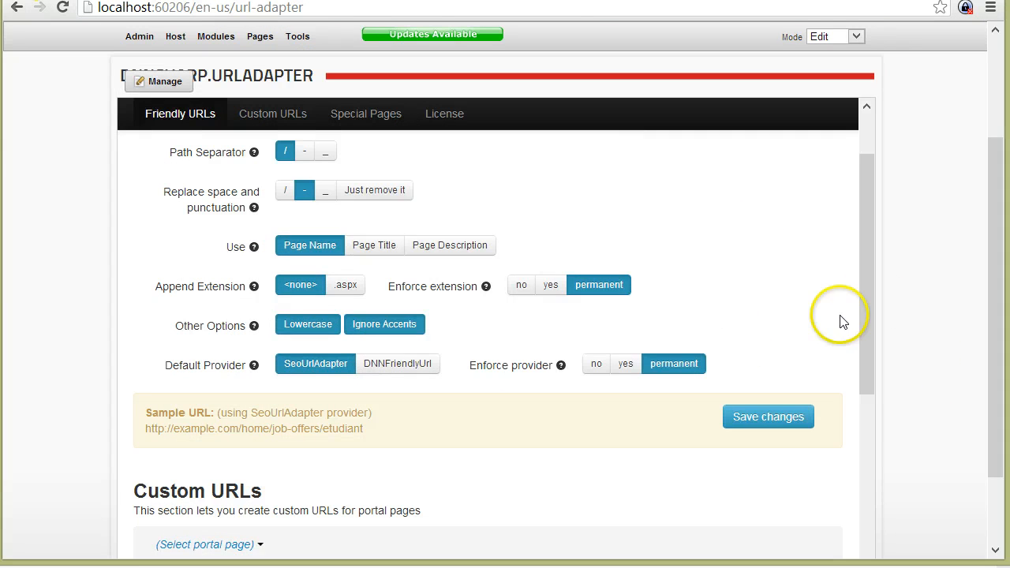
{"action": "scroll", "scroll_direction": "down", "scroll_amount": 3}
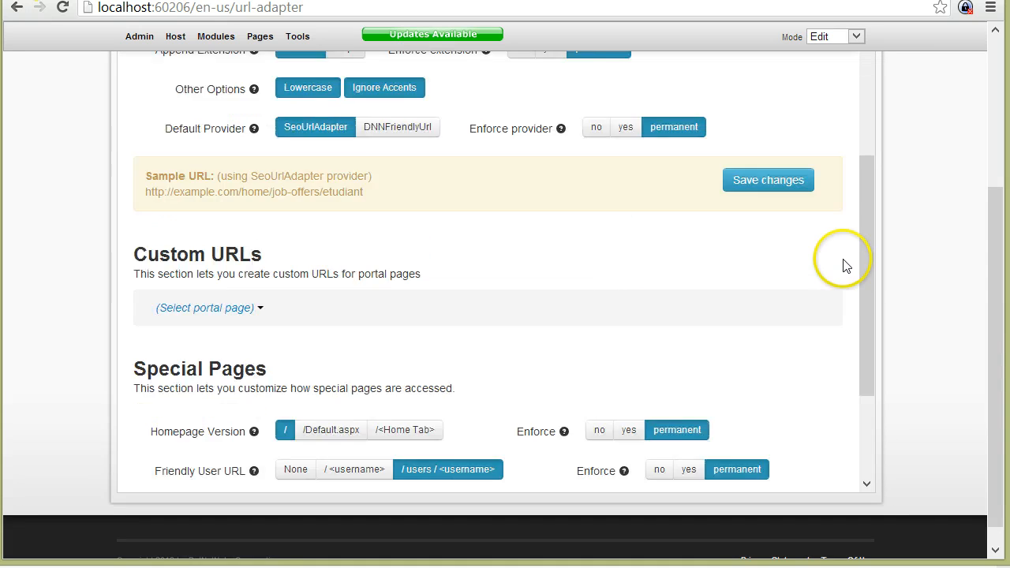